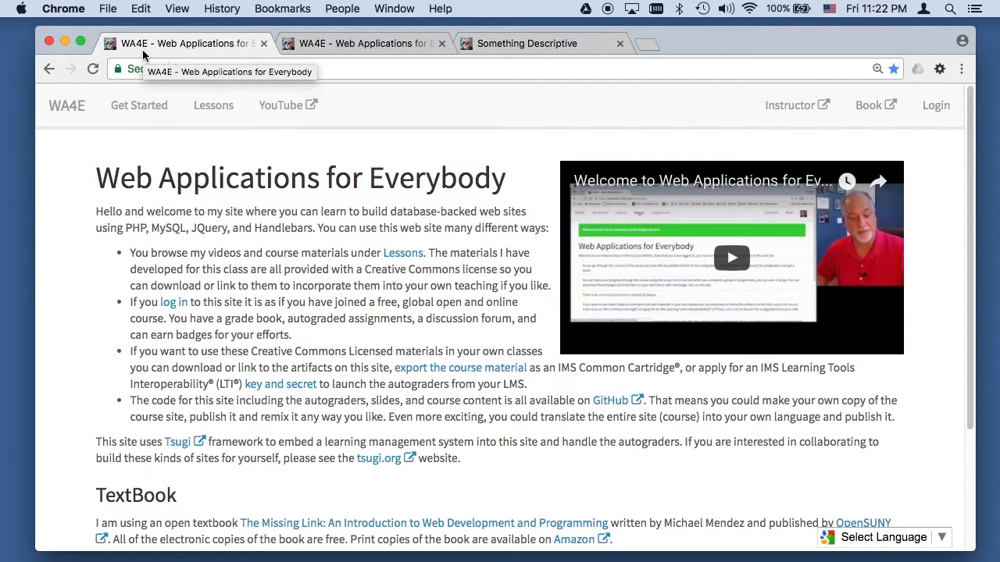
Switch to the WA4E HyperText Markup Language lesson tab
click(371, 43)
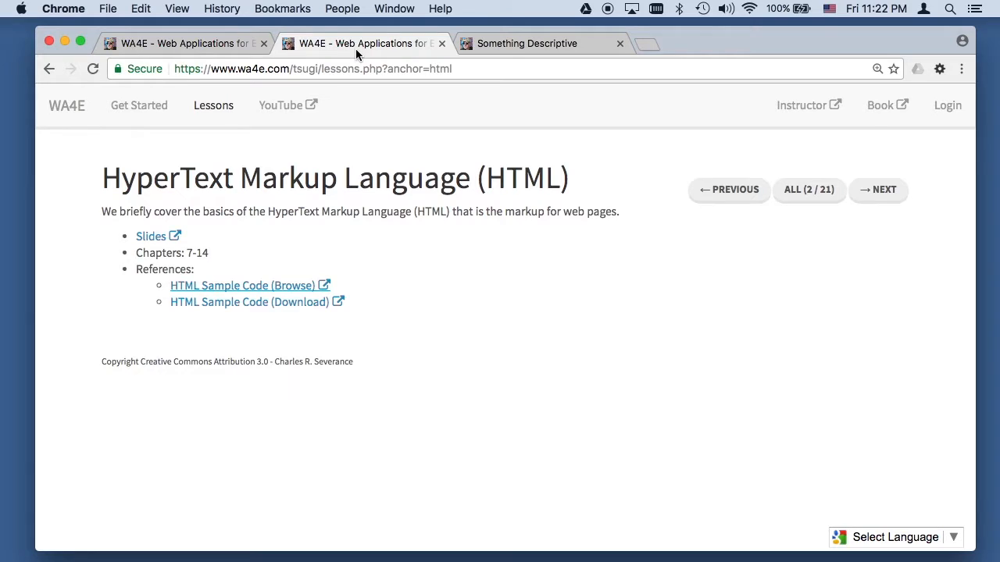
mouse_move(257, 306)
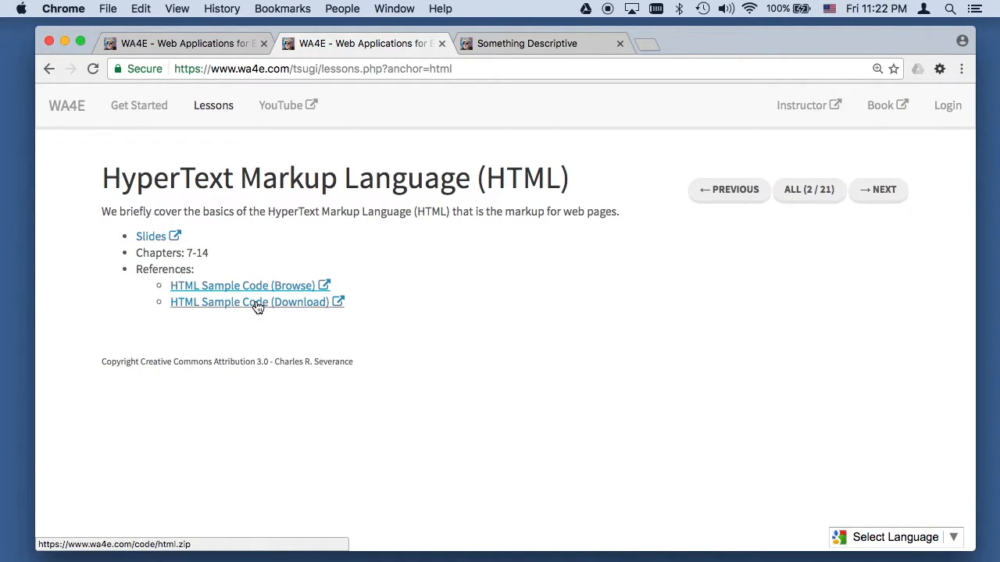
mouse_move(265, 286)
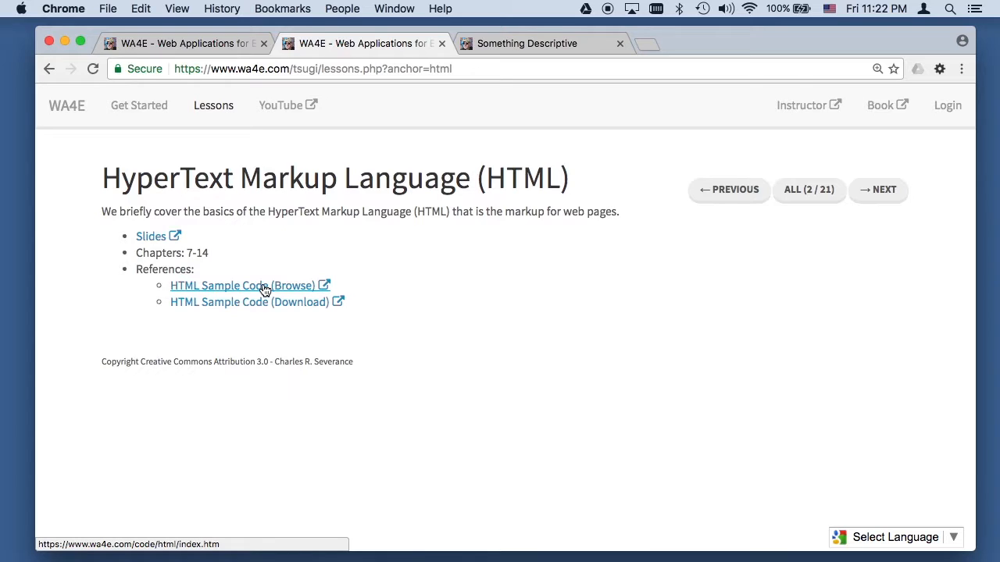
mouse_move(286, 281)
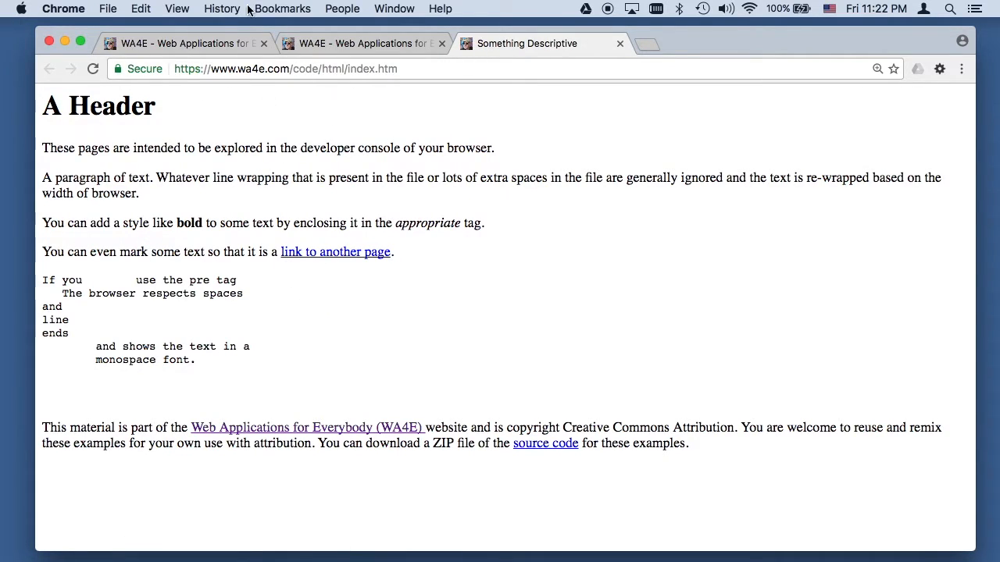
Open Developer Tools, inspect the paragraph containing 'by', and expand its <p> node
click(177, 8)
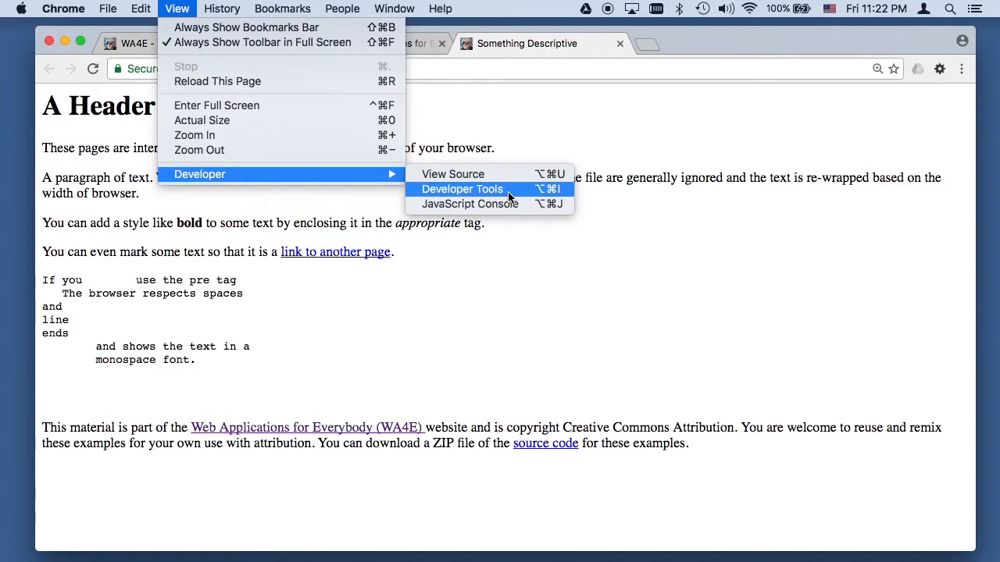
click(462, 189)
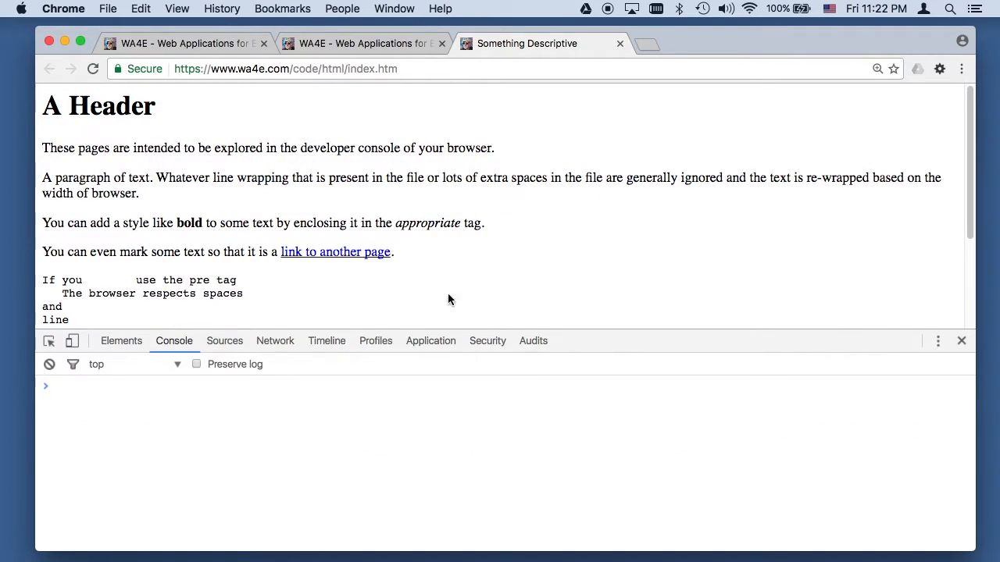
mouse_move(284, 227)
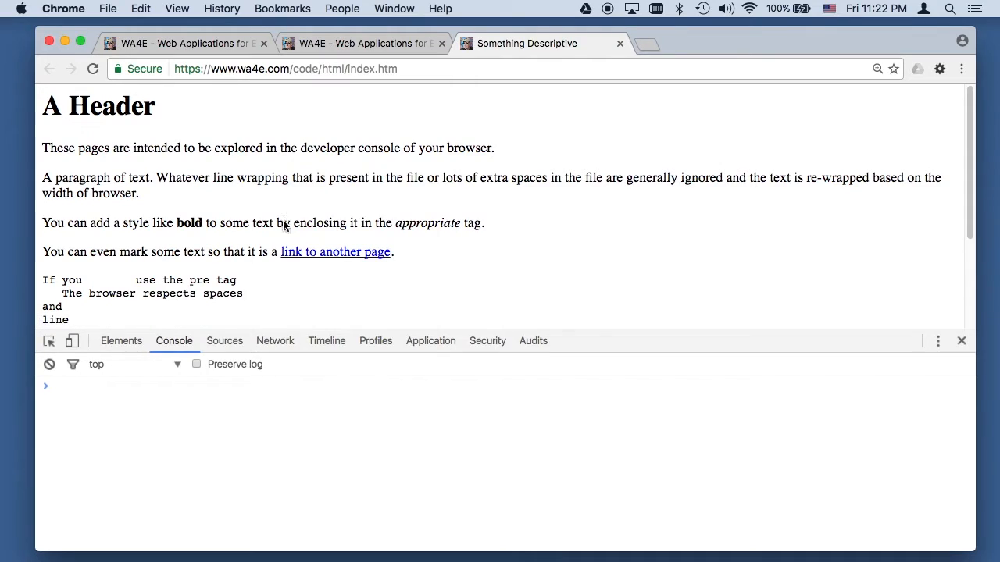
right_click(285, 223)
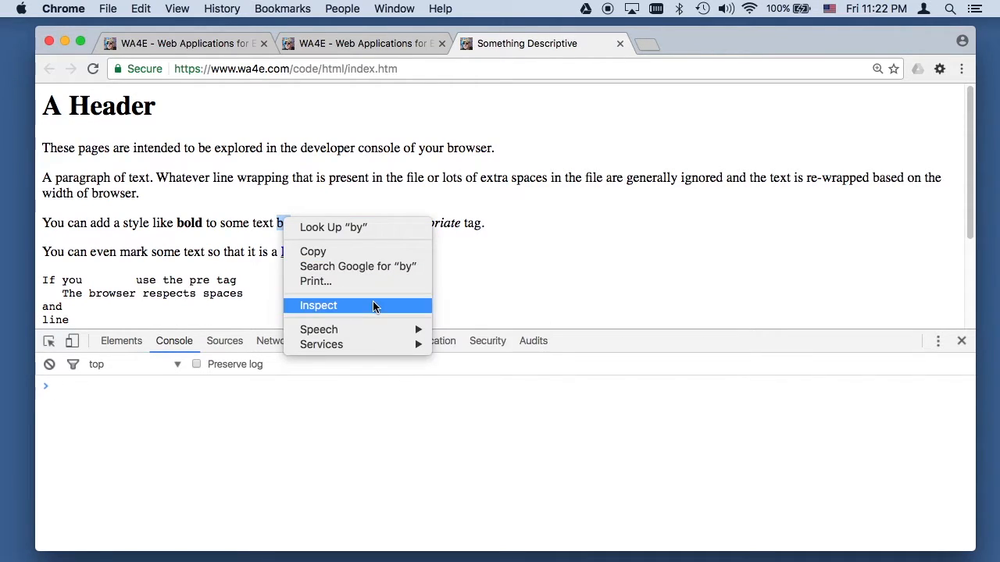
click(318, 306)
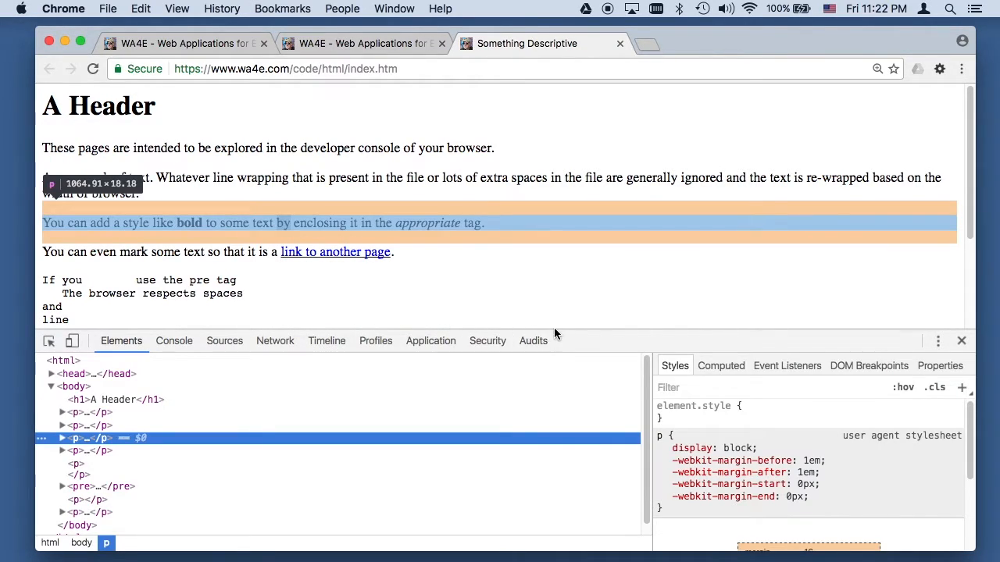
mouse_move(556, 330)
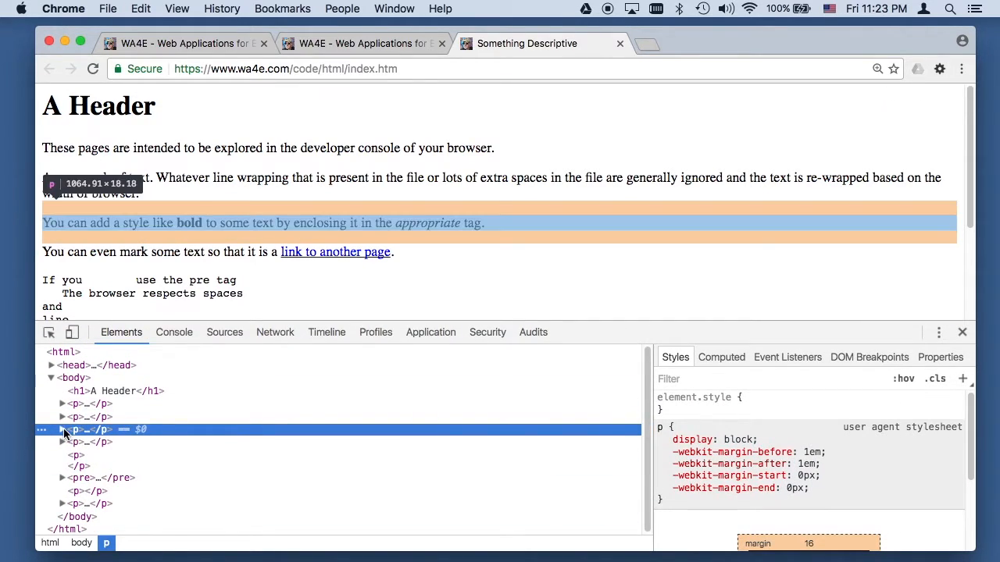
click(63, 430)
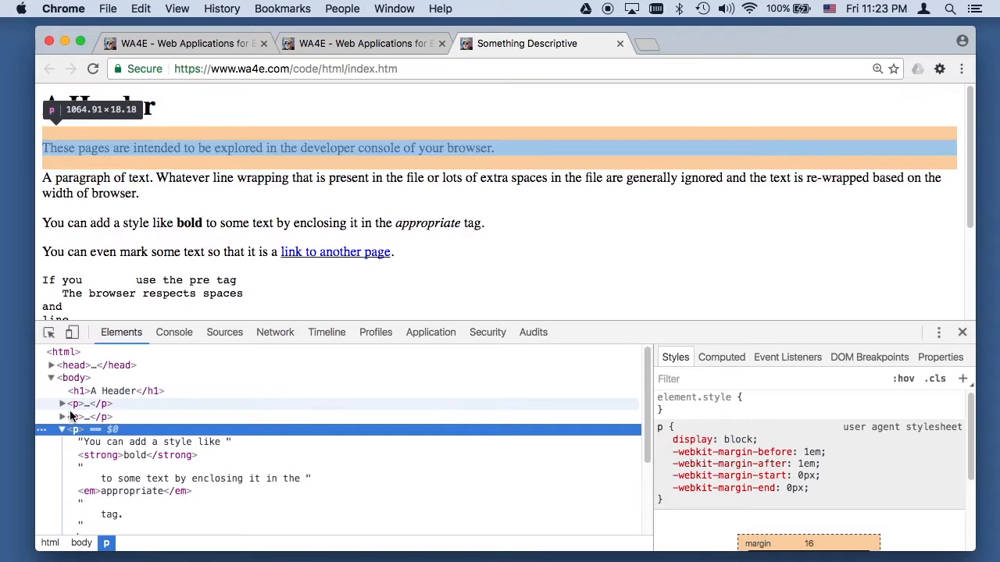
mouse_move(597, 124)
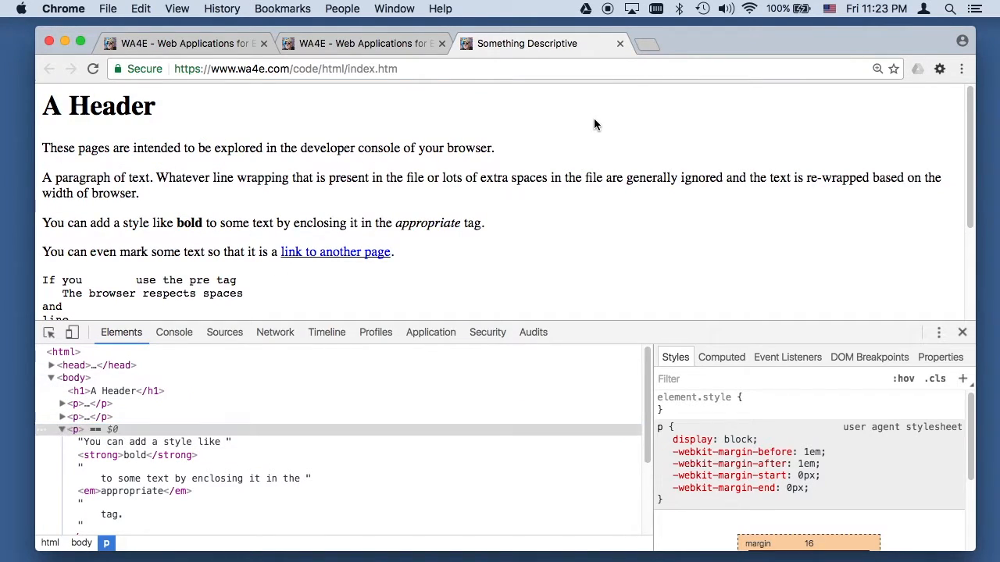
View the sample page's source in a new tab, then close DevTools on the rendered page
right_click(596, 125)
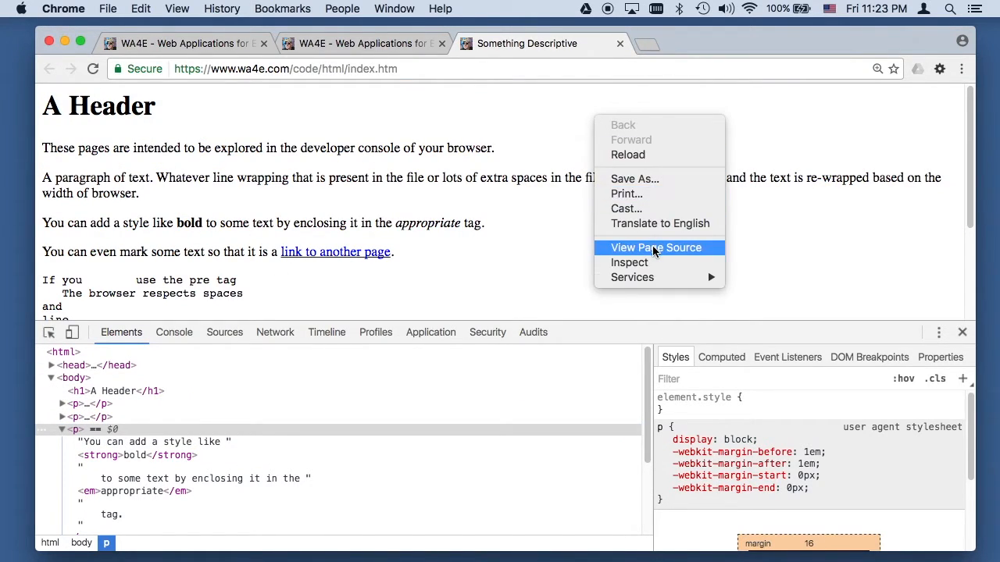
click(654, 248)
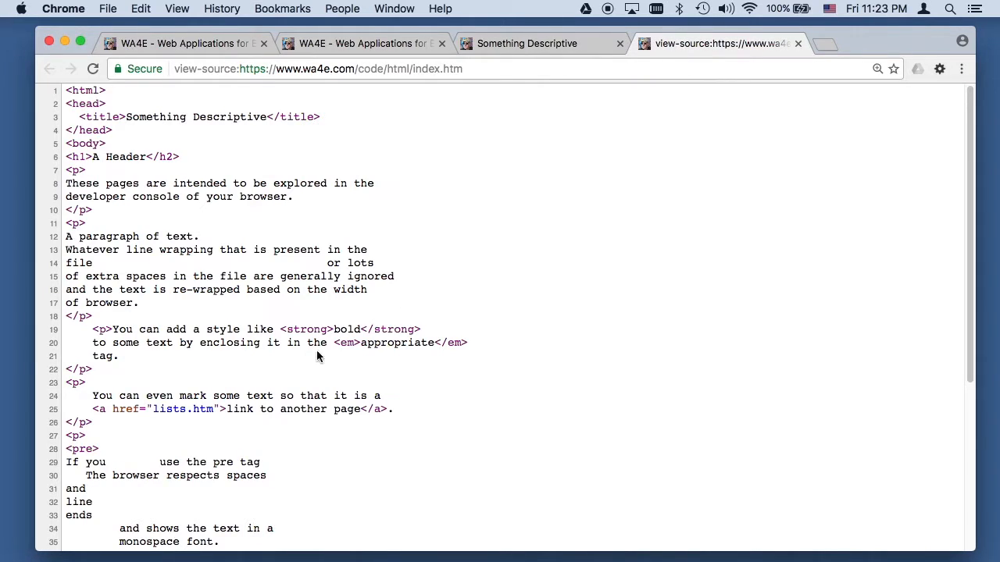
scroll(down, 3)
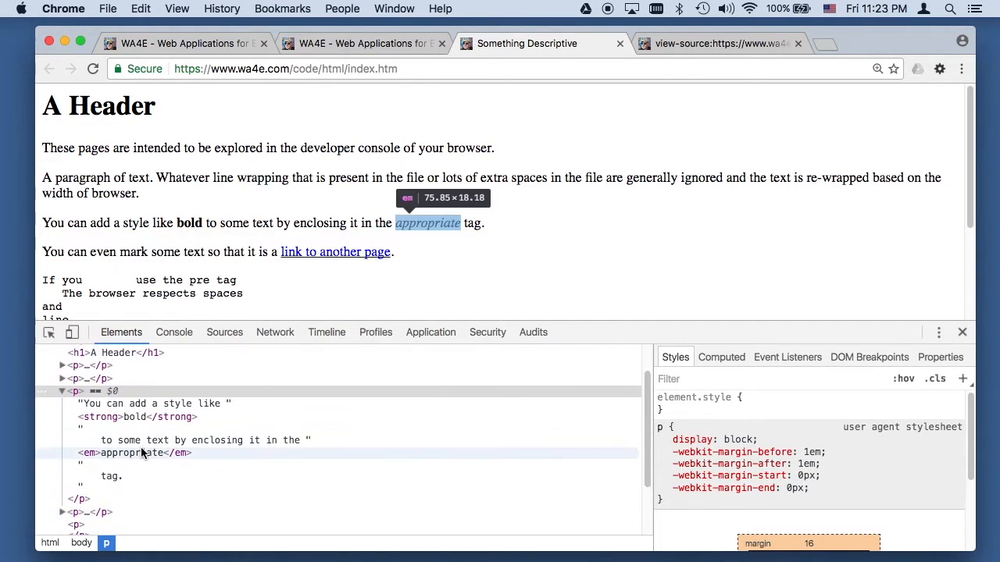
mouse_move(835, 57)
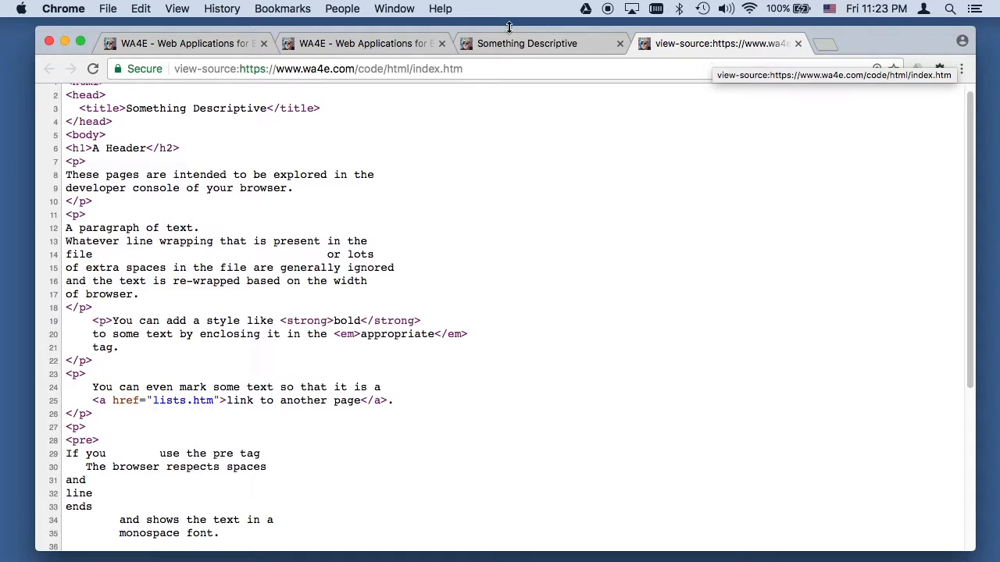
click(524, 43)
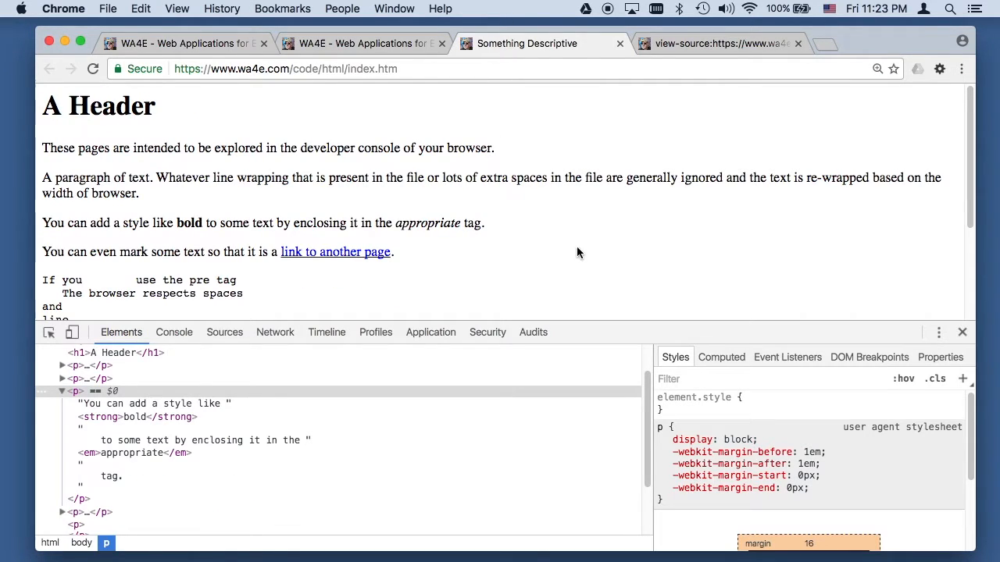
mouse_move(430, 332)
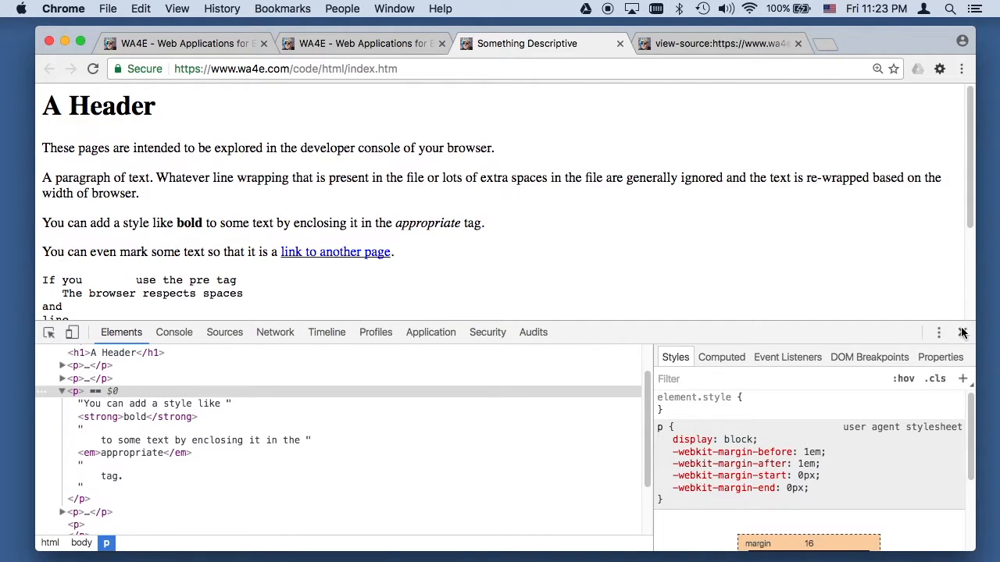
click(962, 333)
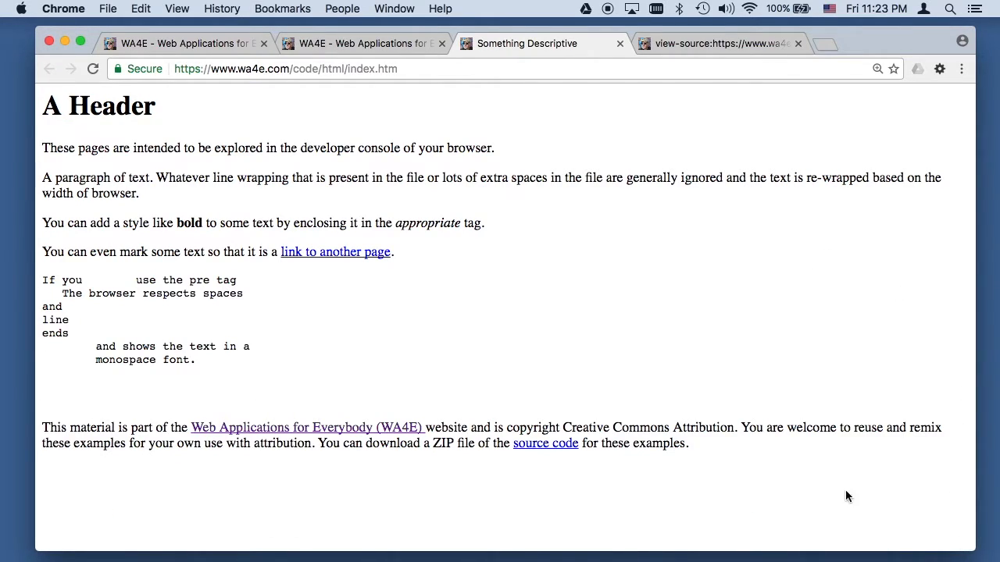
click(727, 42)
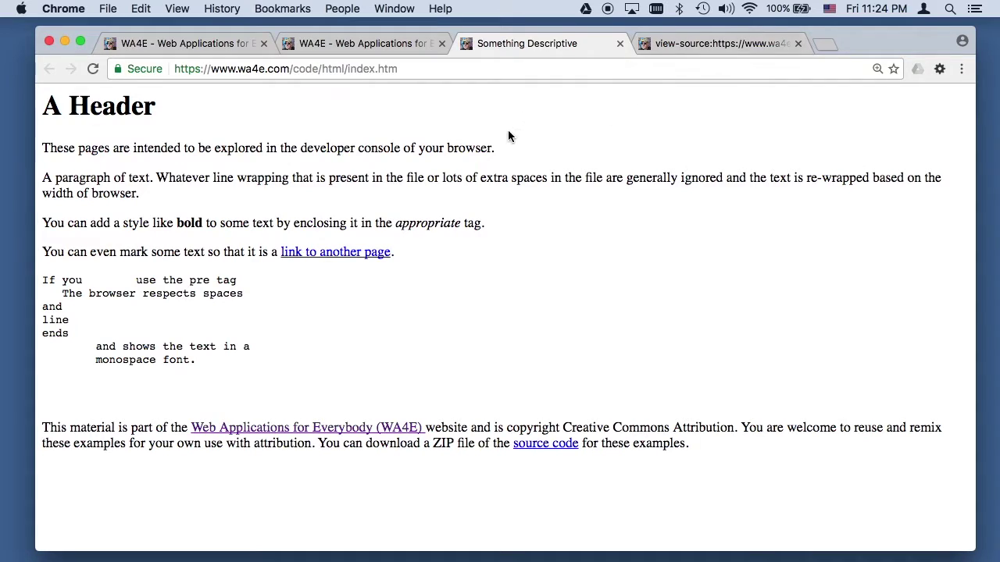
click(718, 43)
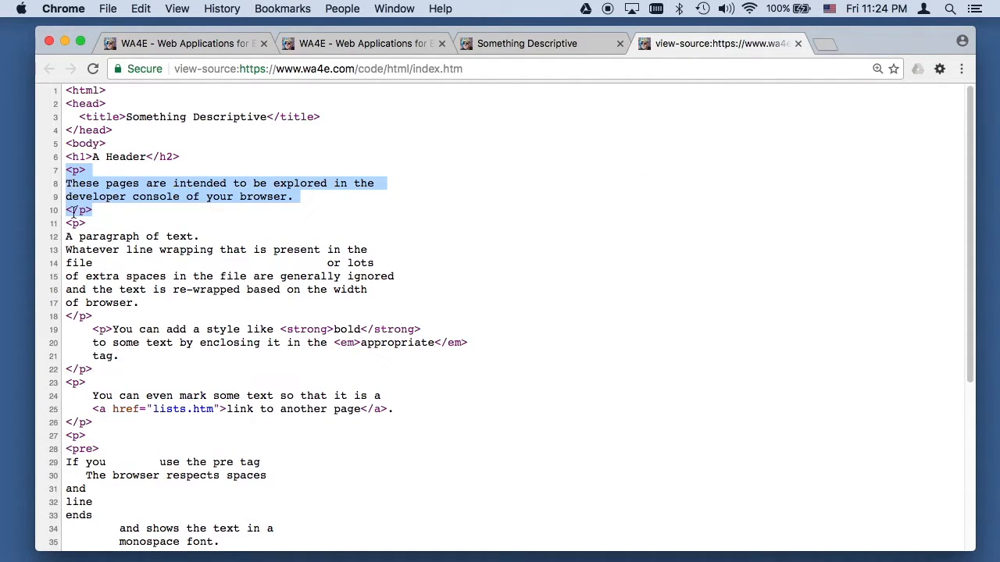
mouse_move(117, 316)
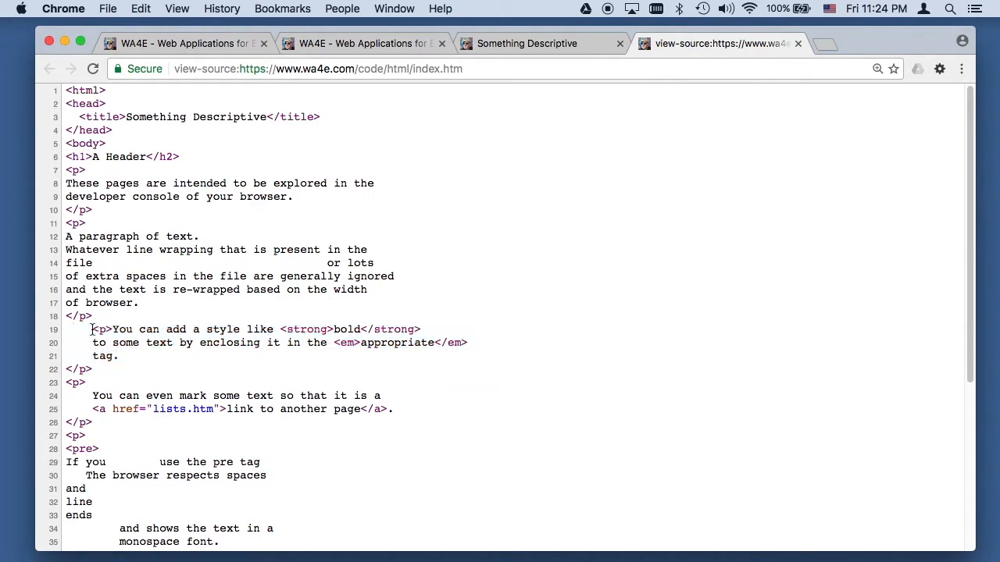
scroll(down, 3)
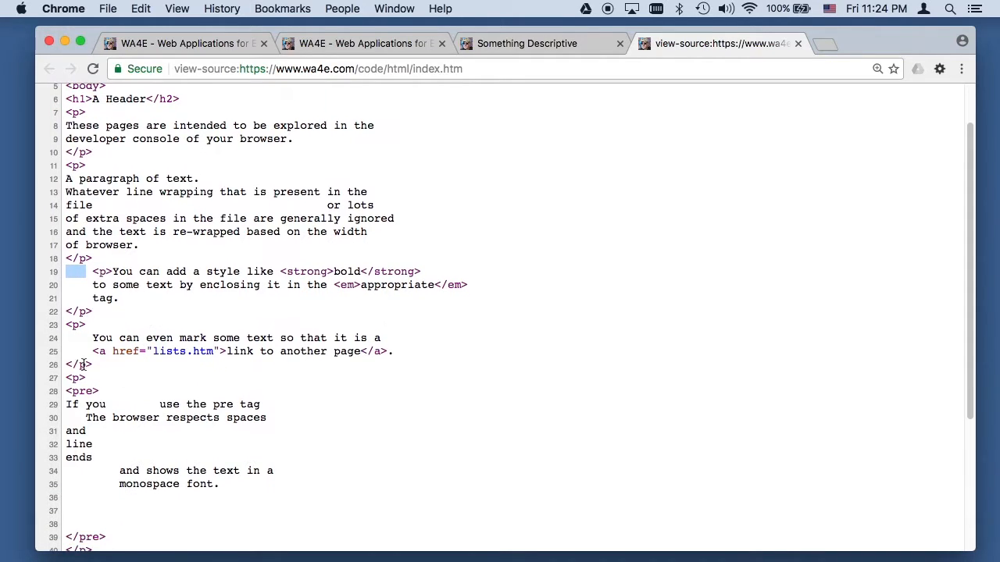
scroll(down, 3)
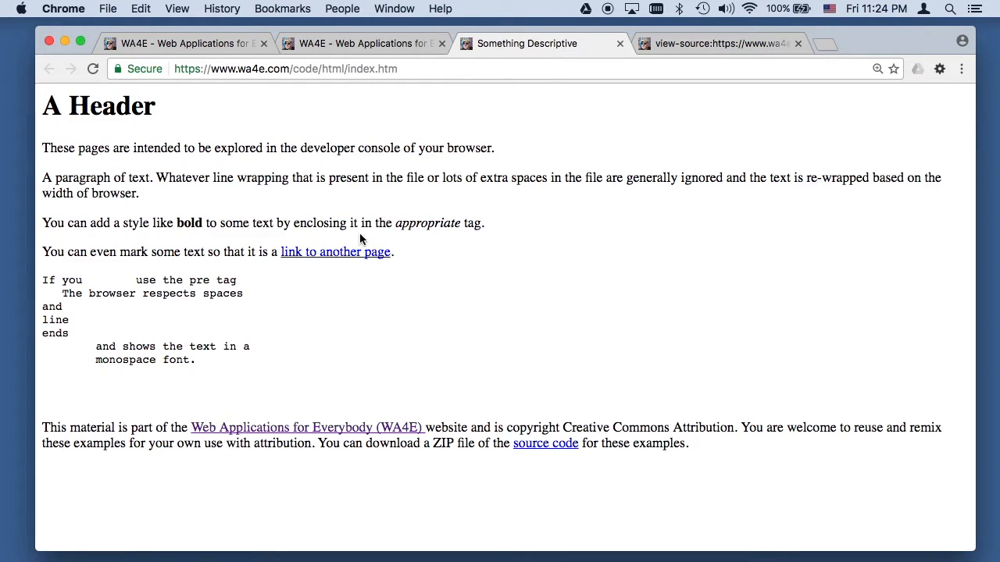
Inspect the preformatted text block and select the page URL to examine its path
right_click(417, 328)
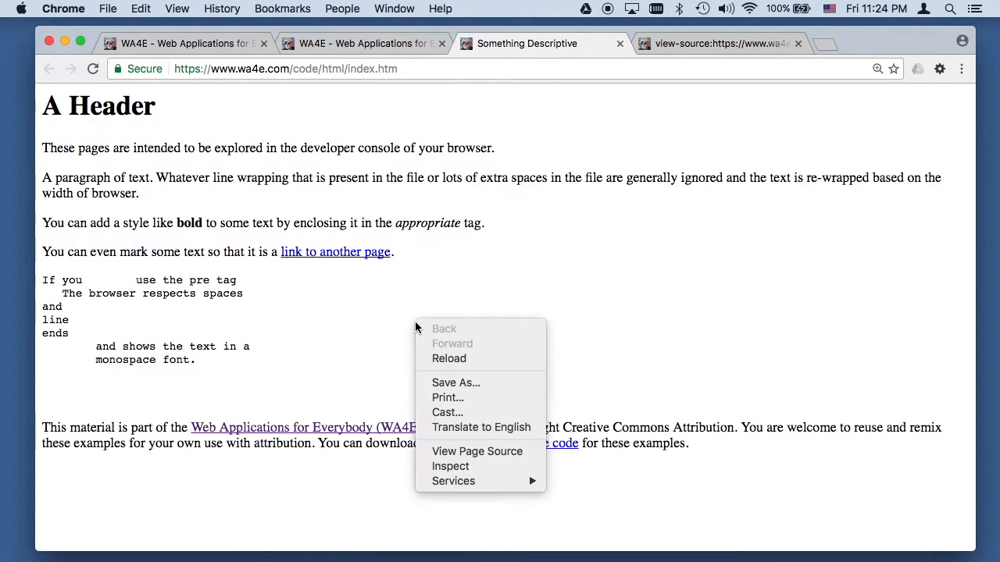
click(337, 426)
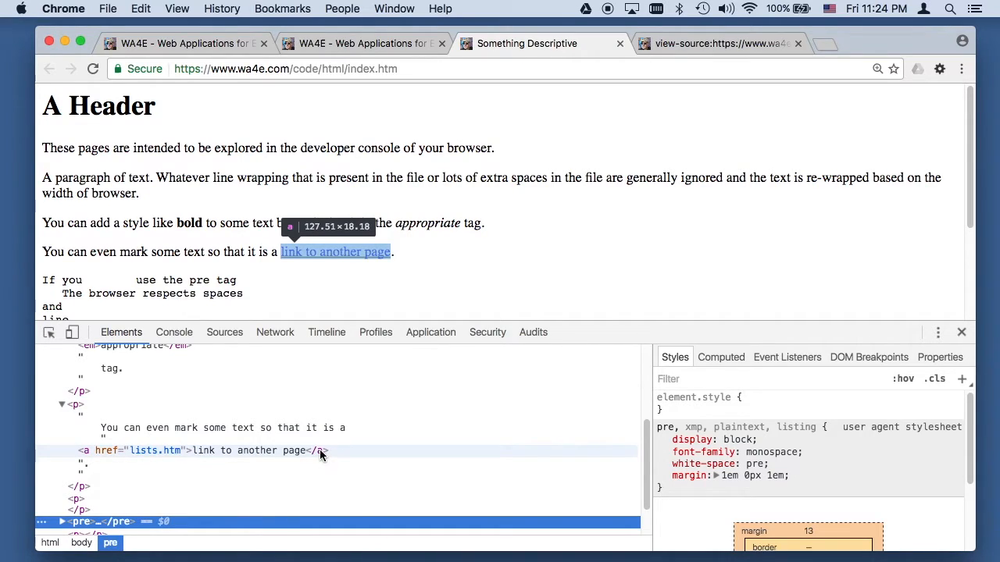
mouse_move(164, 451)
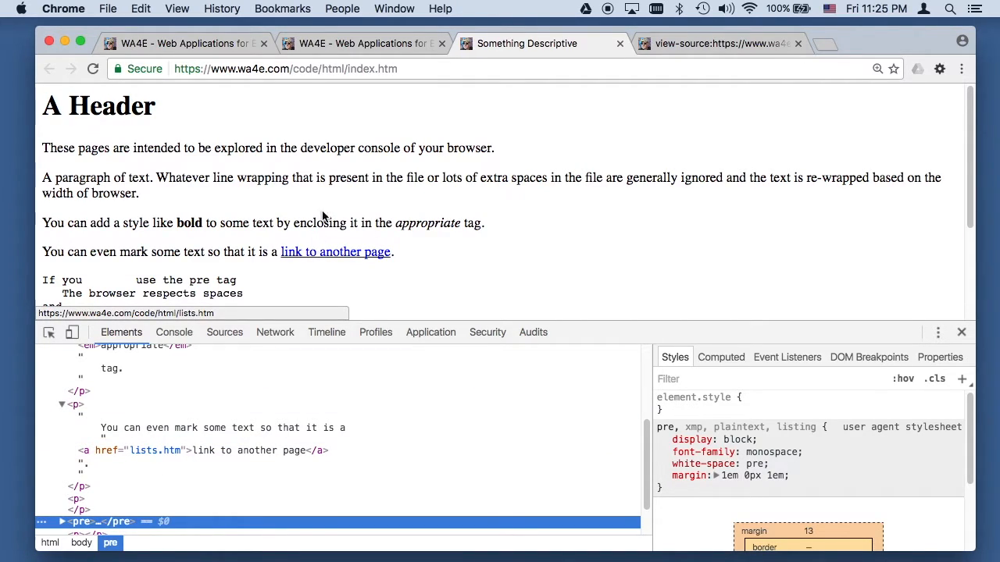
click(266, 69)
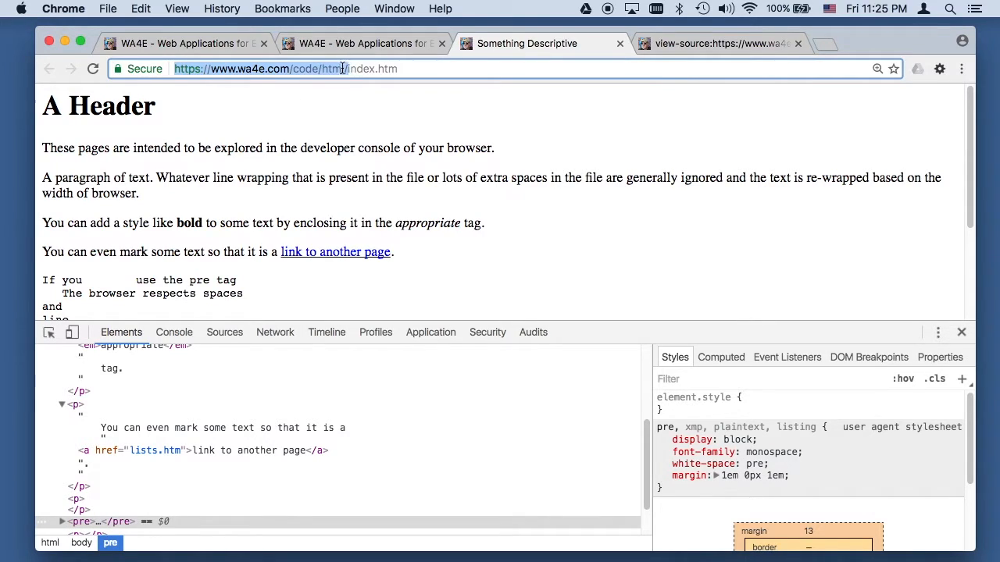
mouse_move(336, 257)
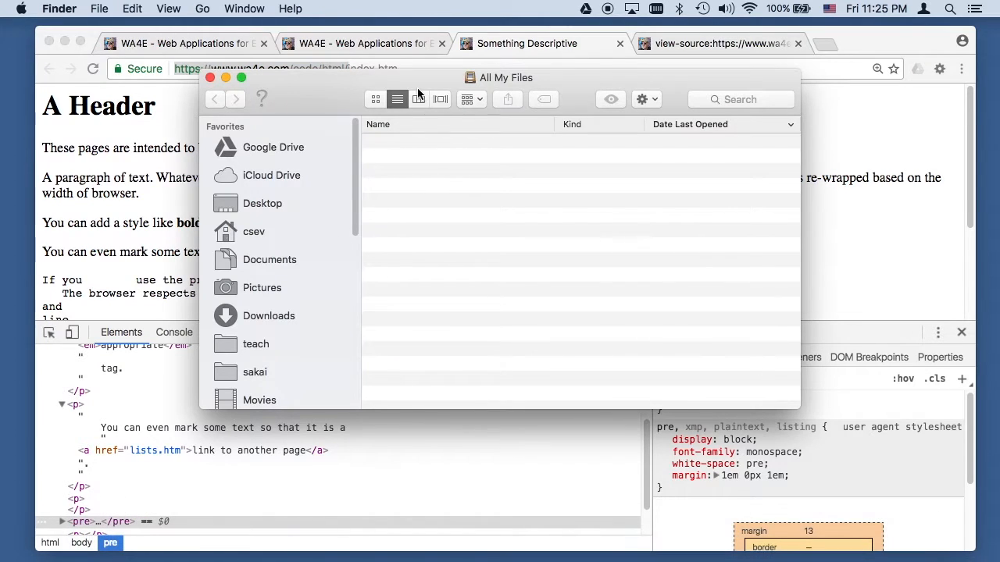
In Finder, navigate from Applications through MAMP and wa4e into the html samples folder
click(274, 226)
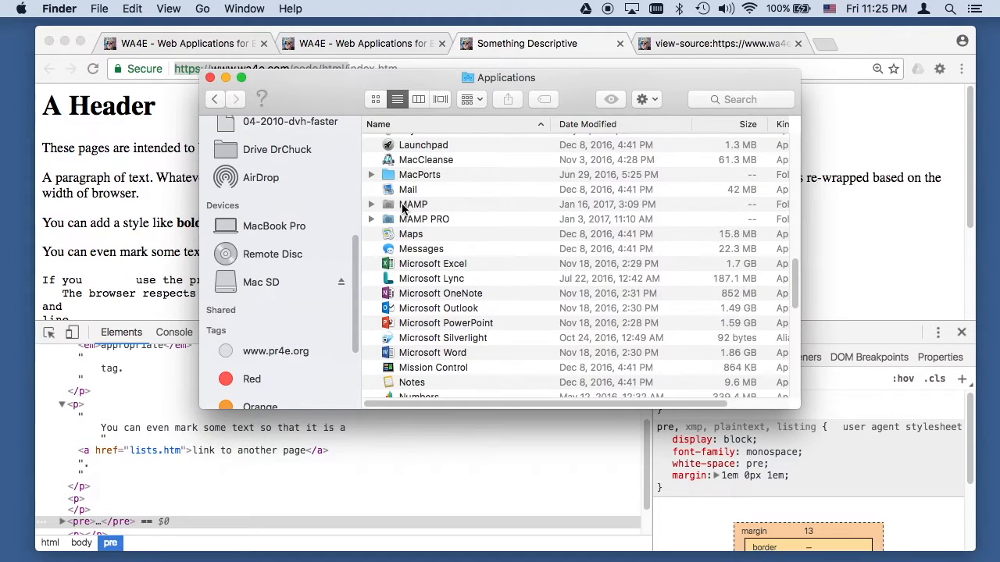
double_click(413, 204)
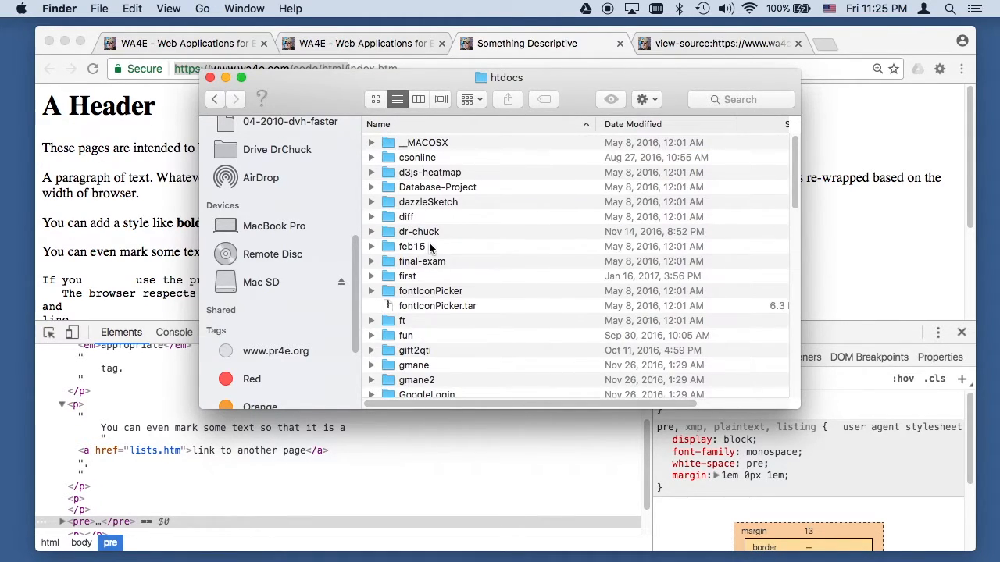
scroll(down, 3)
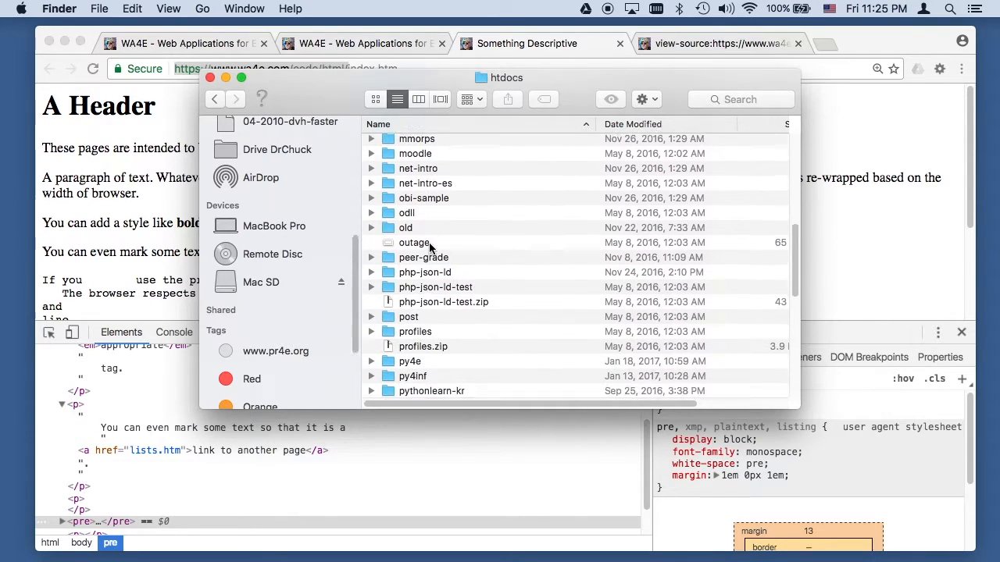
scroll(down, 3)
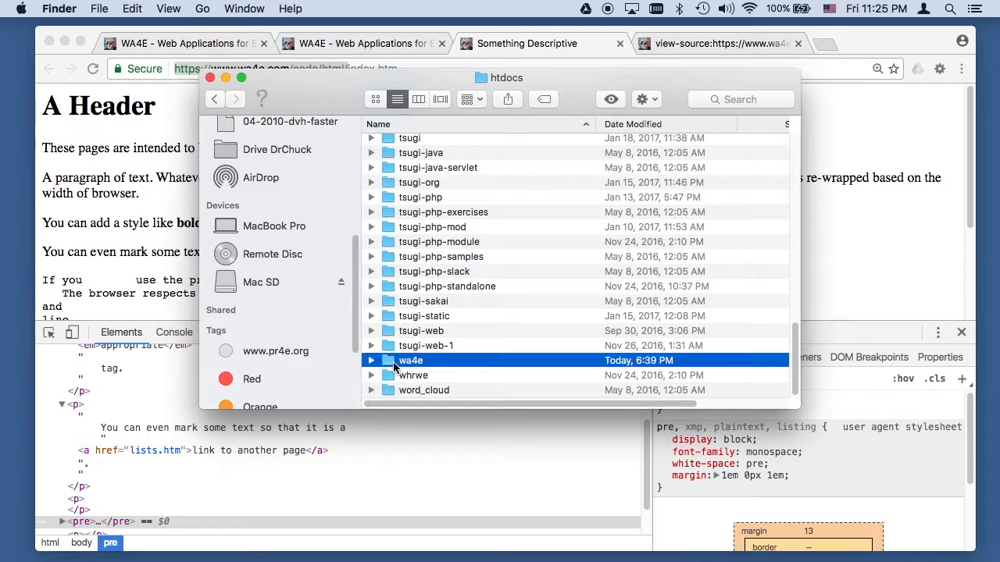
double_click(409, 360)
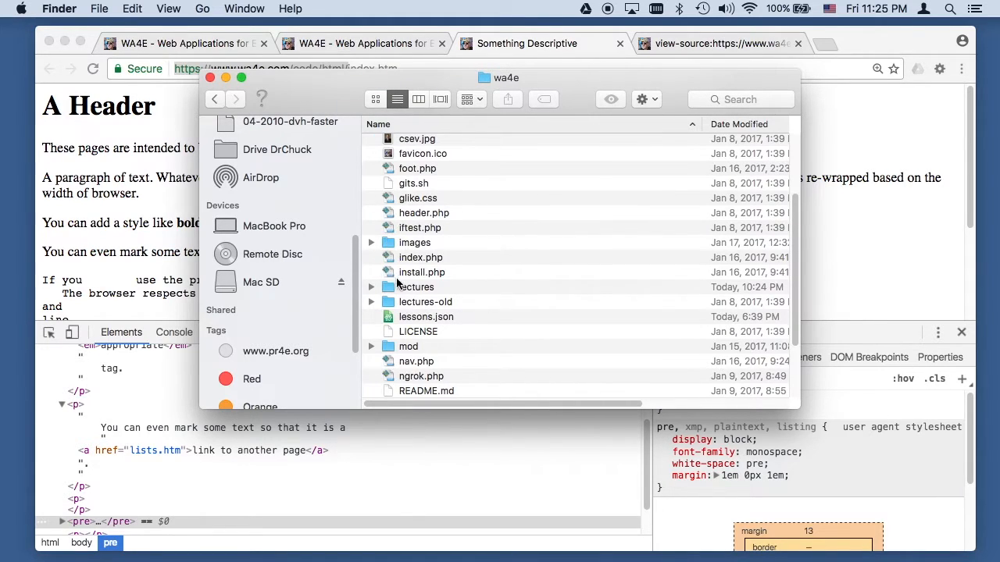
scroll(down, 3)
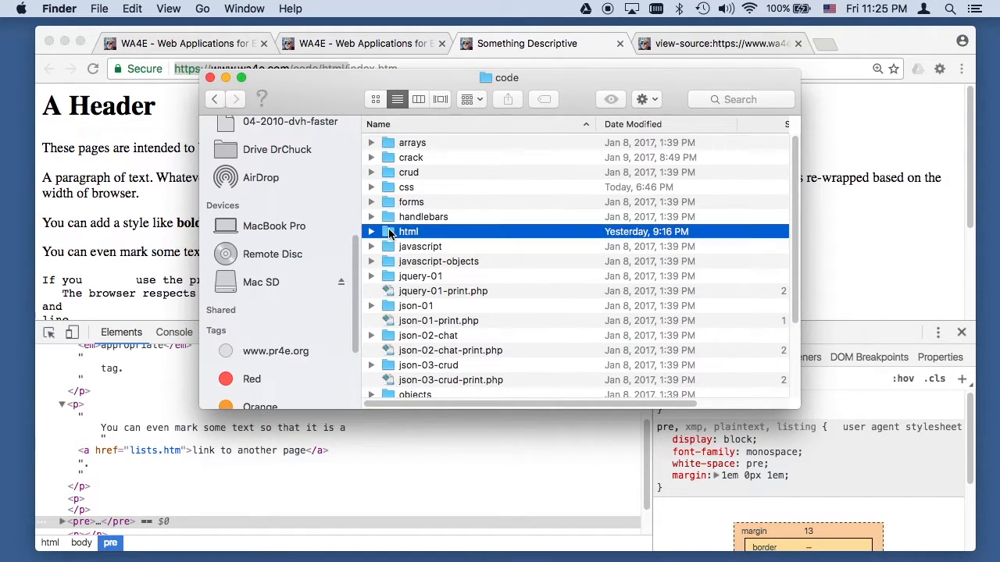
double_click(408, 232)
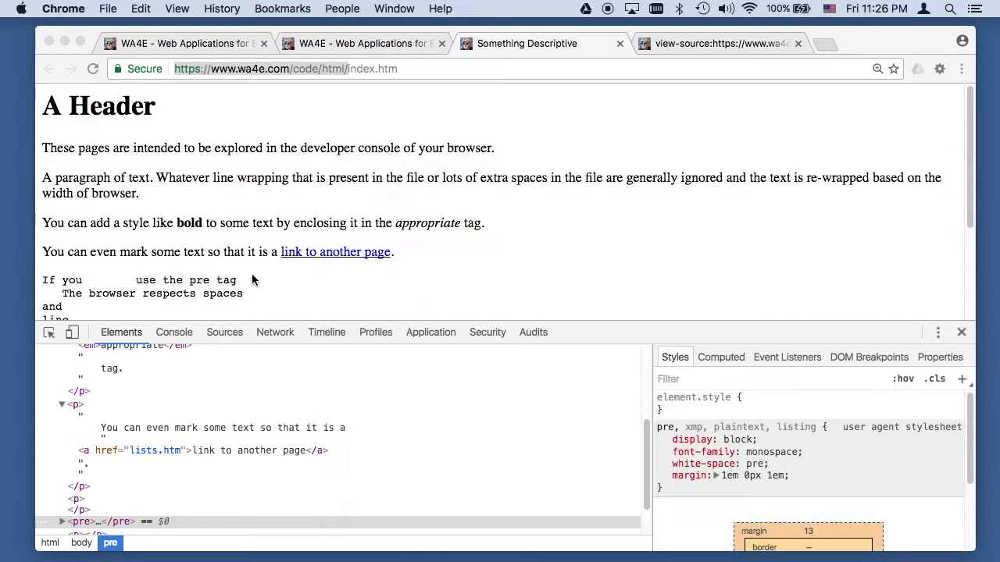
Back in Chrome, select the preformatted spacing example text and focus the address bar
click(308, 252)
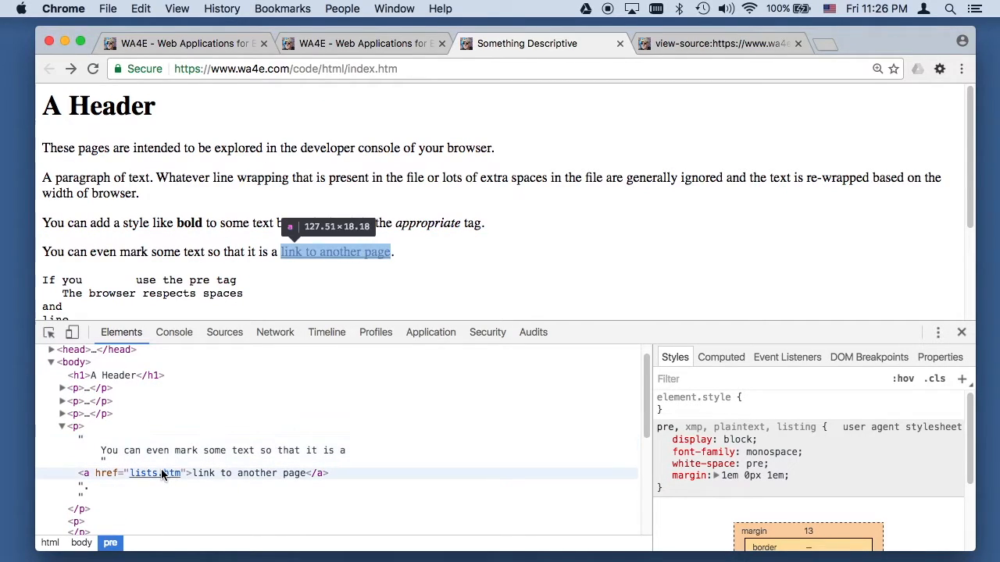
scroll(down, 3)
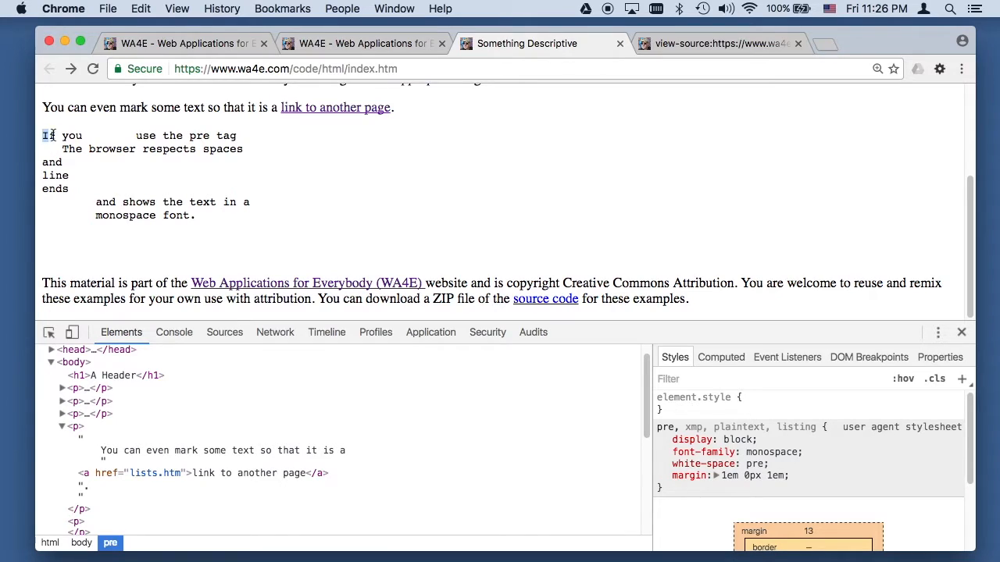
drag(42, 135, 196, 216)
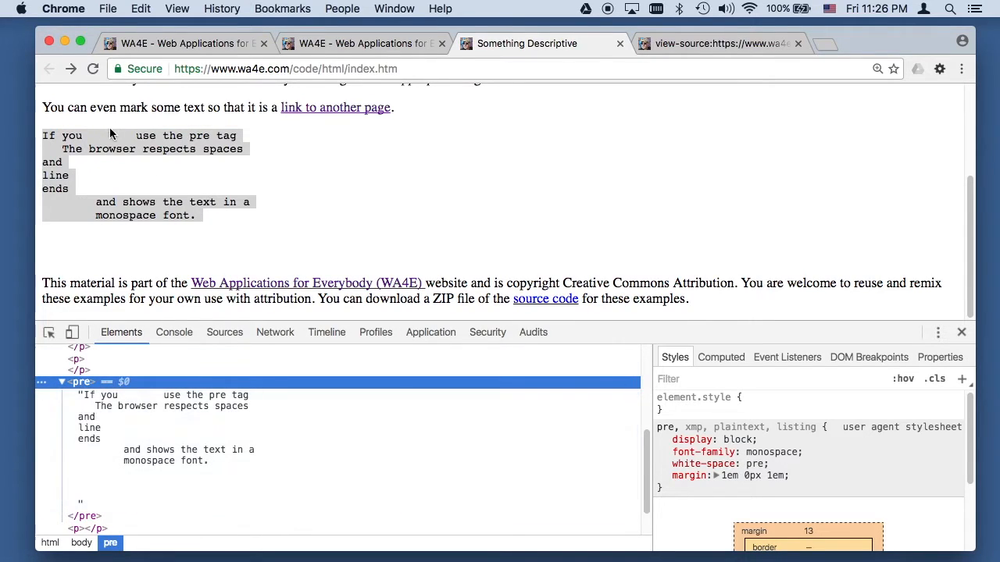
mouse_move(119, 245)
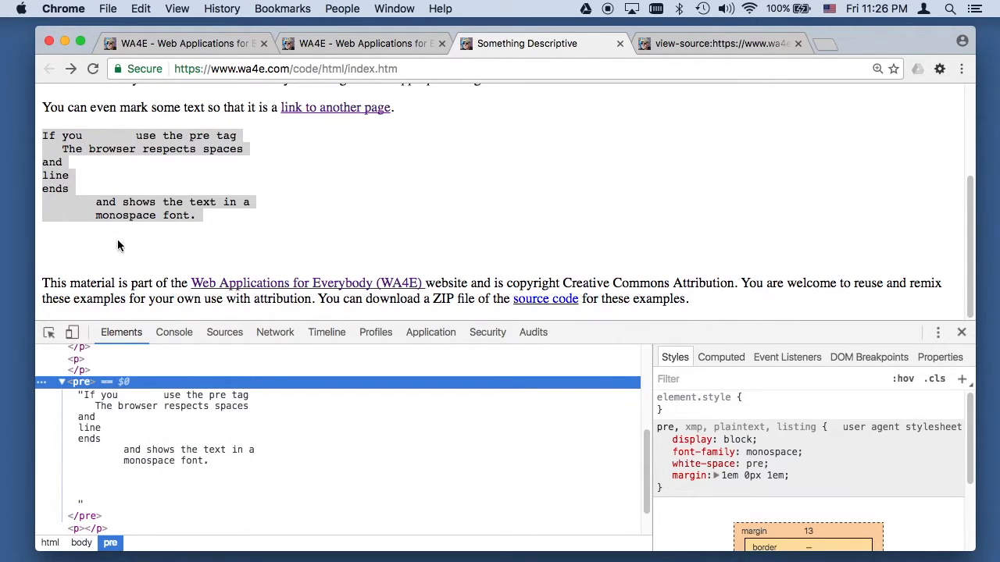
mouse_move(242, 227)
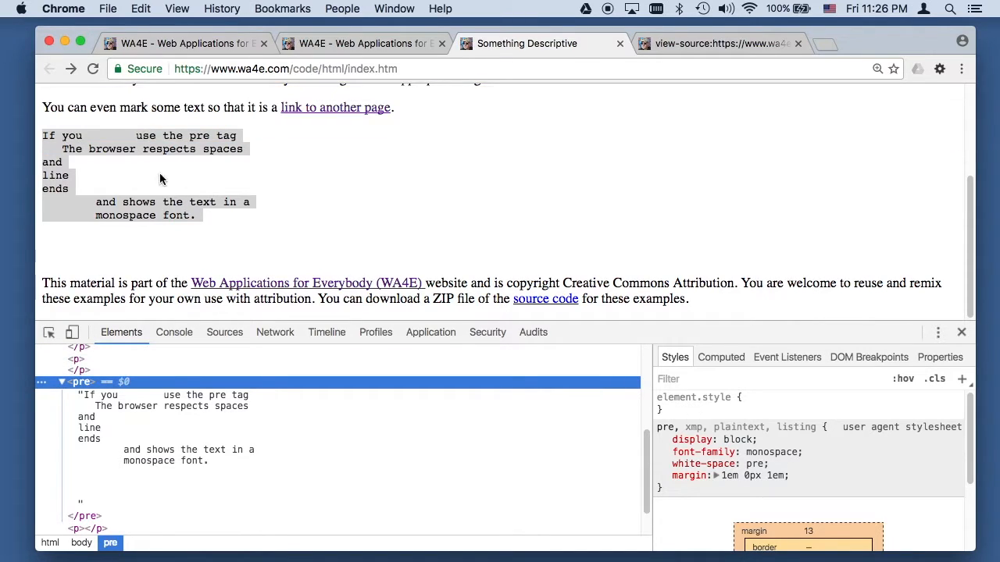
click(369, 69)
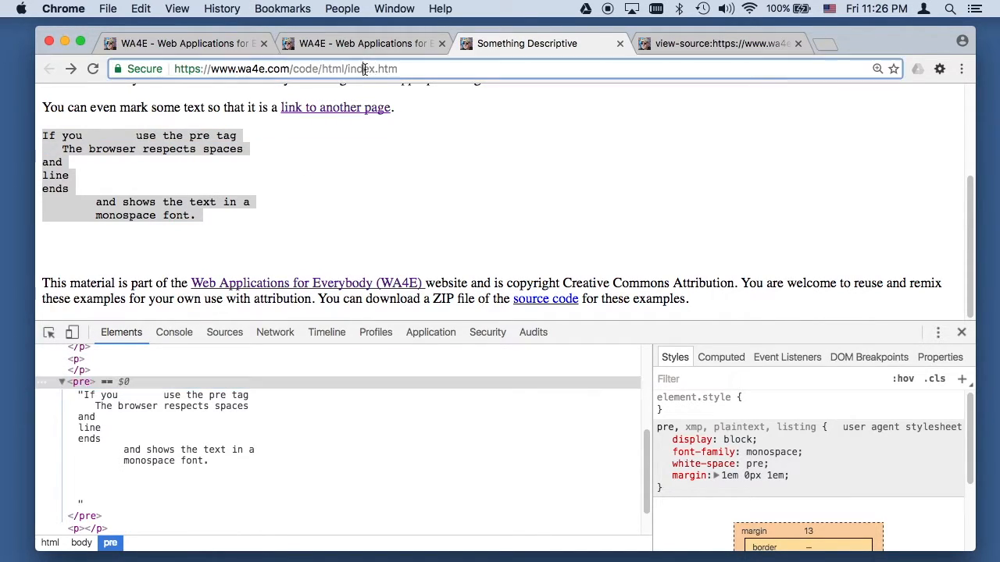
Load lists.htm and inspect one of its list items
double_click(361, 69)
text(lists)
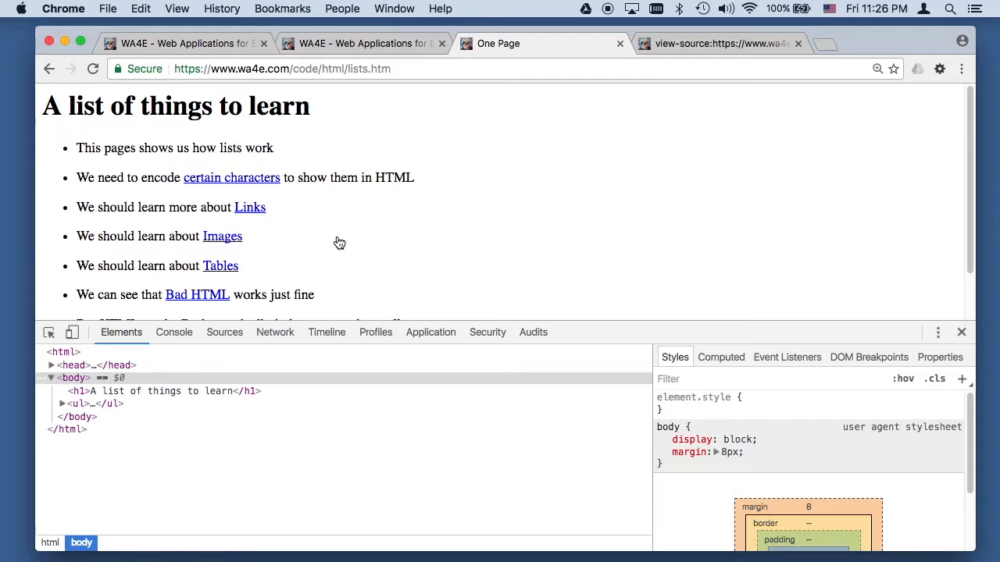
mouse_move(558, 244)
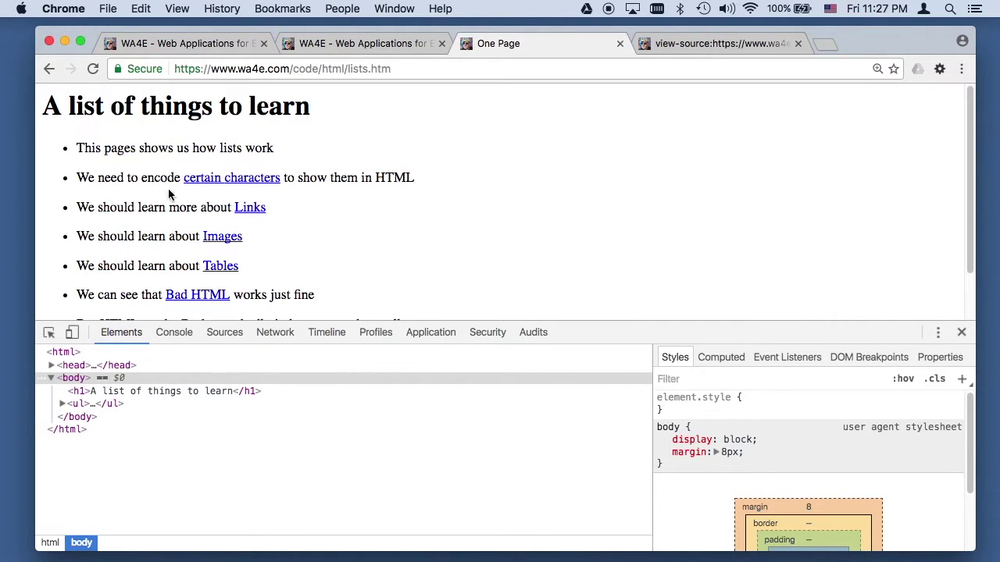
right_click(170, 178)
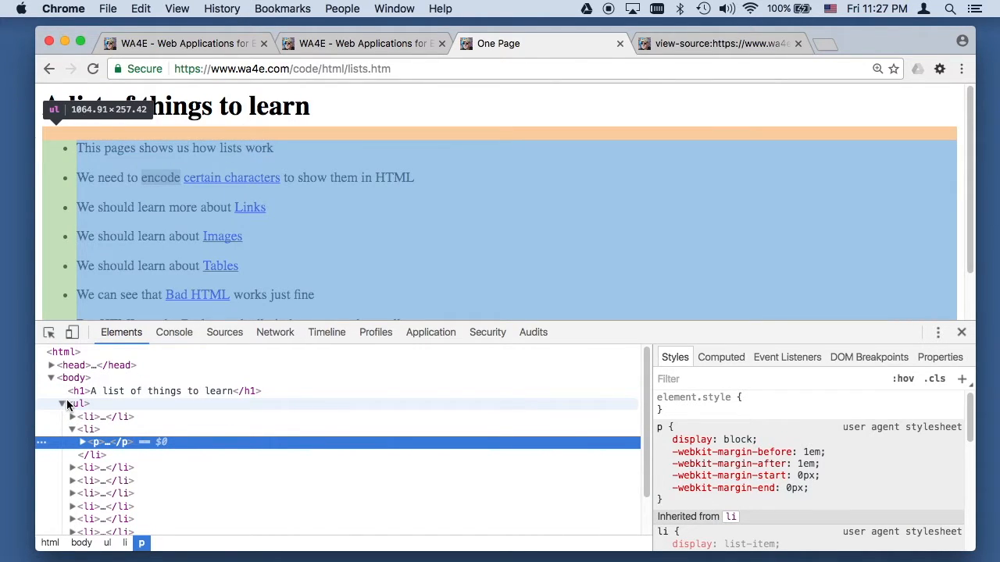
scroll(down, 3)
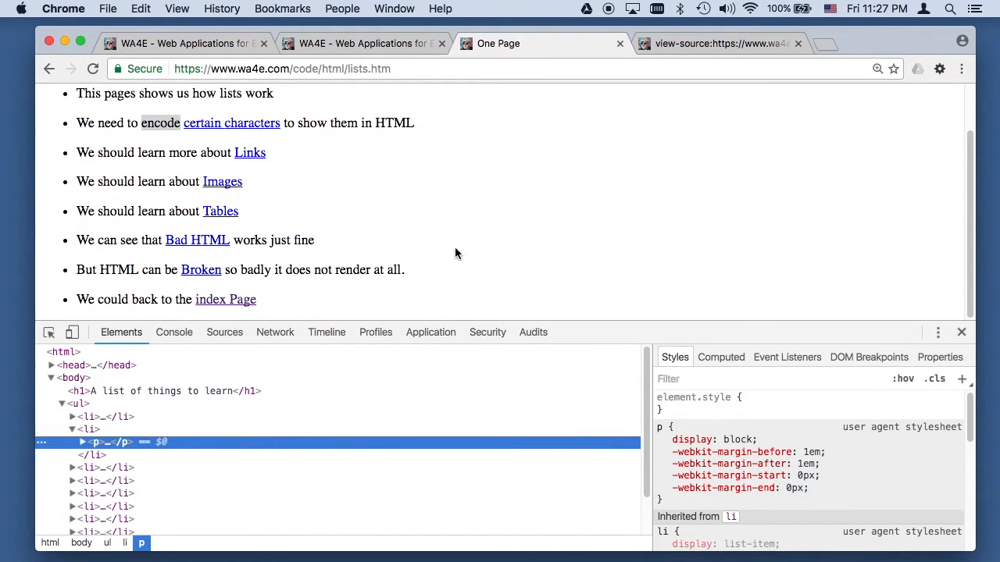
mouse_move(76, 404)
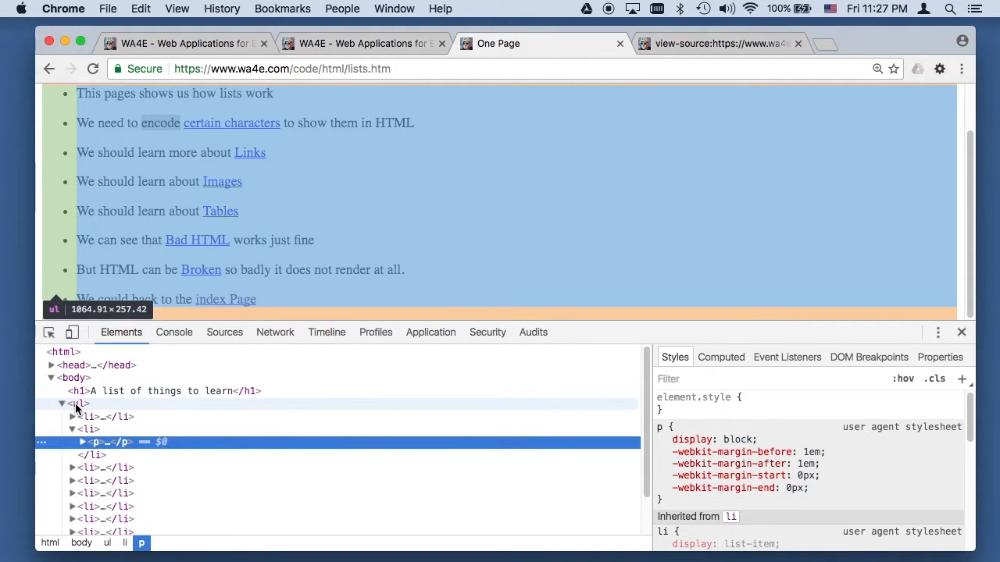
mouse_move(88, 417)
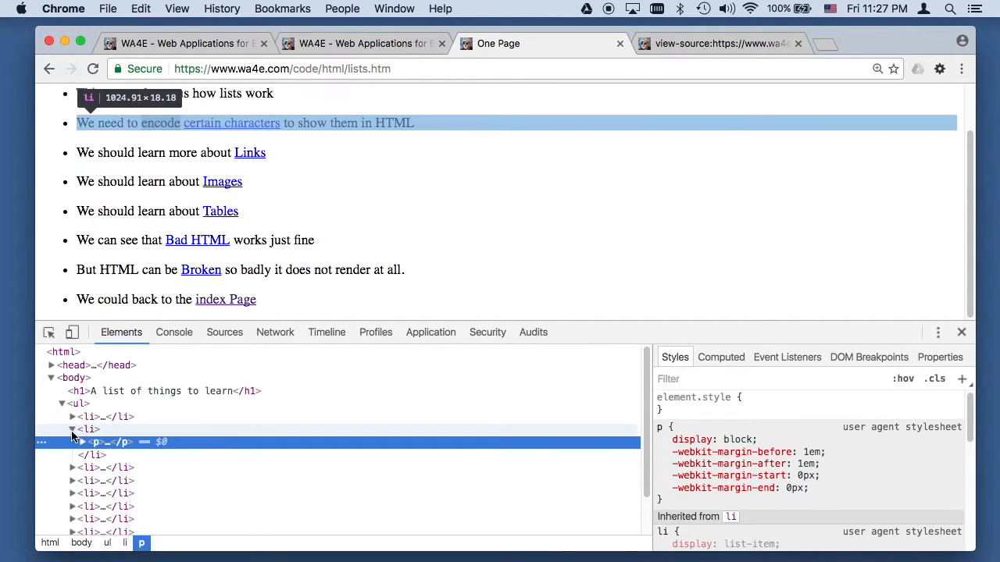
Collapse the second <li> and expand the Tables <li> down to its paragraph
click(89, 430)
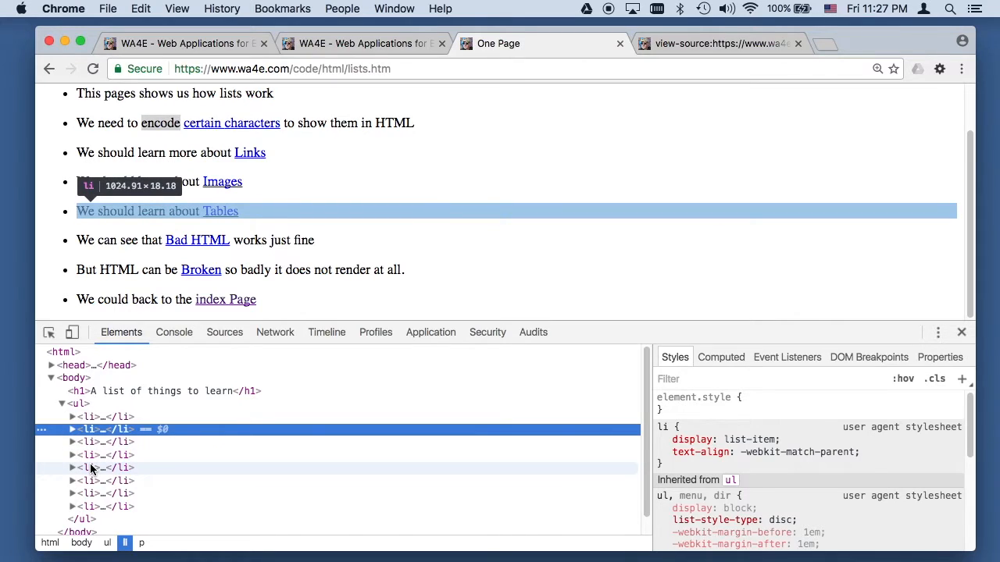
click(73, 467)
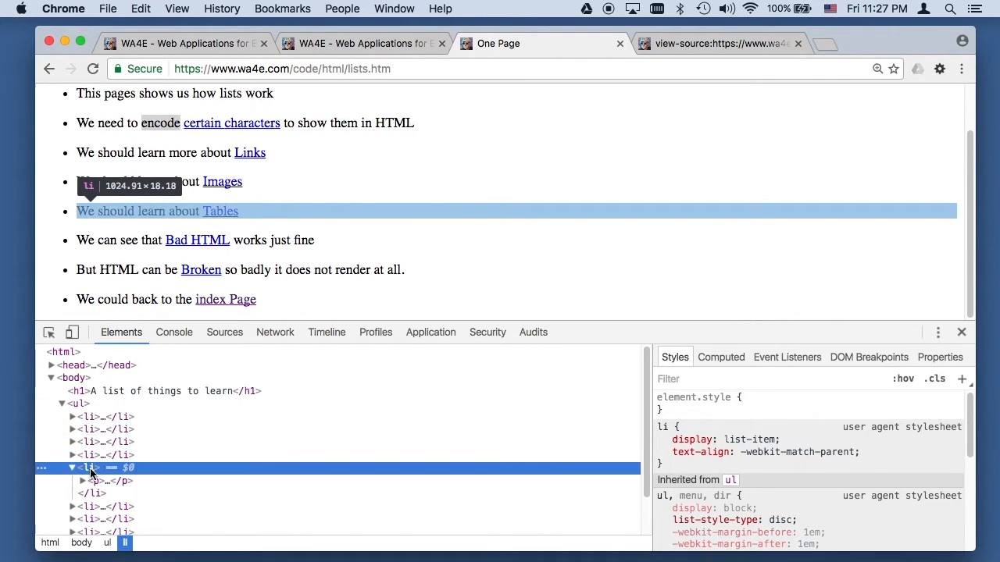
click(82, 481)
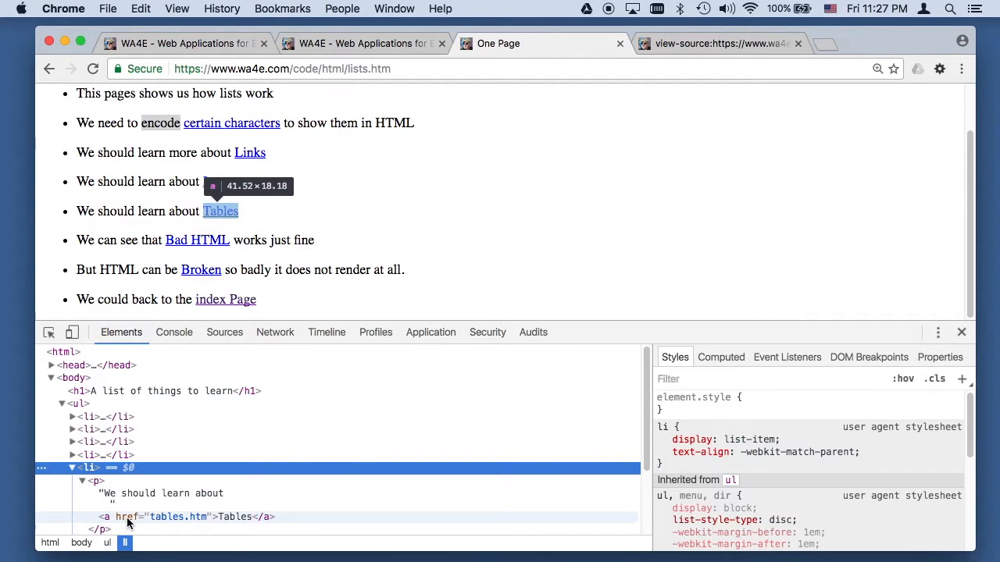
mouse_move(230, 517)
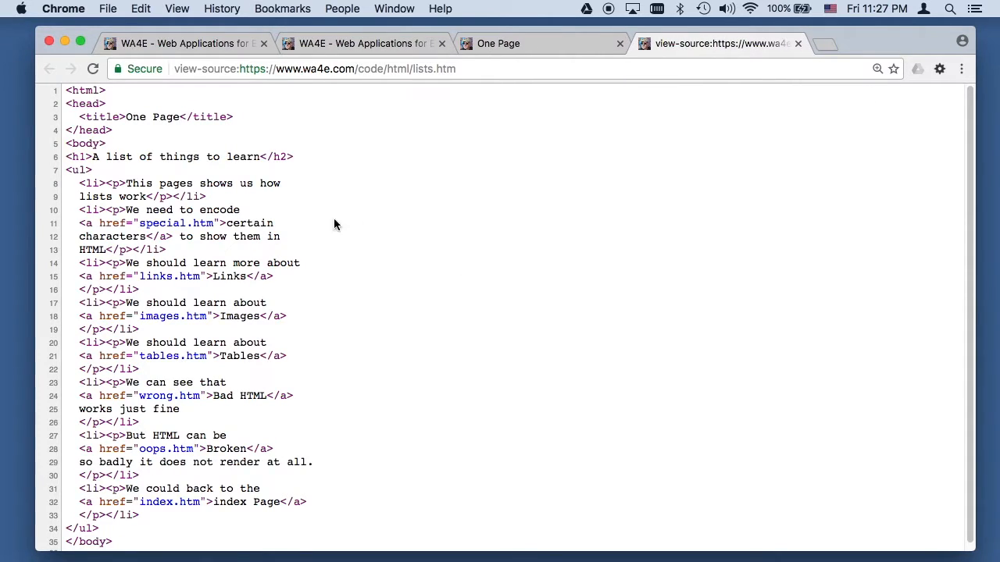
mouse_move(141, 173)
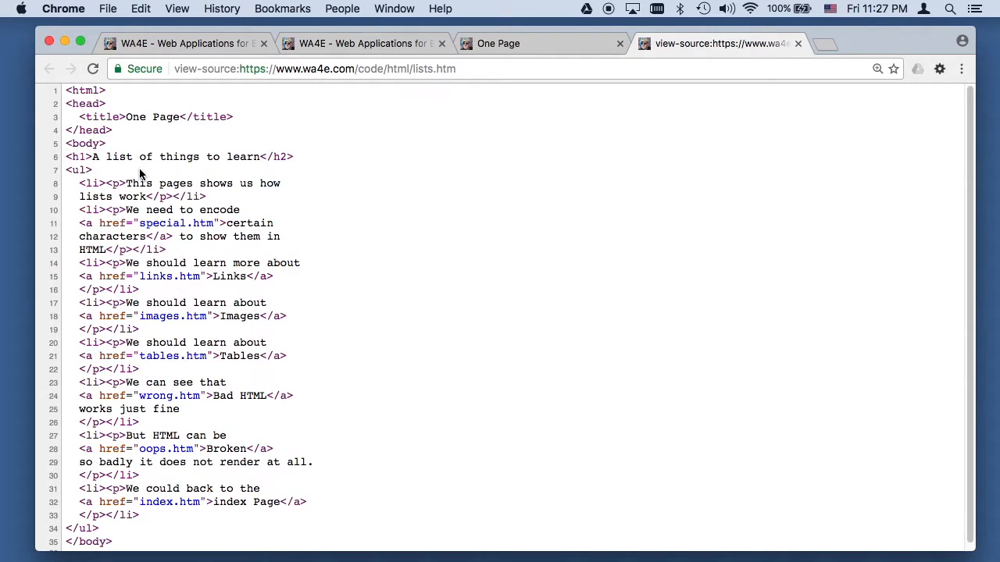
Select the first item's <p>…</p> in the lists.htm source, then return to the rendered page
drag(79, 183, 207, 196)
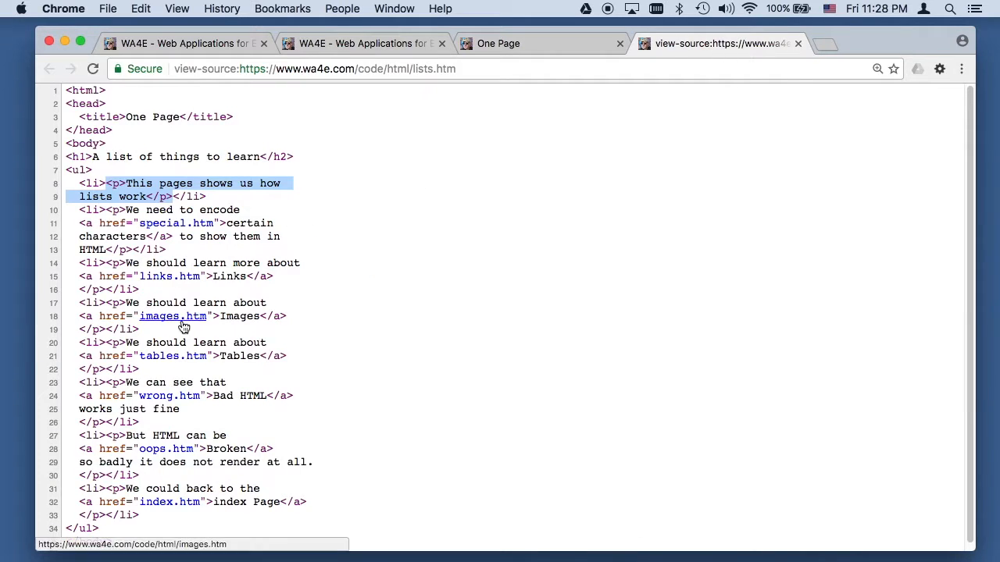
scroll(down, 3)
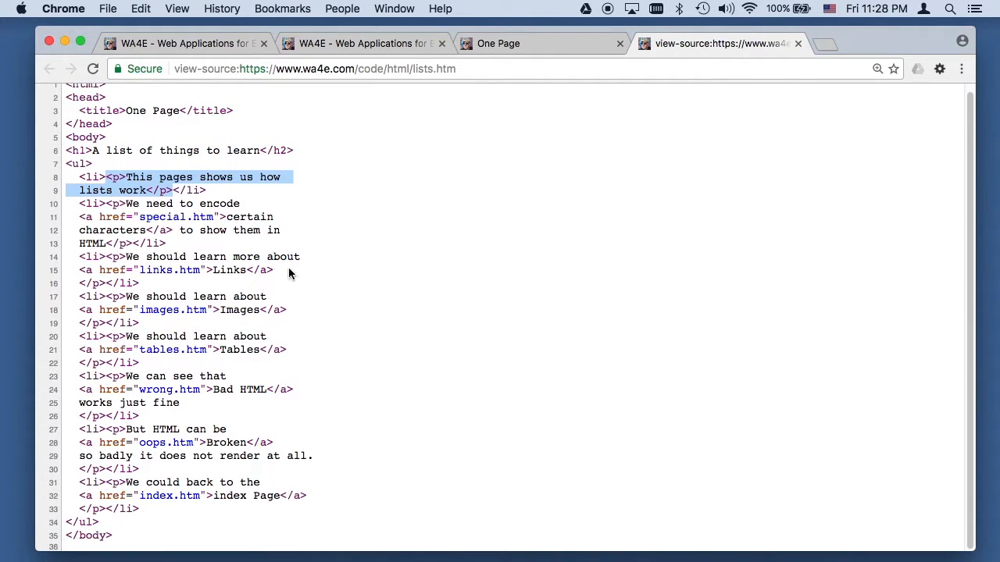
click(496, 43)
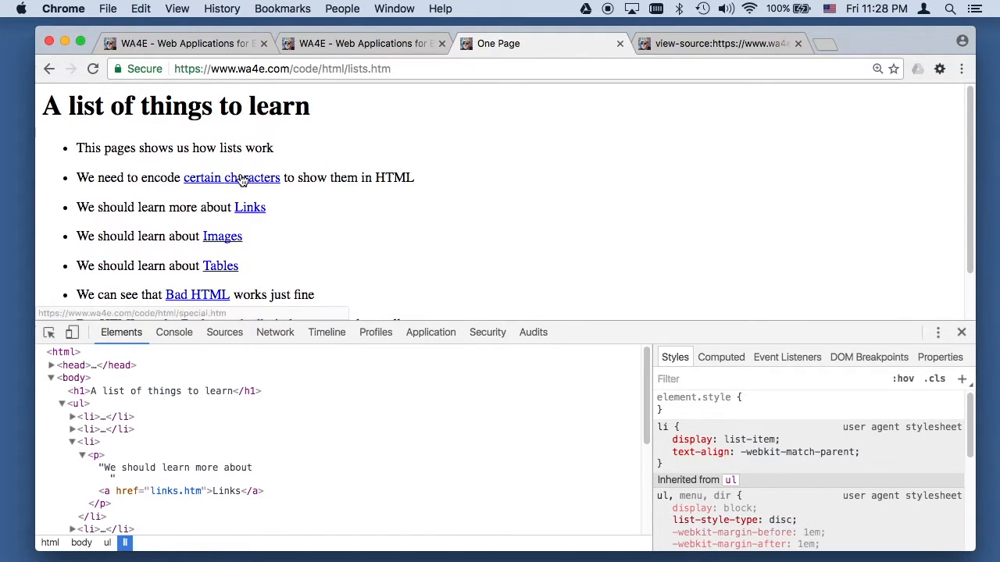
Follow the special characters link, view its source, and select the escaped ampersand
click(231, 178)
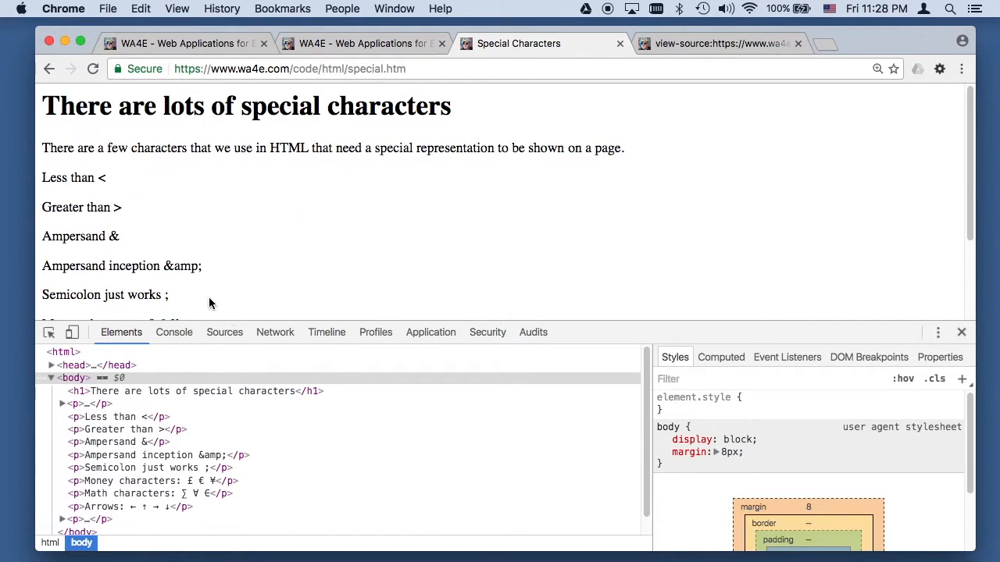
mouse_move(145, 418)
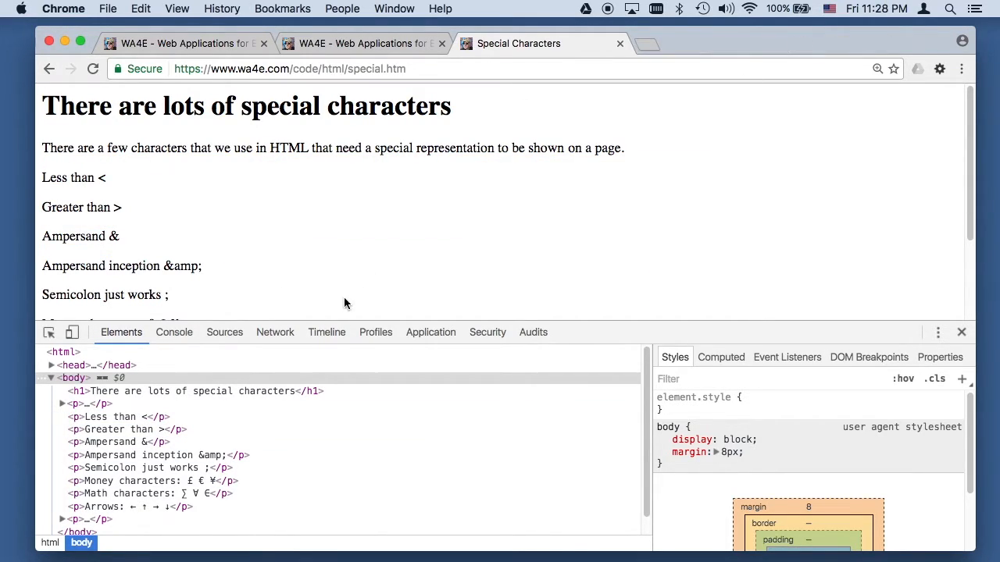
right_click(346, 303)
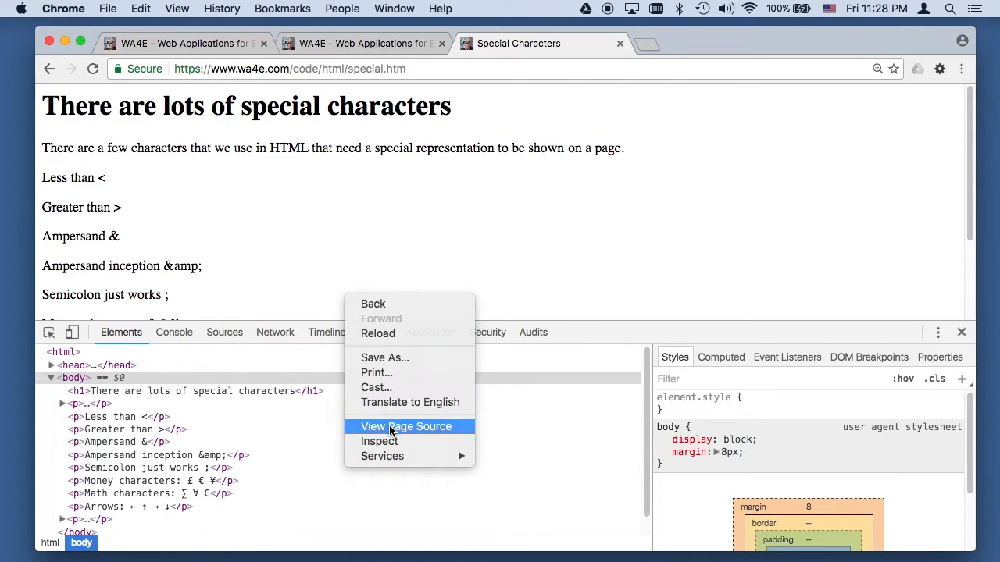
click(393, 426)
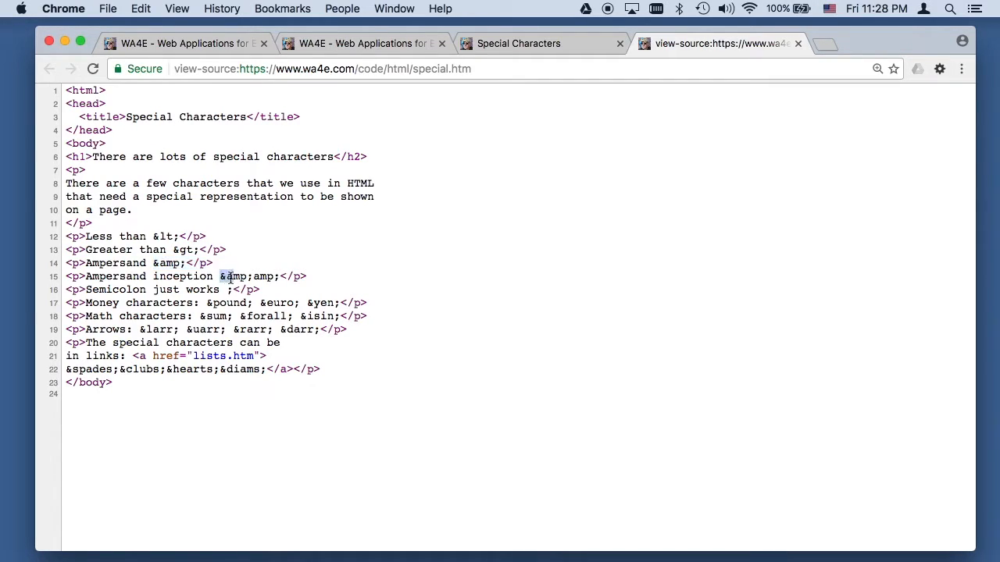
drag(220, 276, 253, 275)
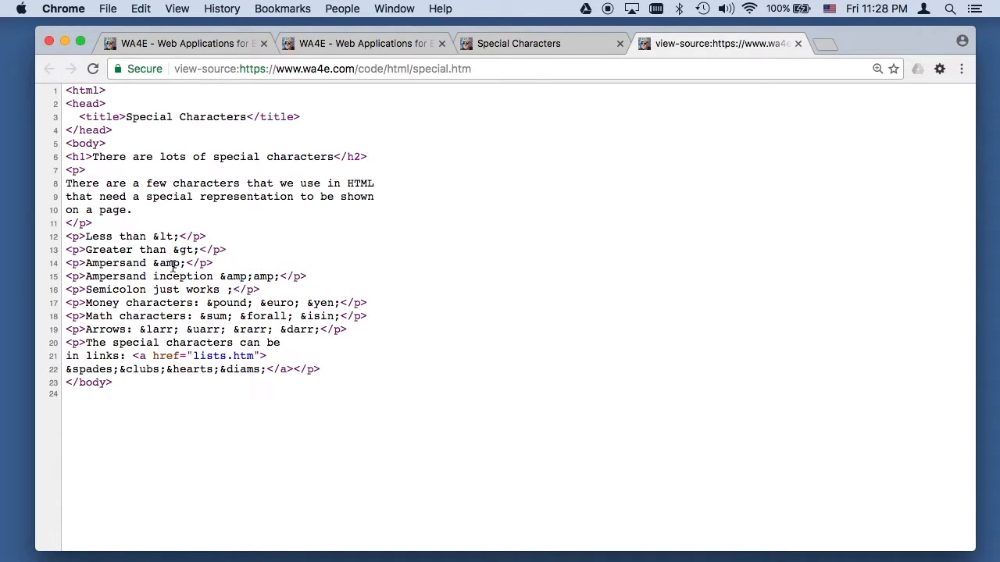
mouse_move(164, 236)
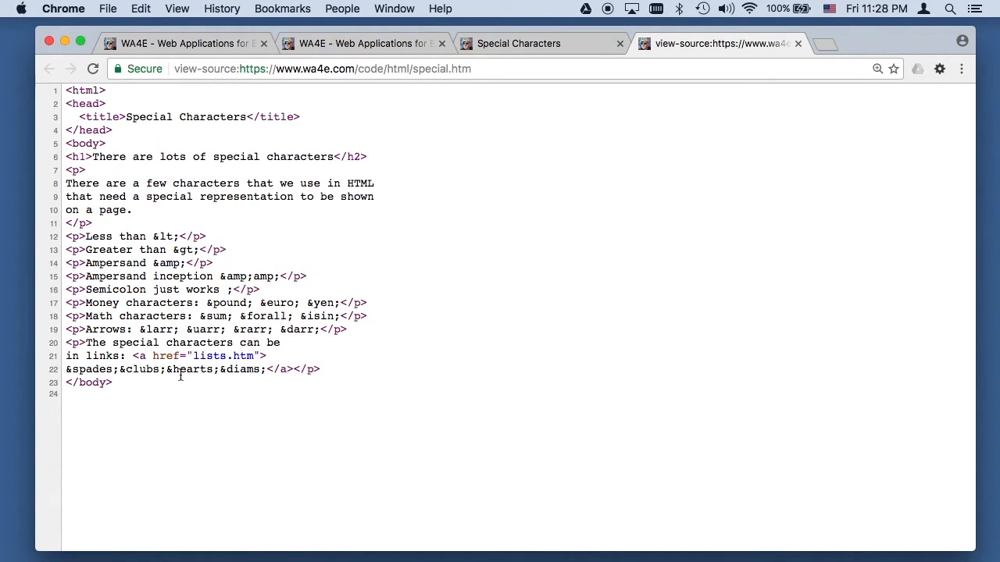
Inspect the Arrows paragraph, then follow the ♠♣♥♦ link to the lists page
click(518, 43)
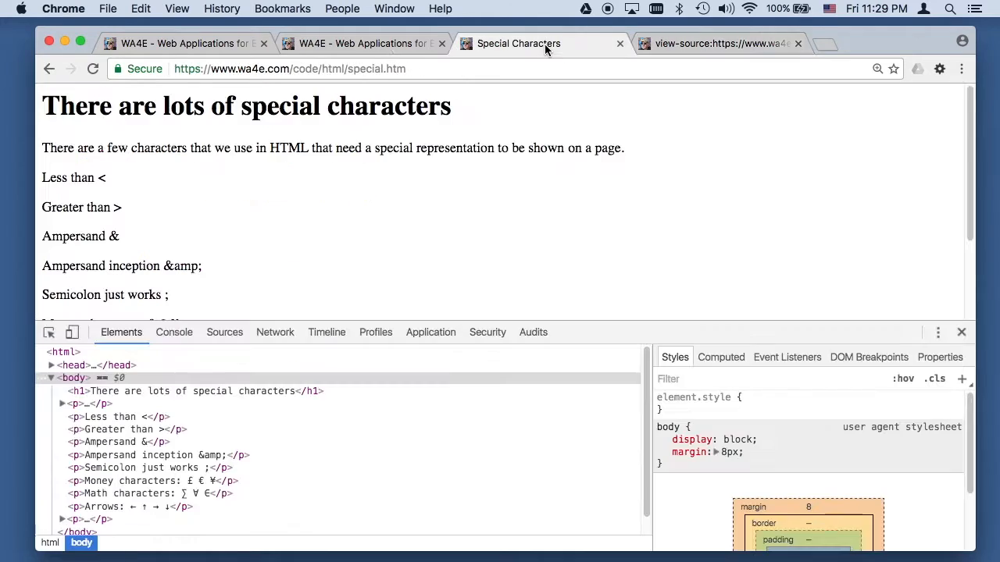
scroll(down, 3)
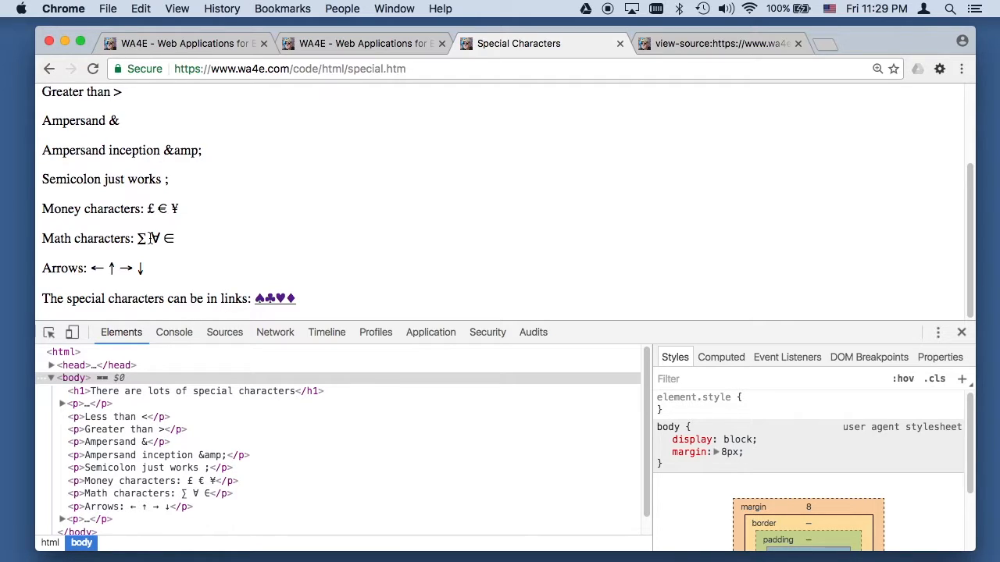
mouse_move(296, 218)
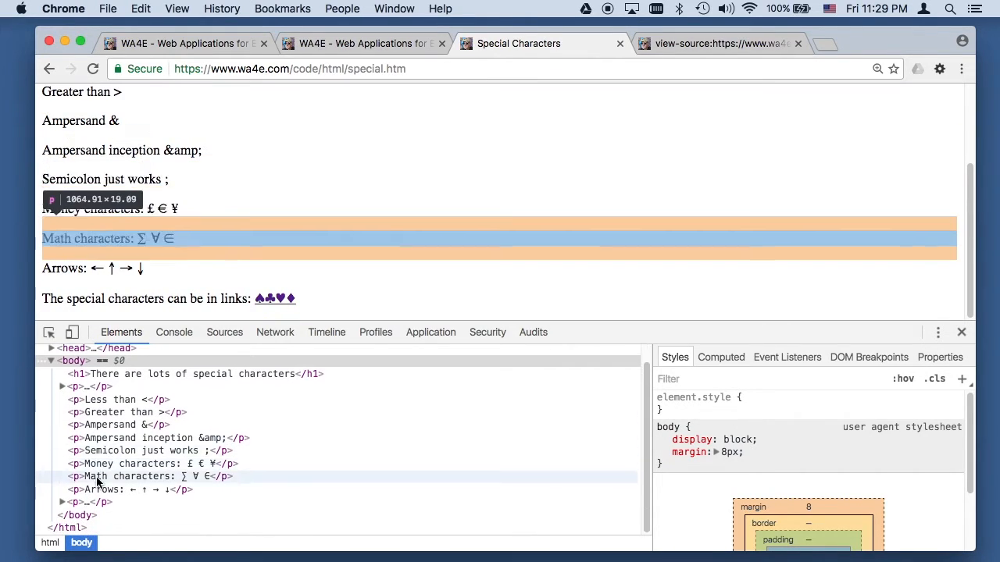
click(101, 490)
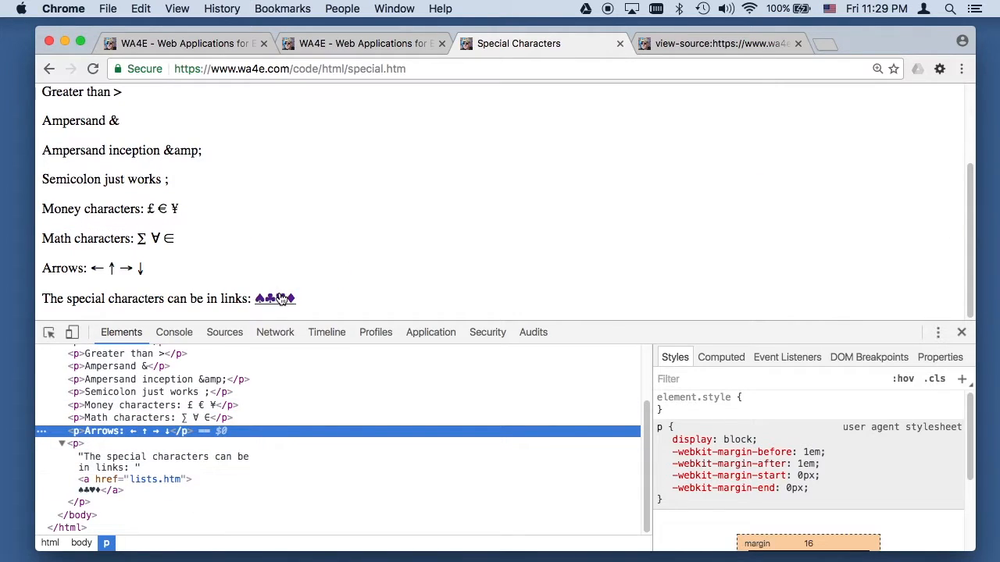
click(275, 299)
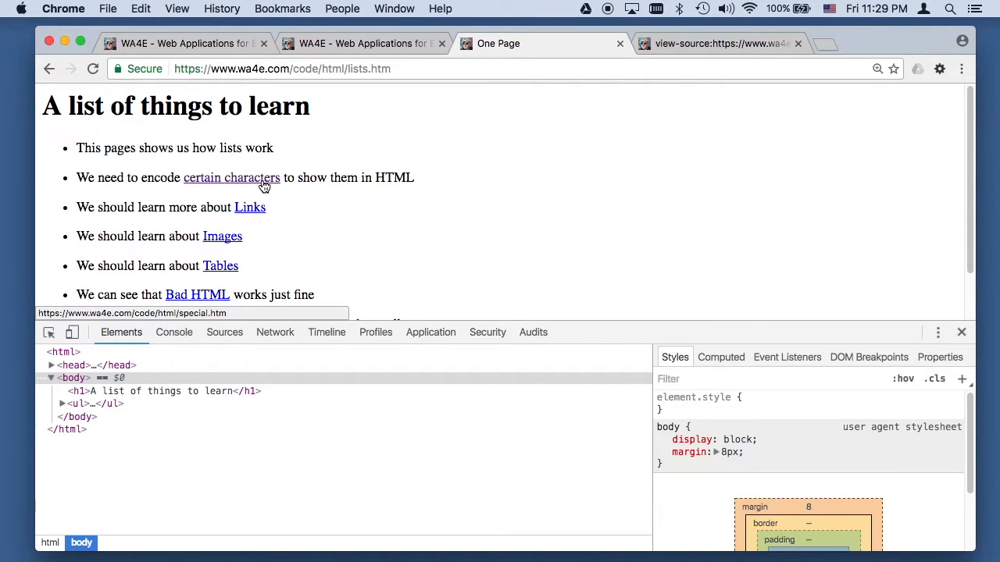
mouse_move(373, 192)
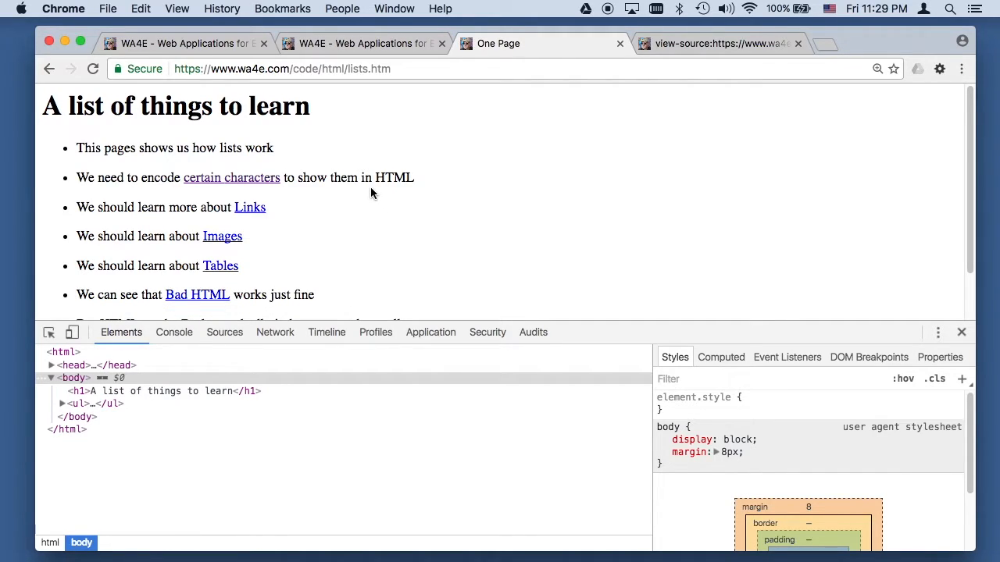
mouse_move(321, 226)
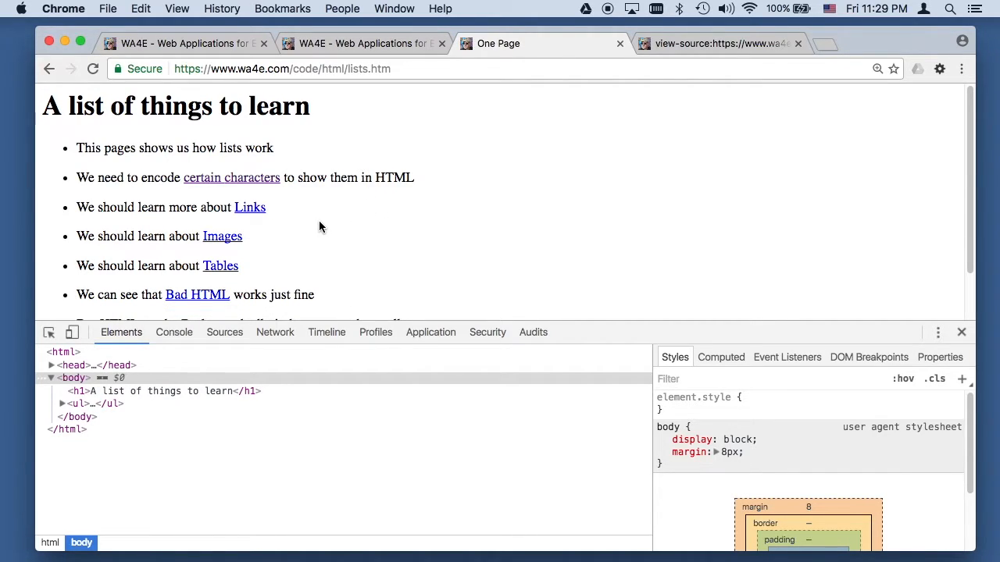
mouse_move(250, 211)
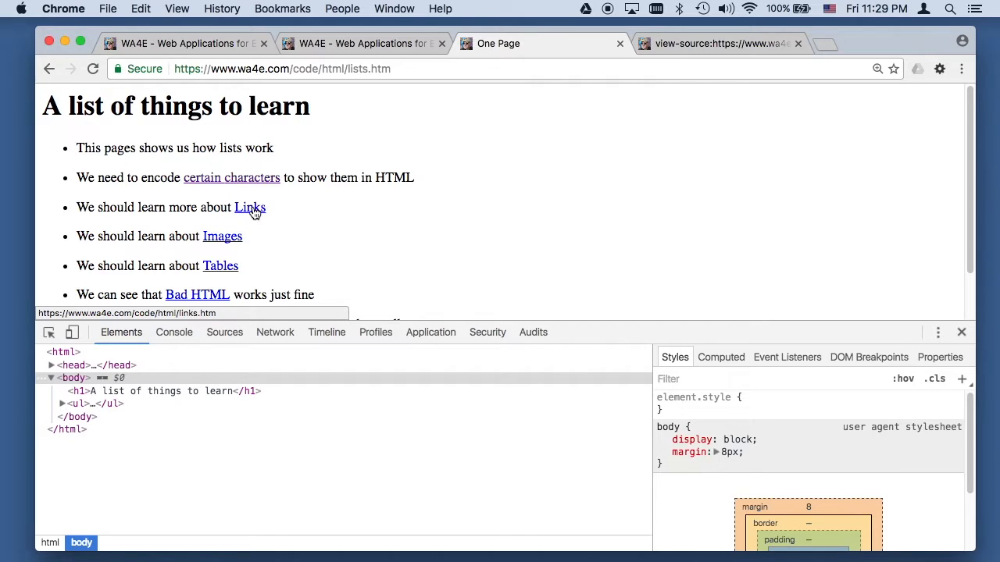
Open the Links sample page and view its HTML source, which highlights target="_blank"
click(249, 207)
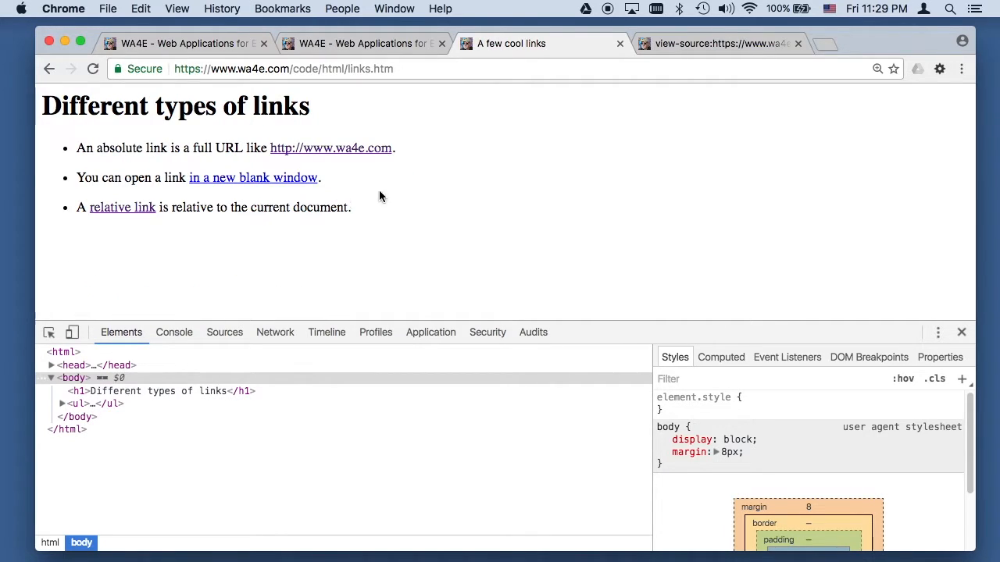
mouse_move(796, 43)
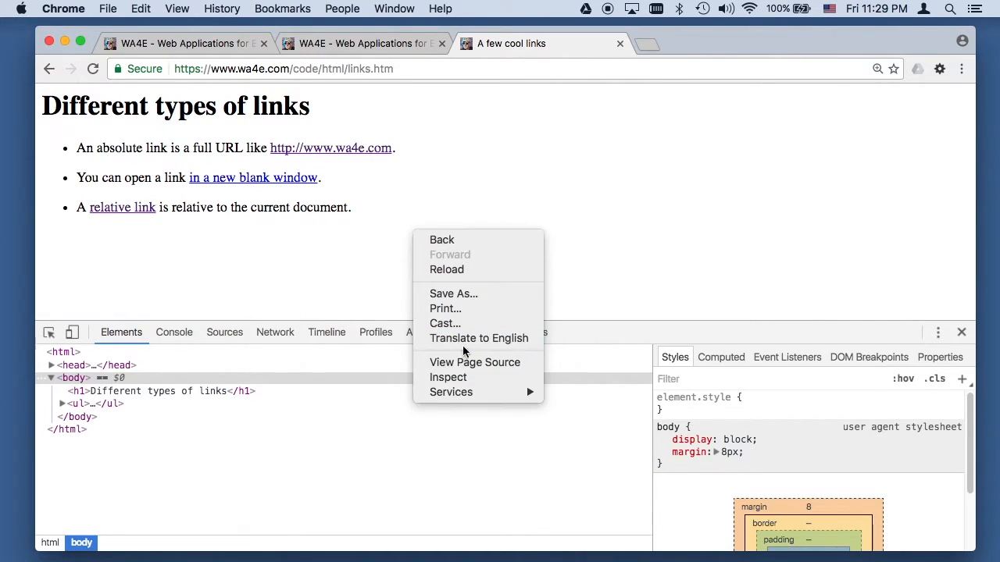
click(475, 363)
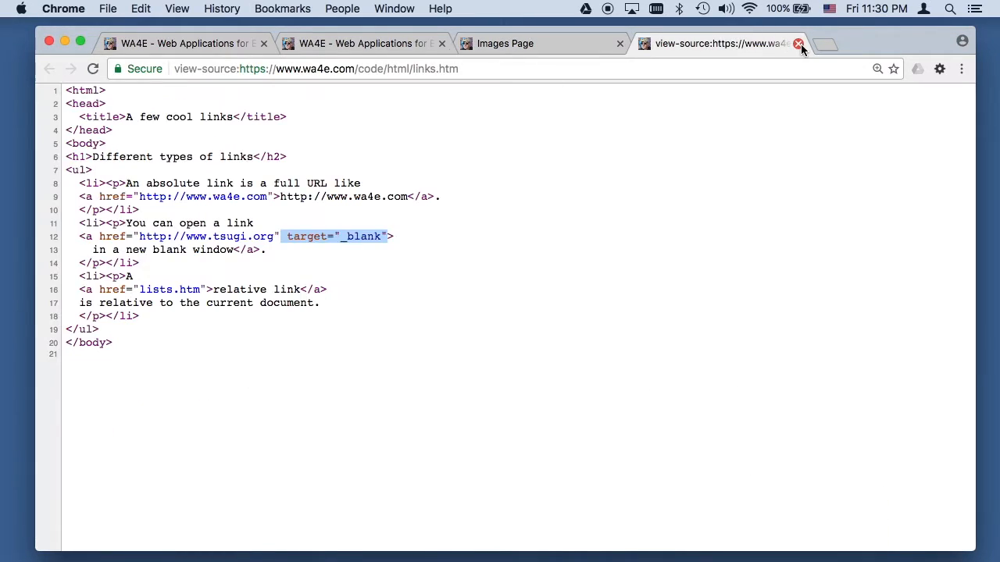
Close the source tab, expand the Images page's first paragraph to reveal medium.png, then switch to Finder
click(799, 44)
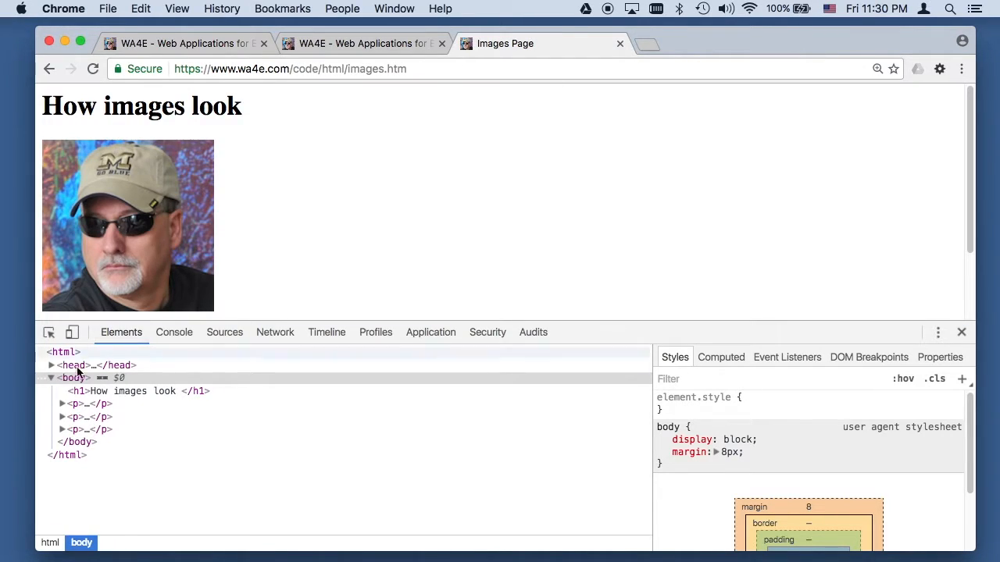
click(73, 403)
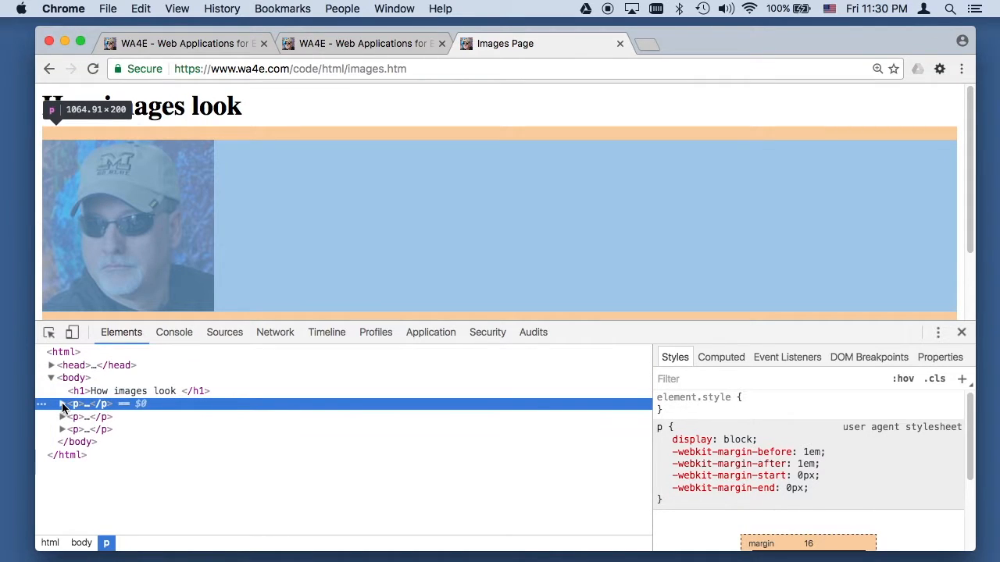
click(62, 404)
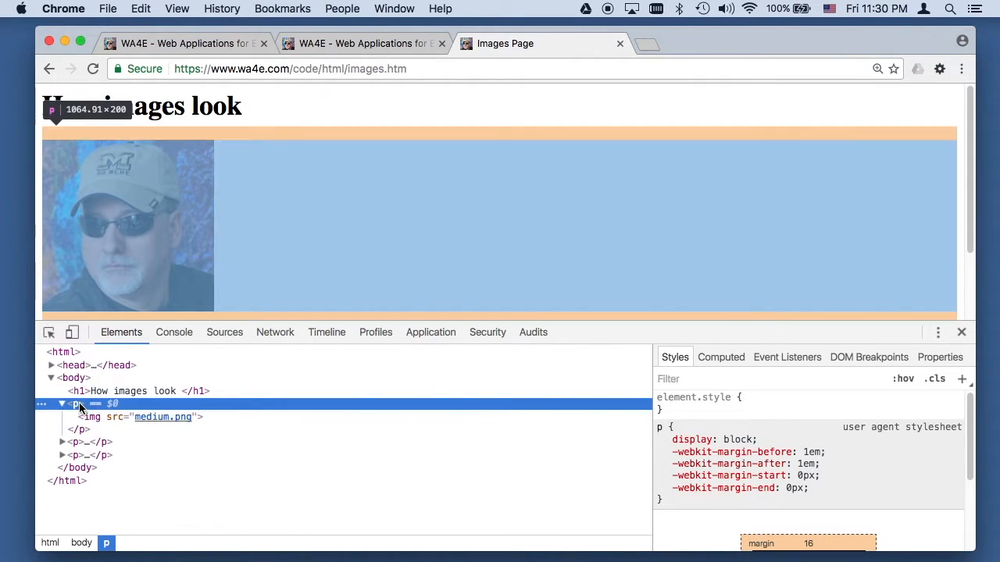
mouse_move(319, 199)
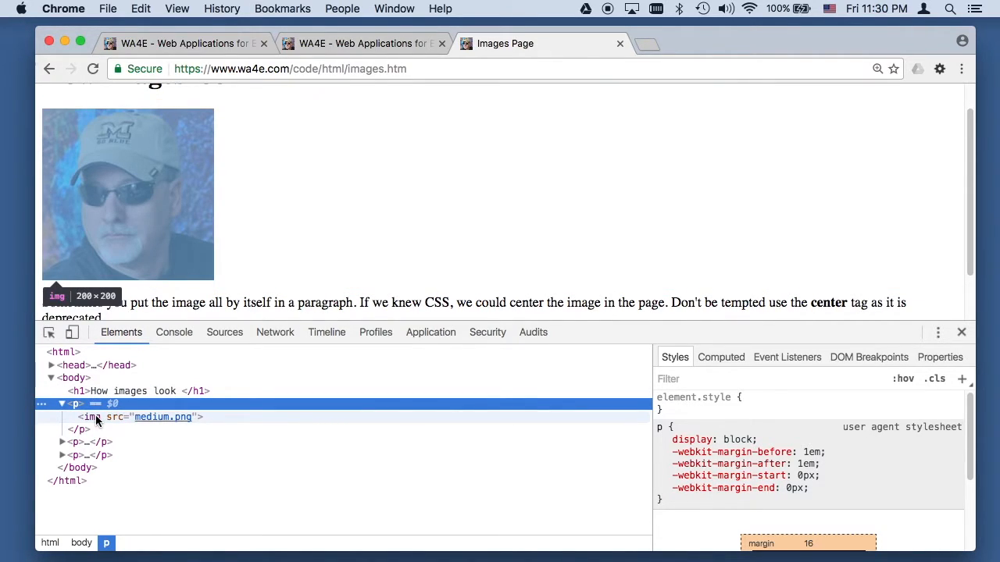
mouse_move(162, 417)
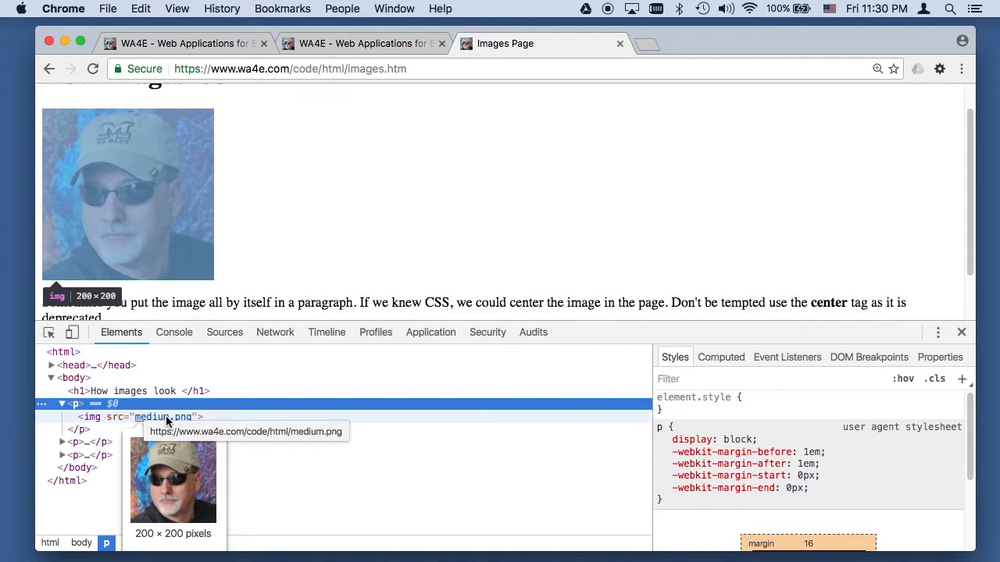
key(Cmd+Tab)
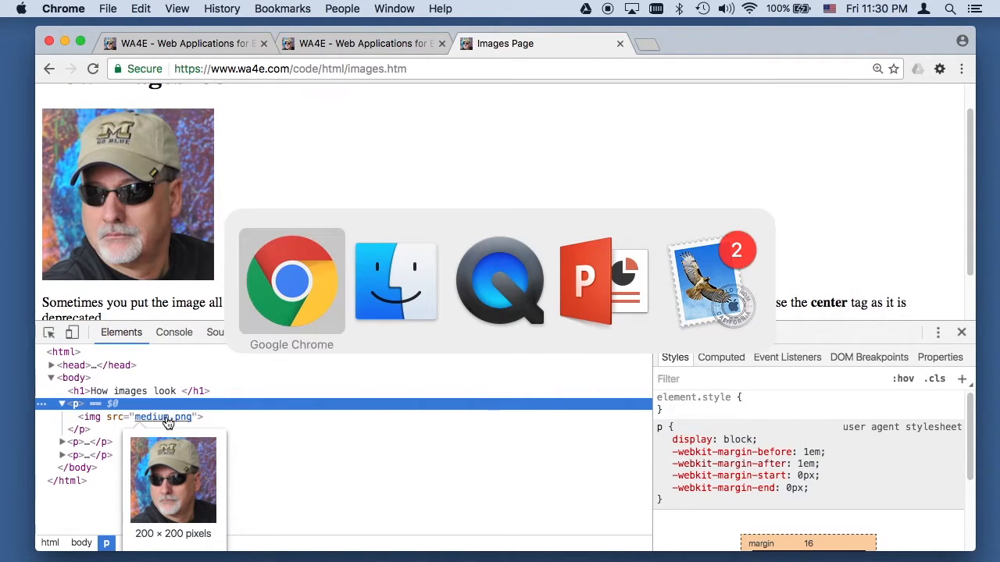
click(395, 281)
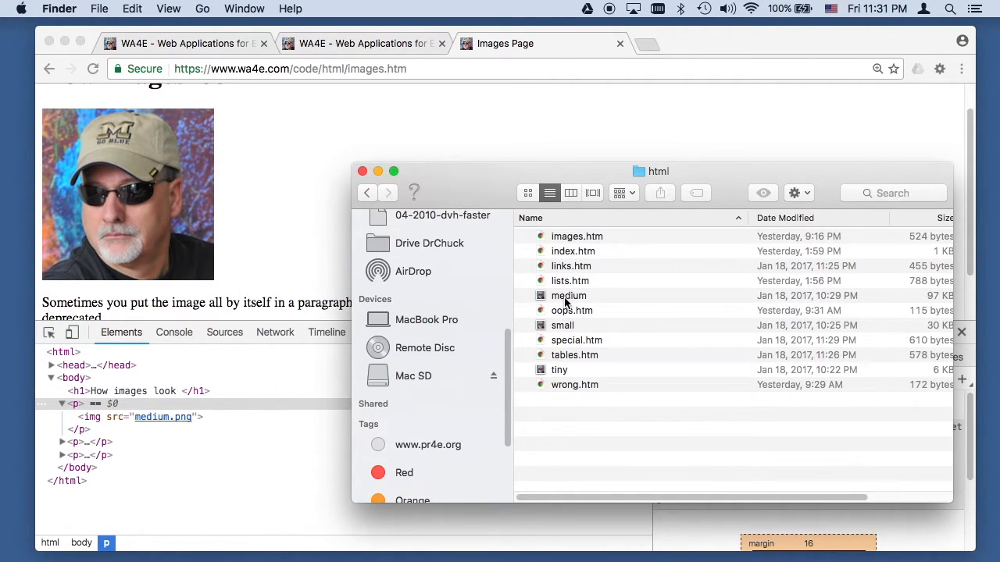
mouse_move(590, 297)
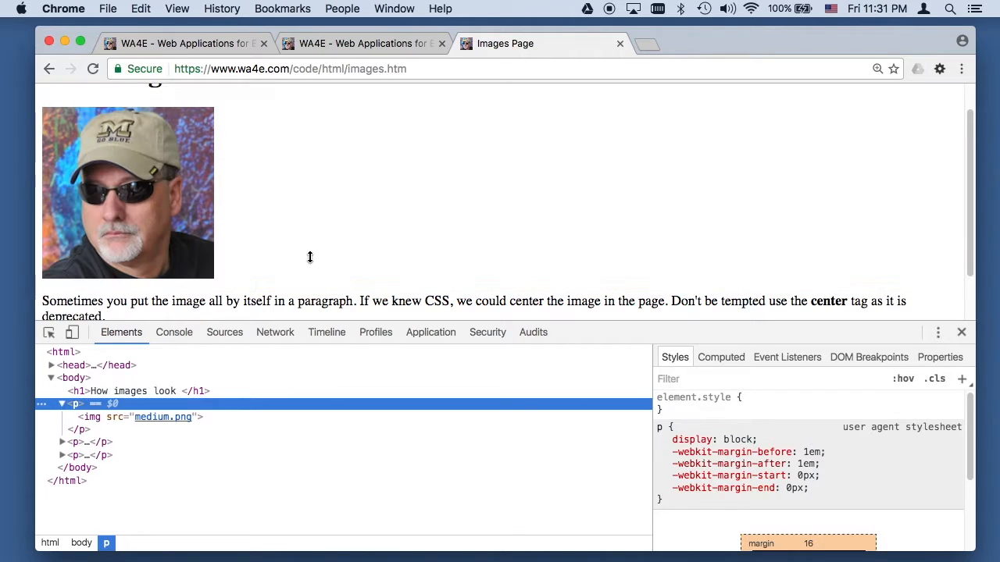
Expand the second paragraph and its link to reveal tiny.png, then follow that image to lists.htm
click(63, 442)
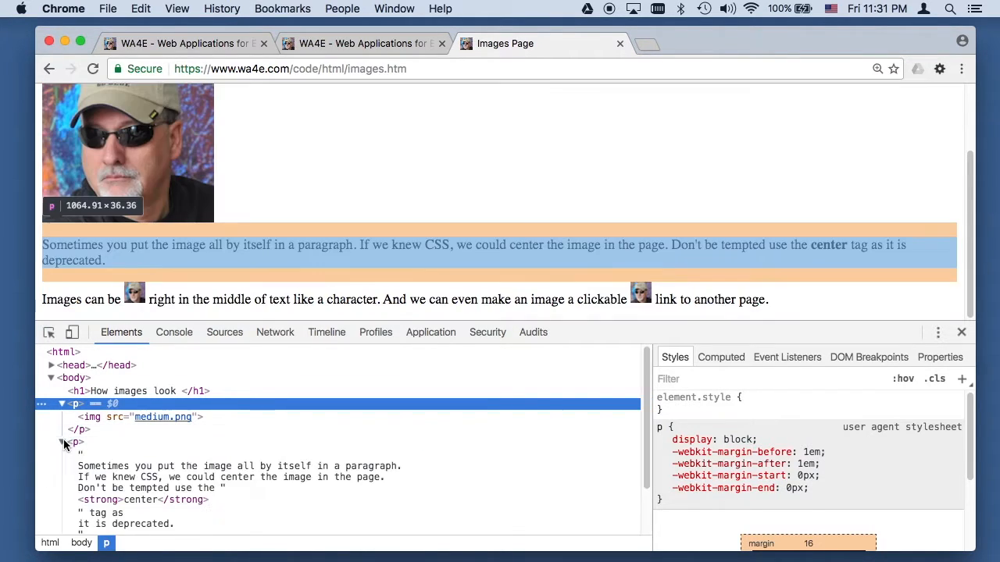
scroll(down, 3)
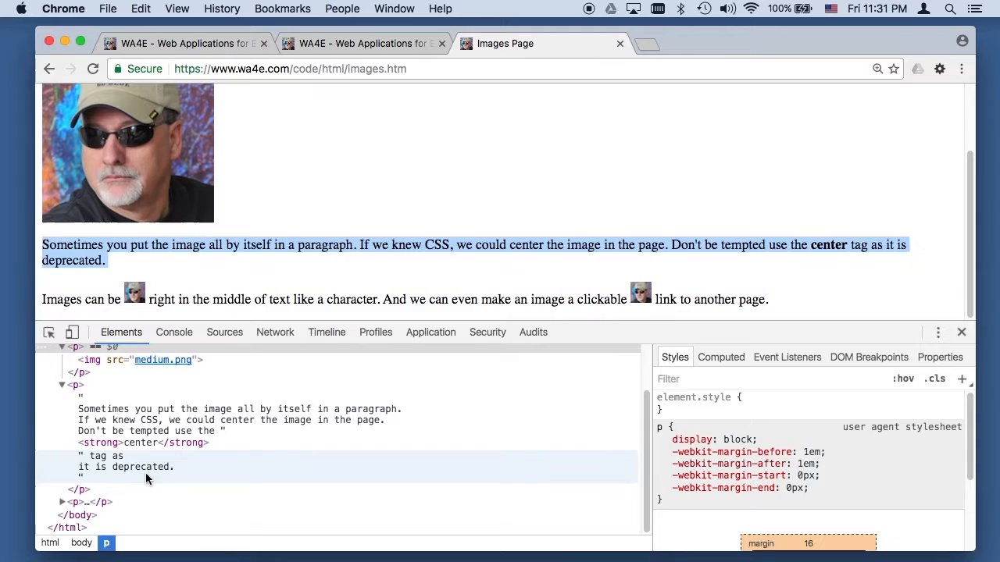
scroll(down, 3)
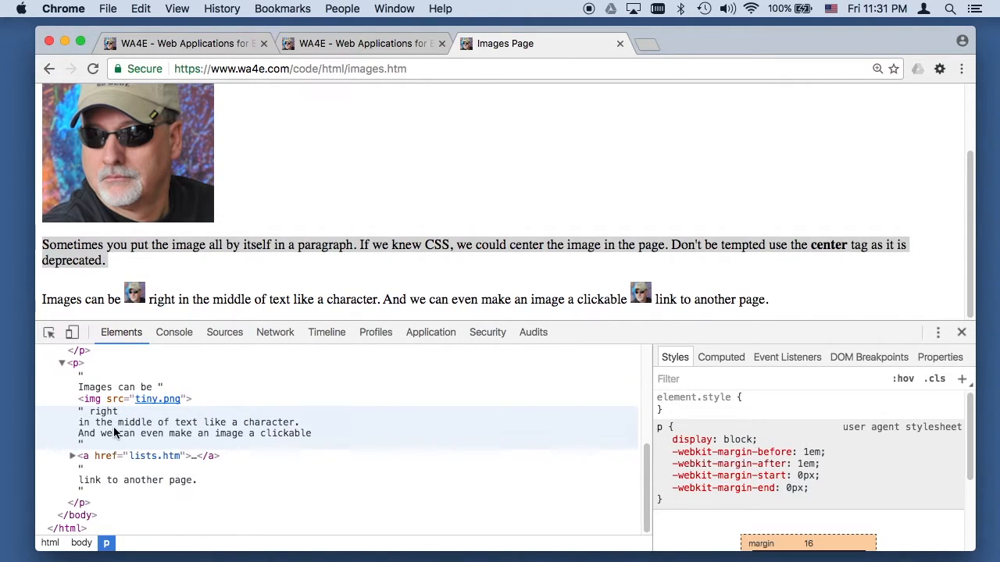
click(72, 455)
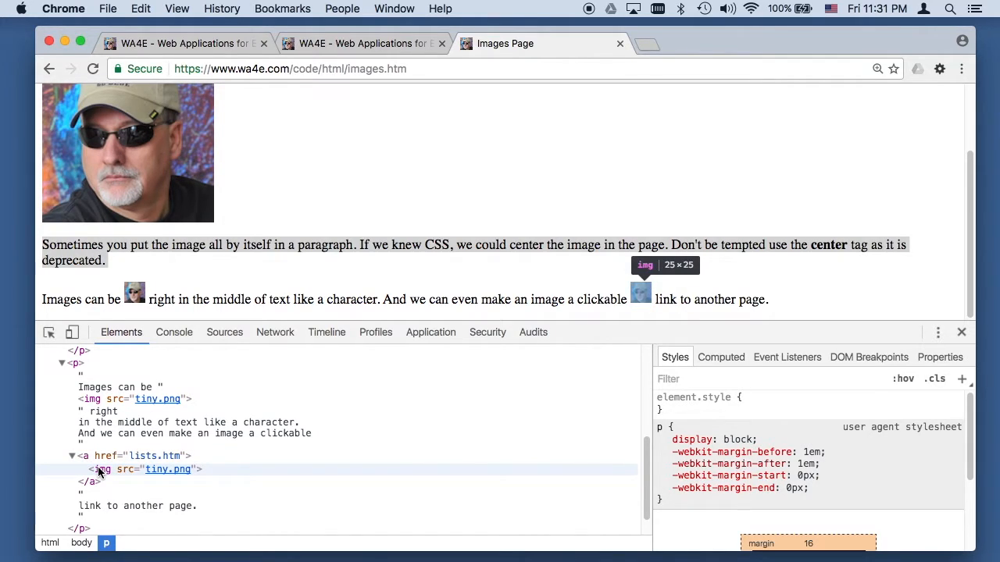
mouse_move(168, 469)
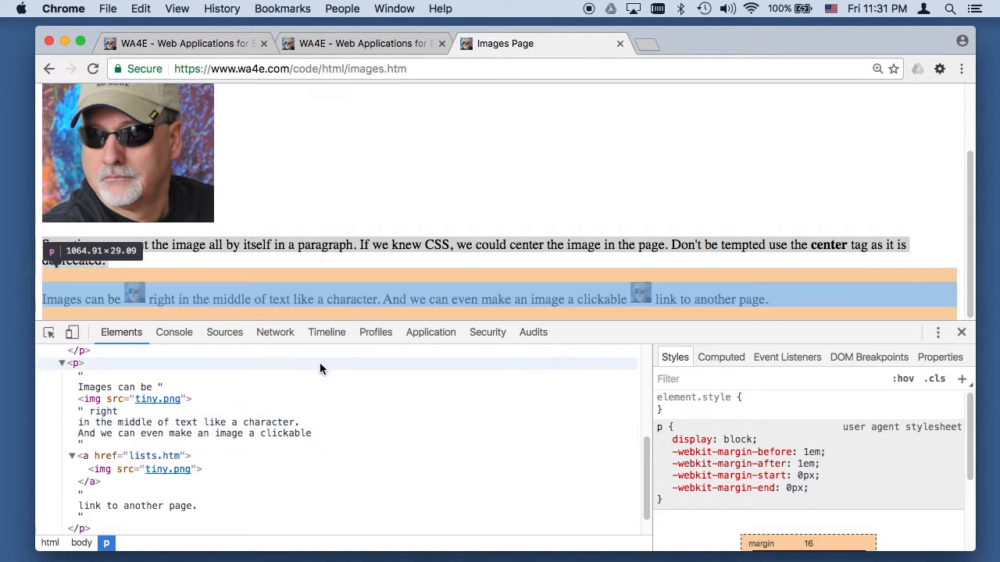
mouse_move(642, 298)
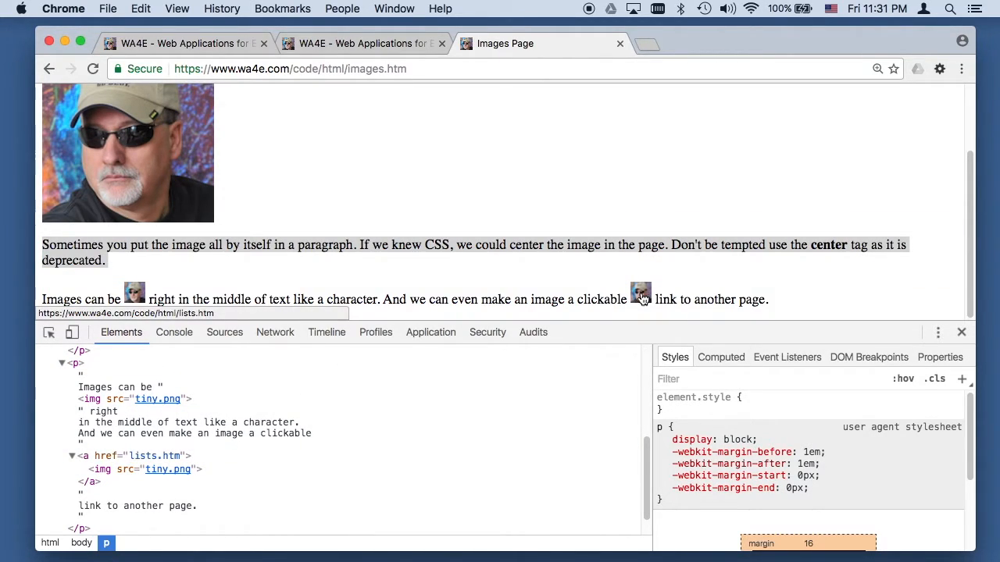
click(639, 295)
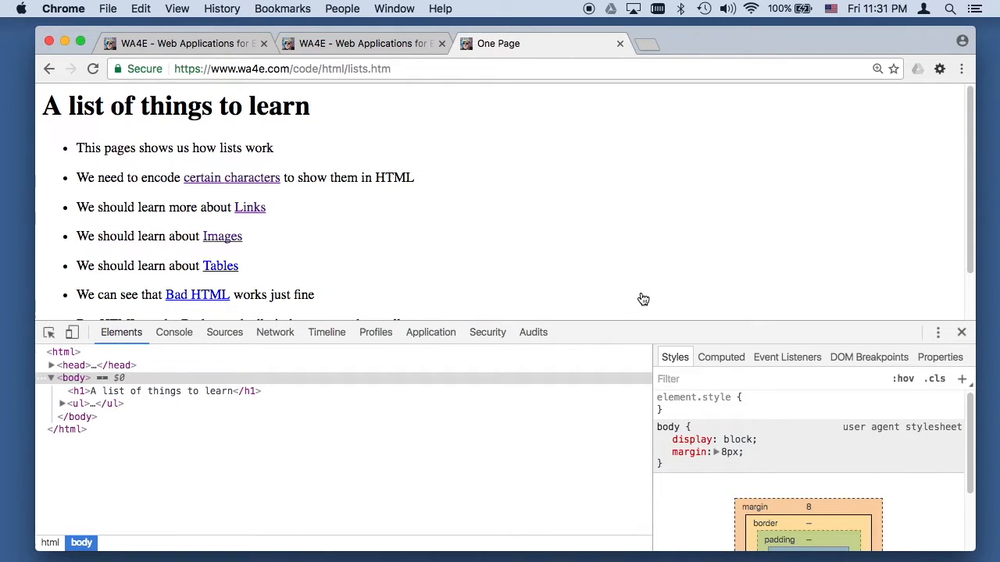
Open the Tables in HTML page with its car mileage table and bring up its context menu
scroll(down, 3)
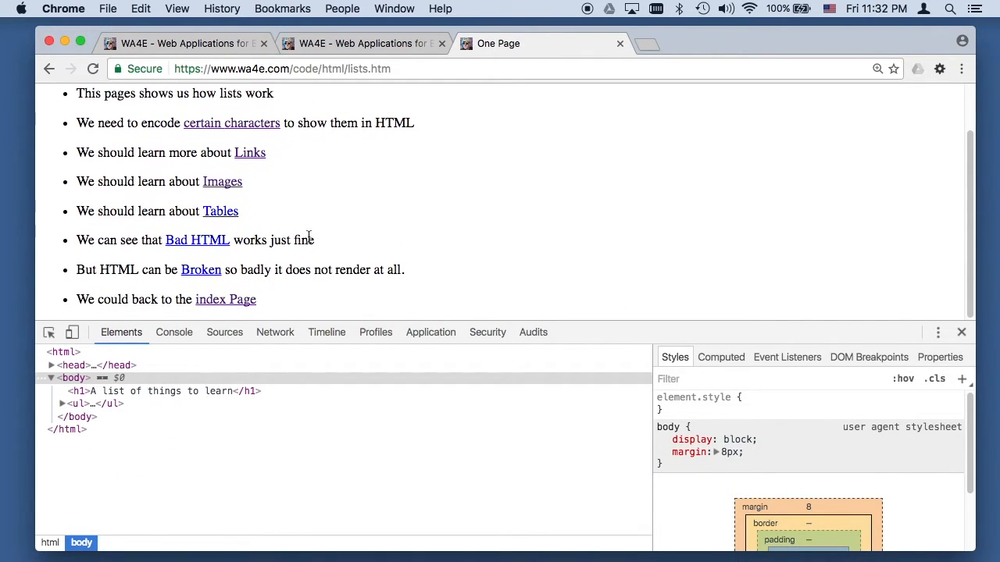
click(220, 211)
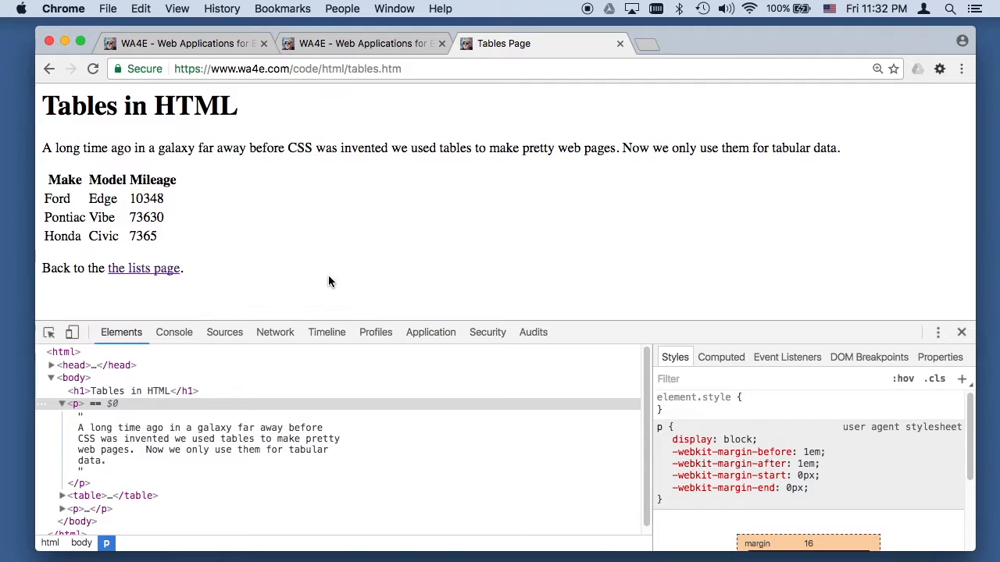
mouse_move(568, 153)
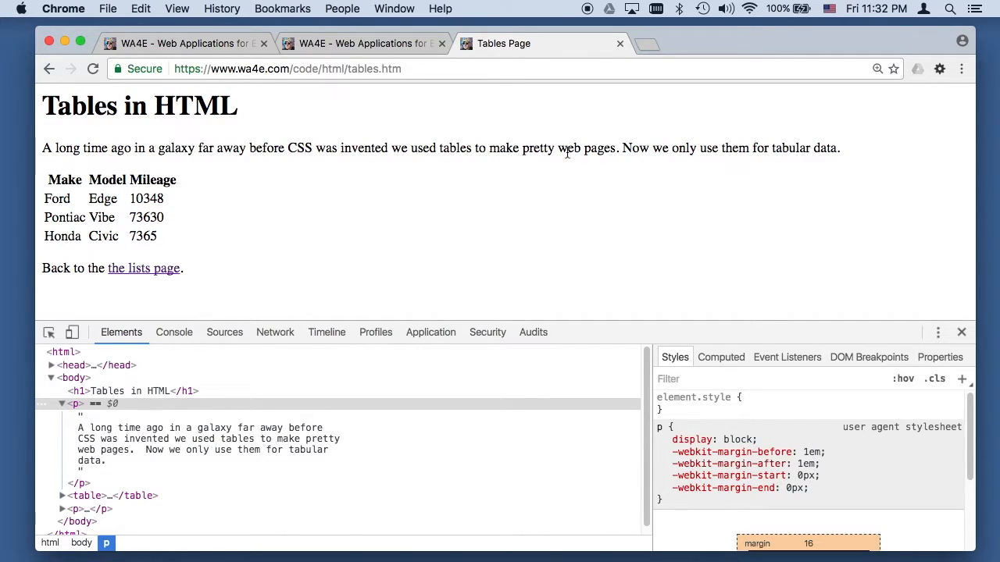
mouse_move(276, 141)
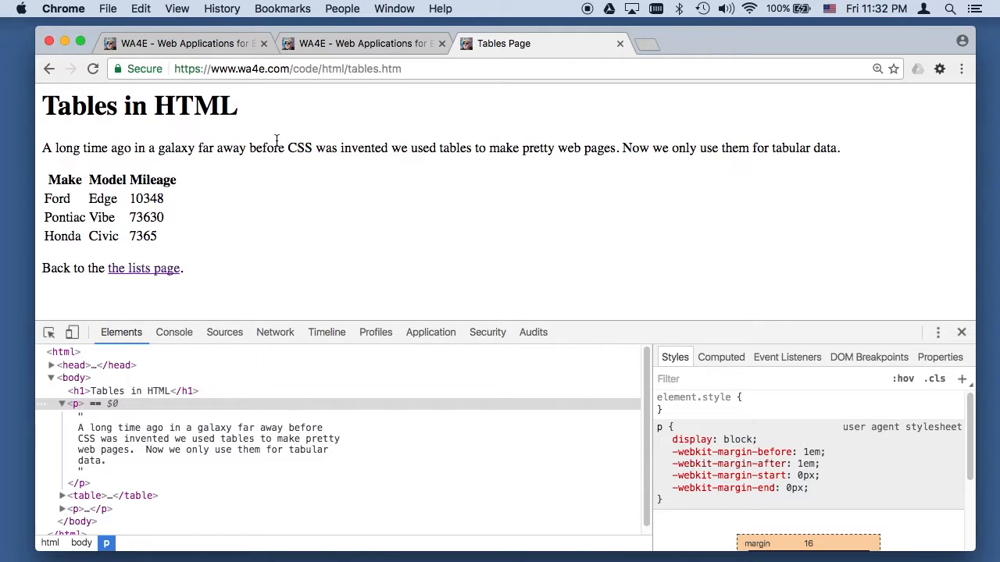
mouse_move(40, 185)
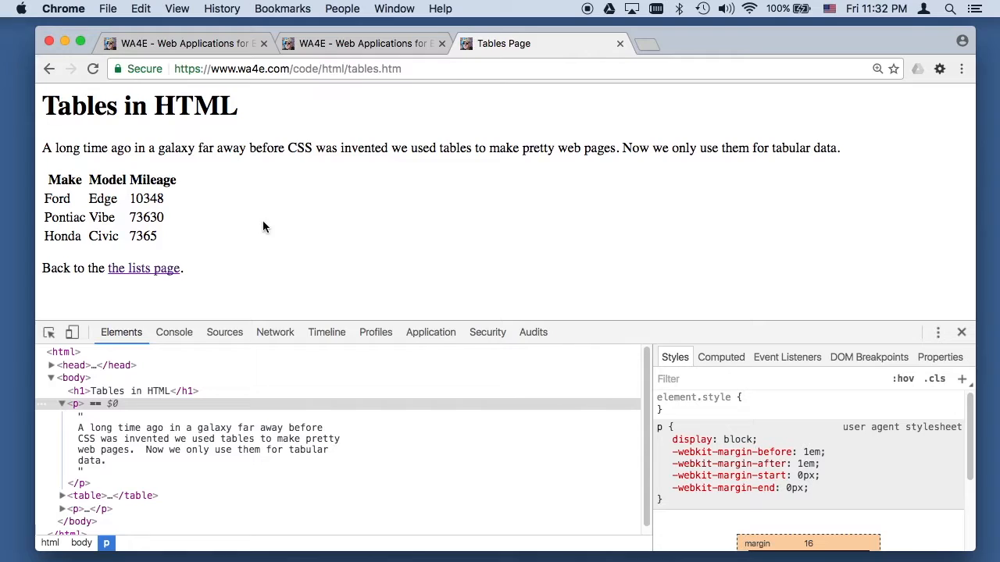
mouse_move(284, 140)
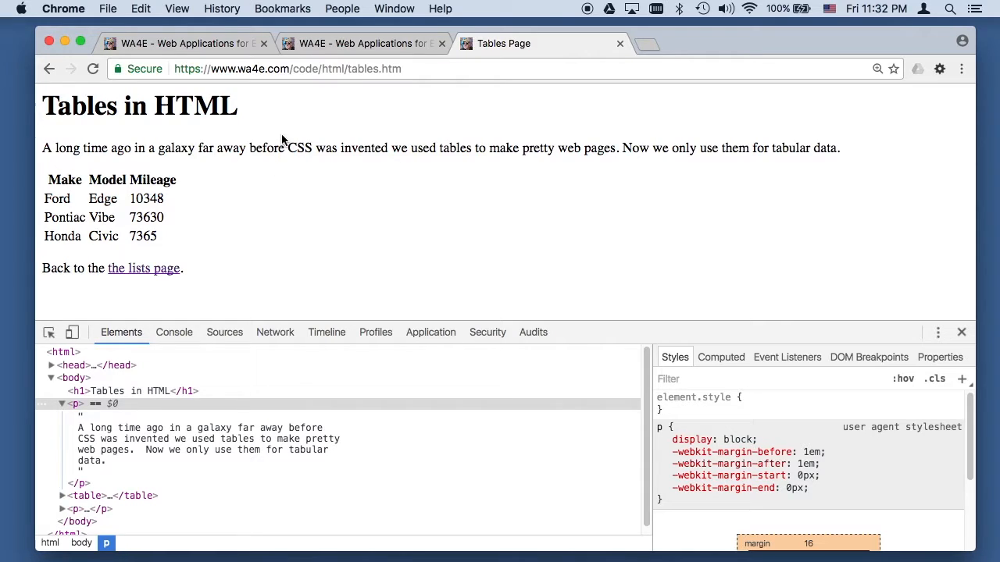
mouse_move(298, 161)
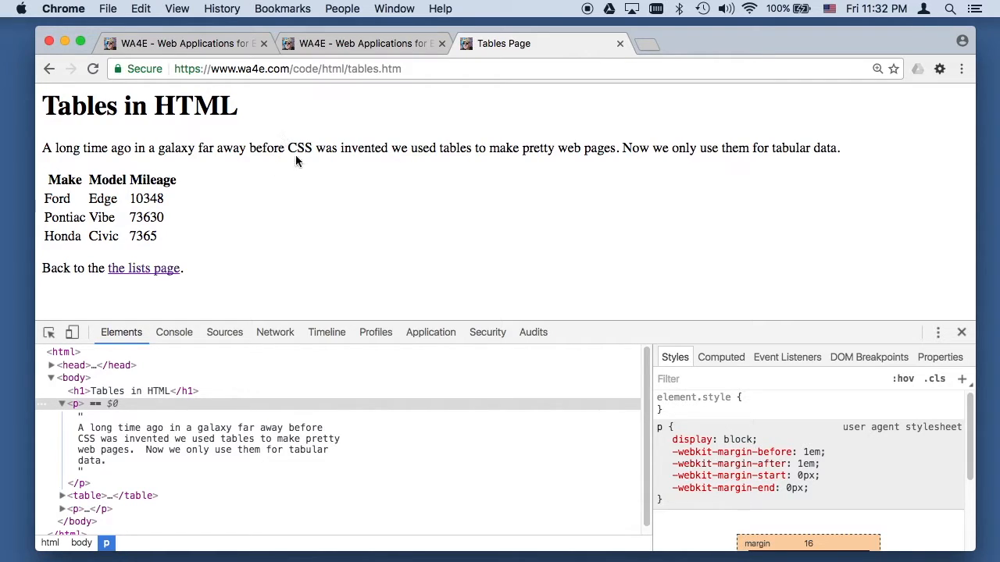
mouse_move(263, 258)
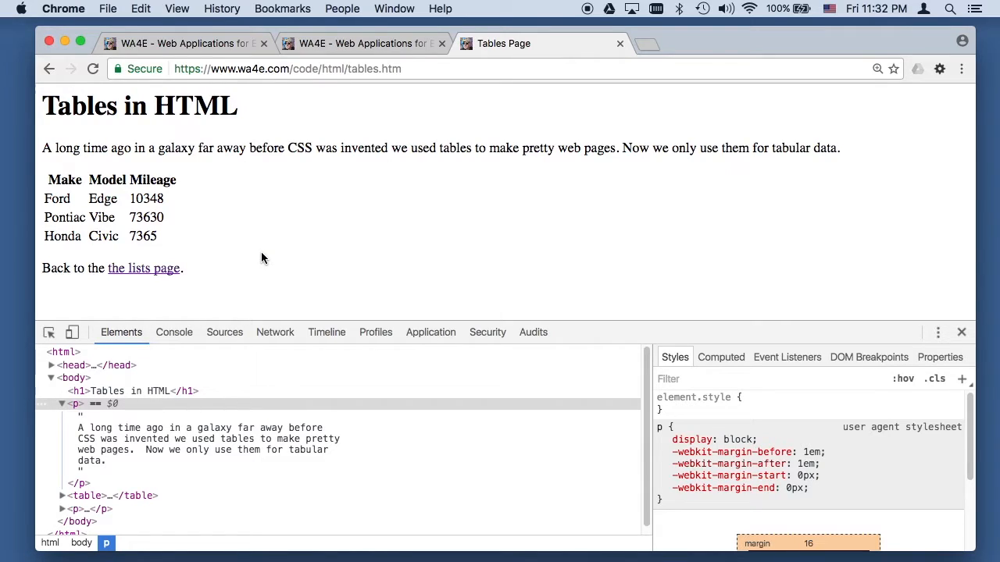
mouse_move(273, 207)
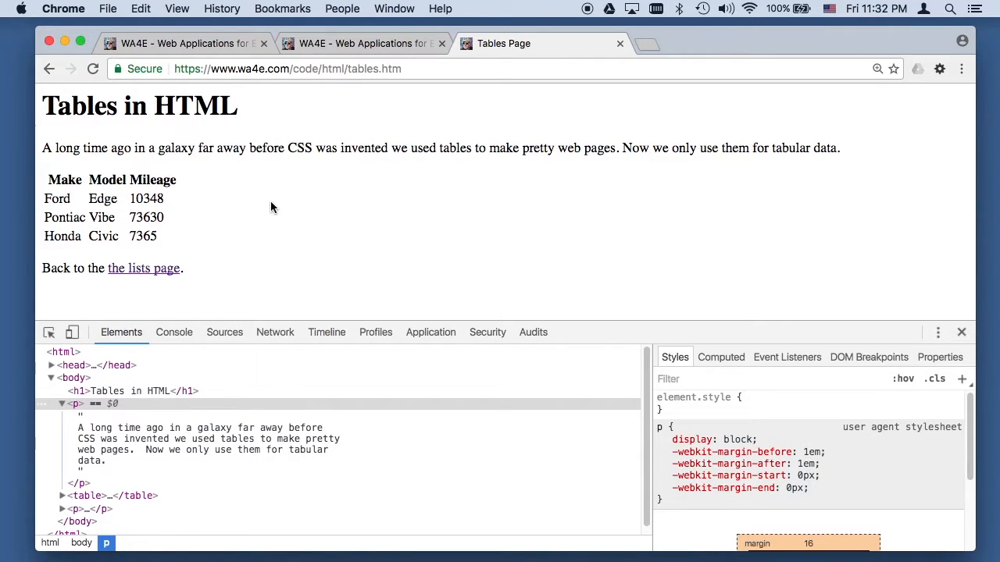
mouse_move(282, 209)
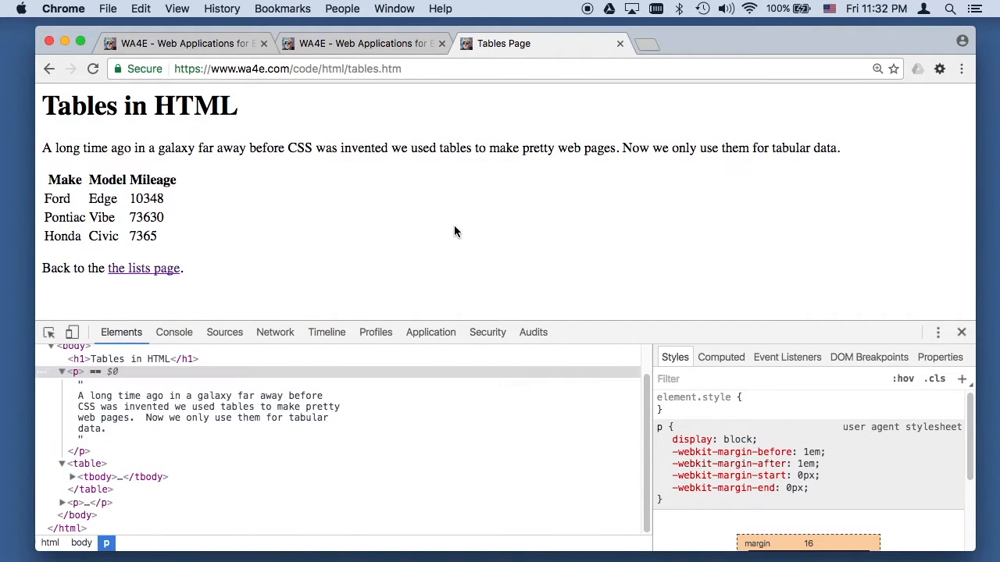
right_click(457, 232)
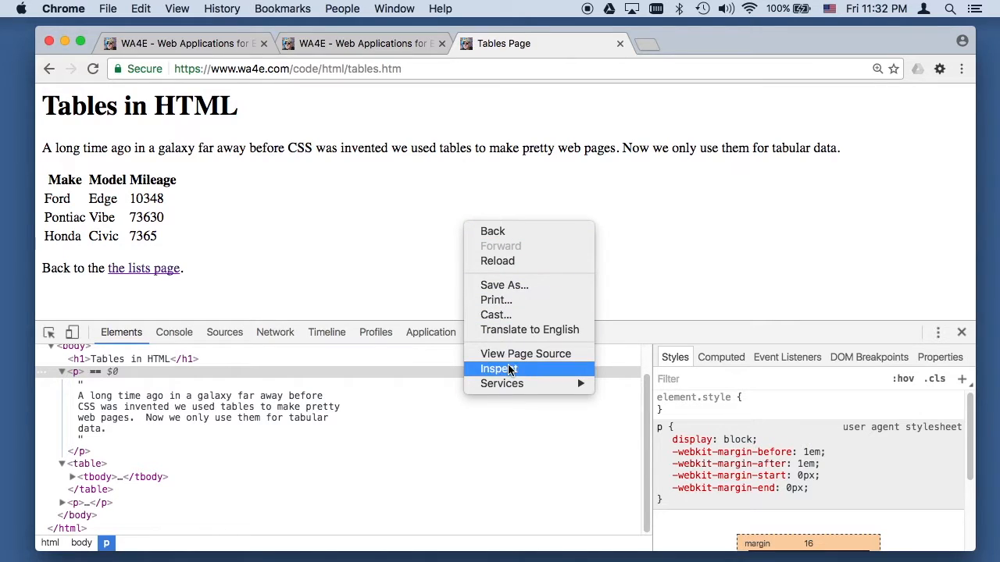
View the Tables source in a new tab, select the table markup, and expand tbody's rows
click(522, 354)
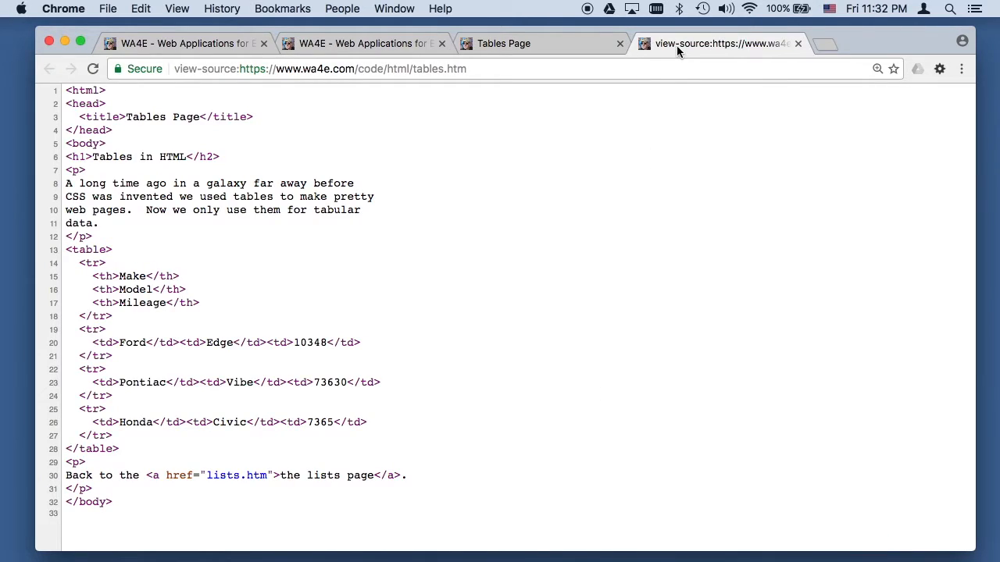
drag(65, 249, 106, 369)
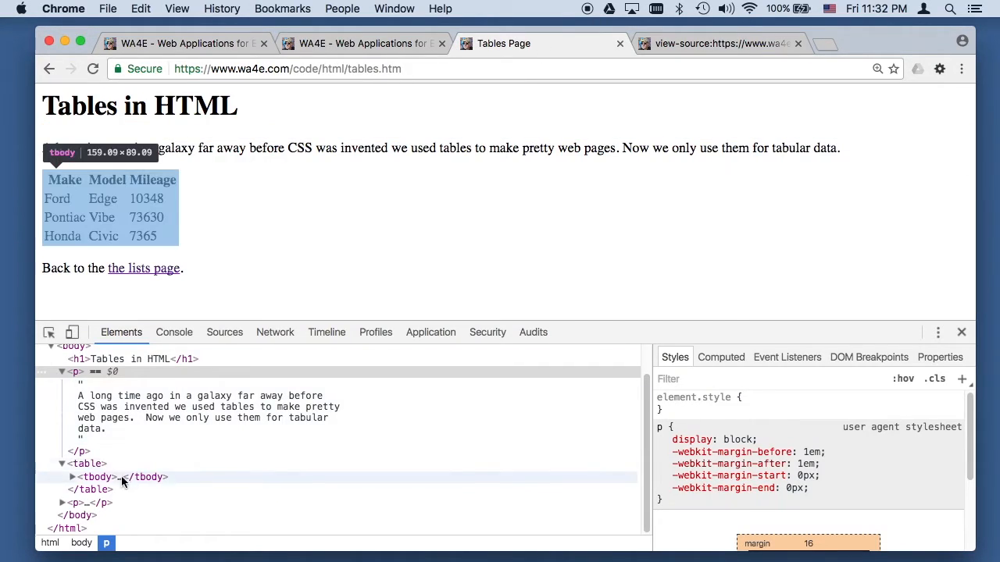
click(71, 477)
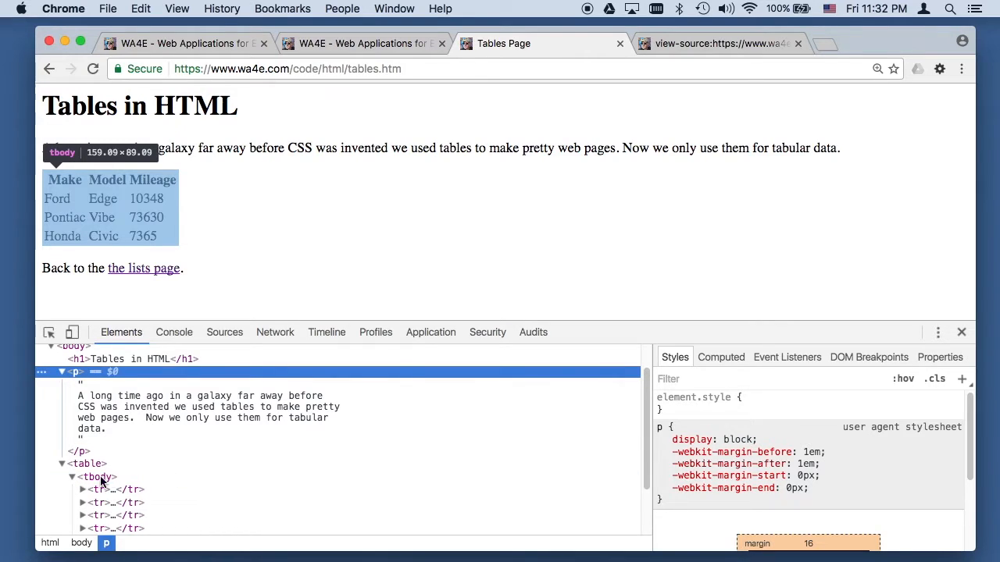
scroll(down, 3)
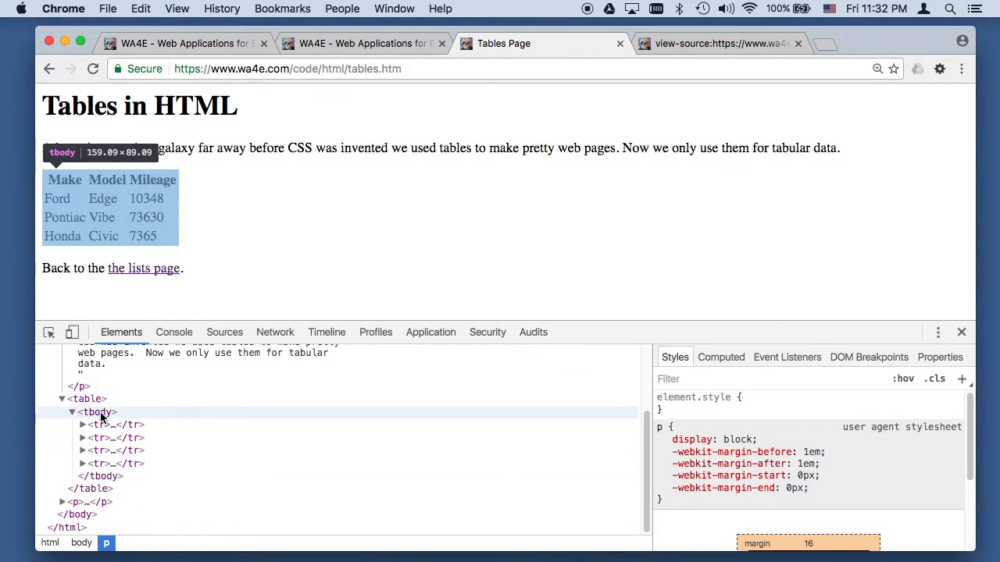
mouse_move(98, 464)
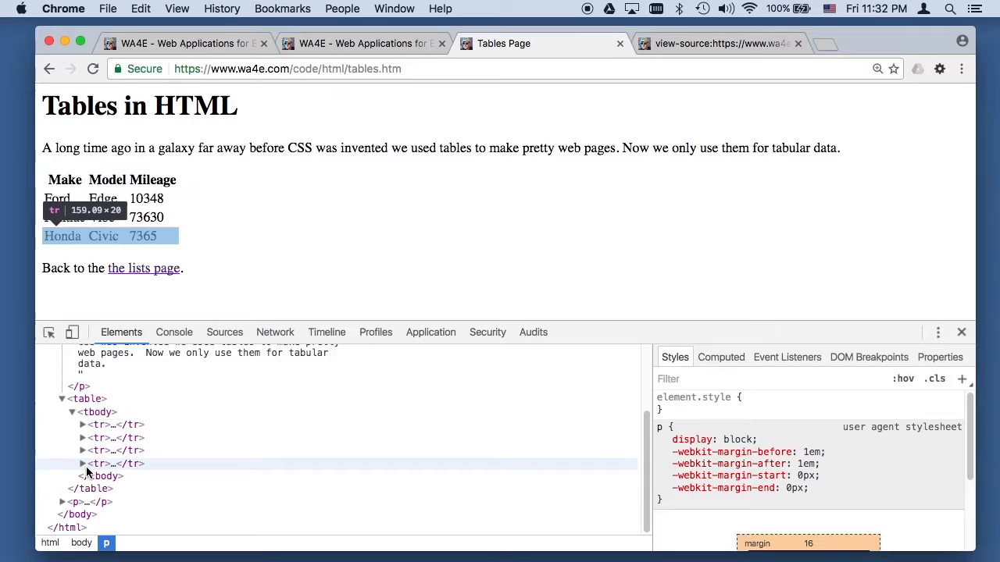
mouse_move(274, 292)
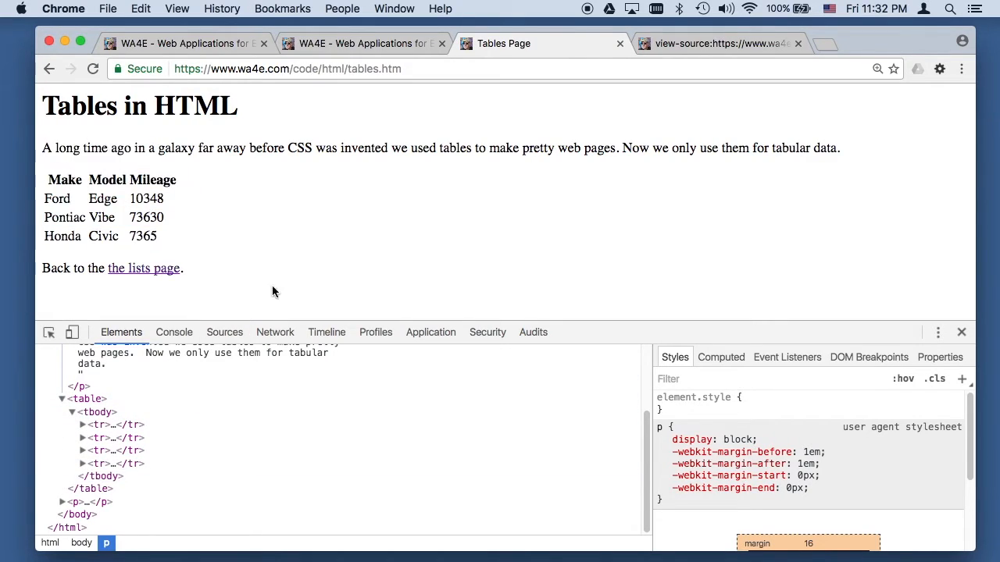
click(718, 43)
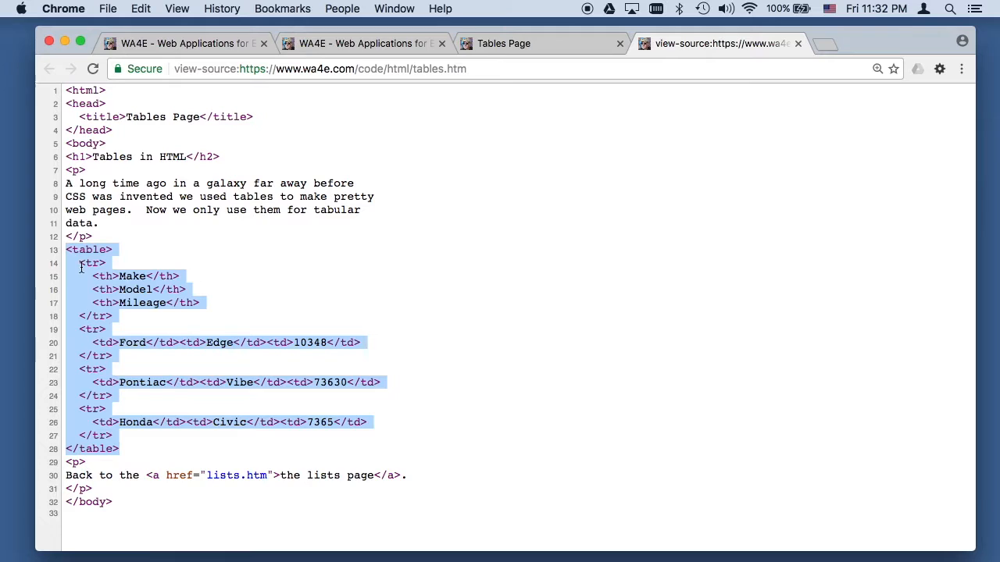
mouse_move(534, 54)
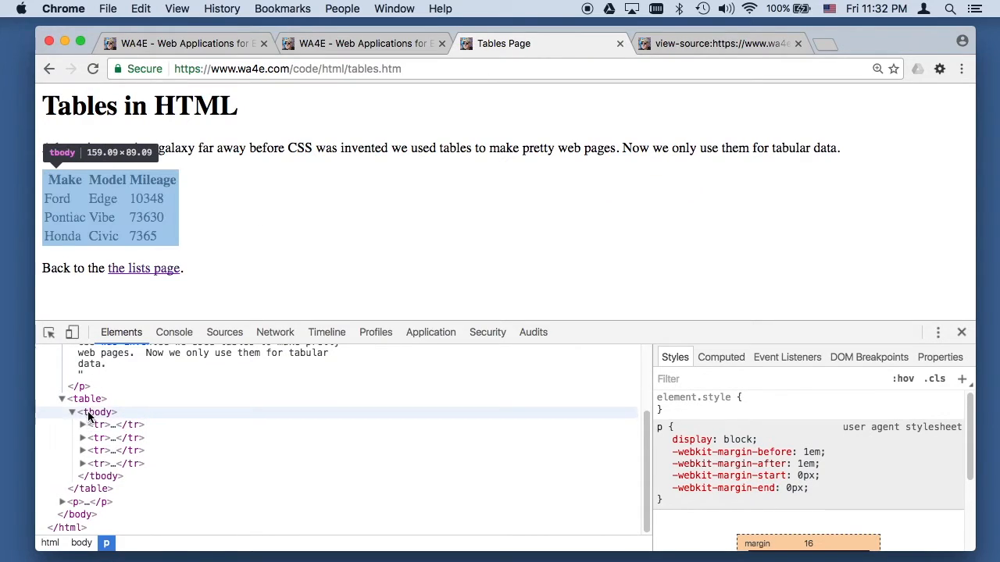
mouse_move(688, 69)
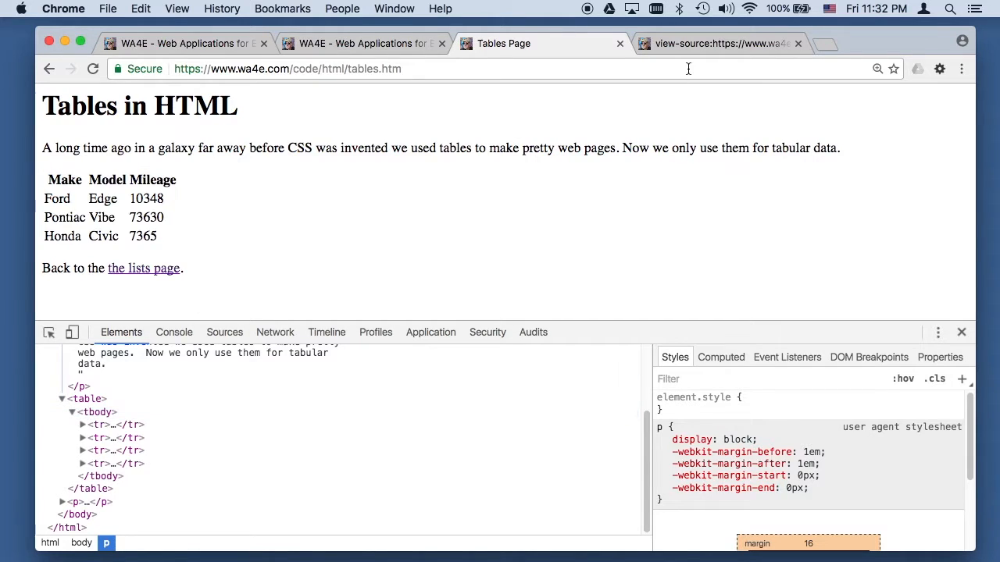
Expand the table's header row, compare it with the source tab, then follow the link to lists
click(726, 43)
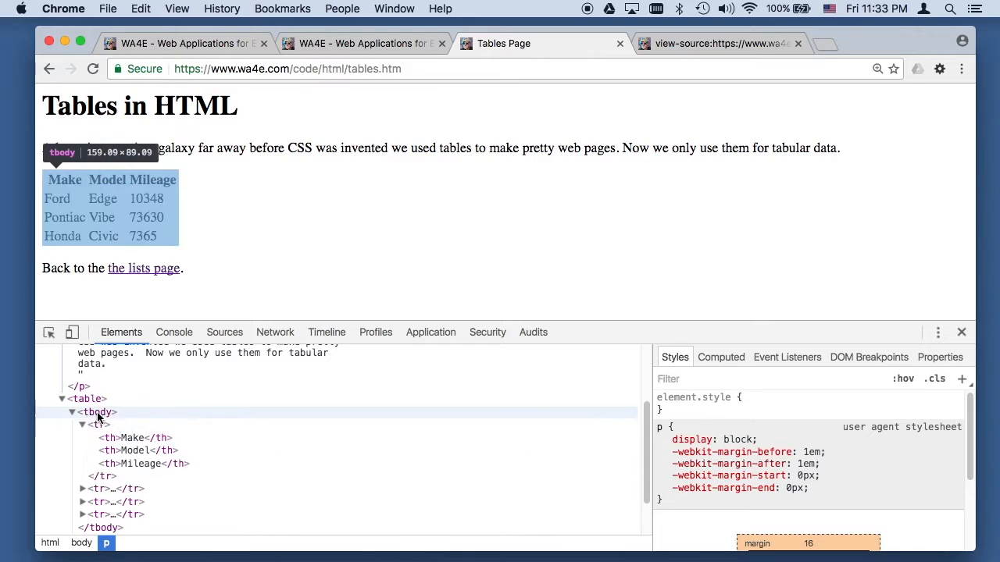
mouse_move(216, 412)
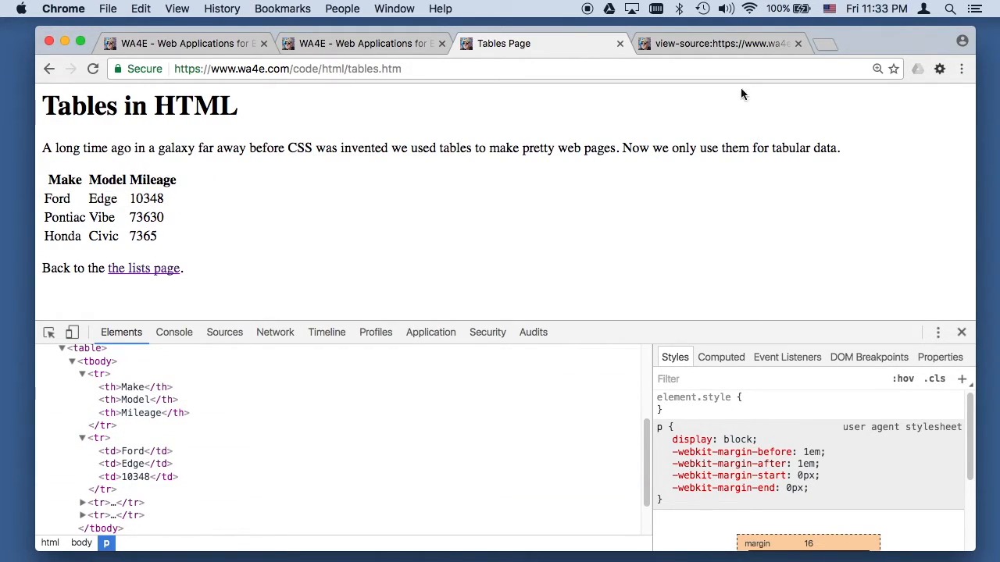
click(726, 43)
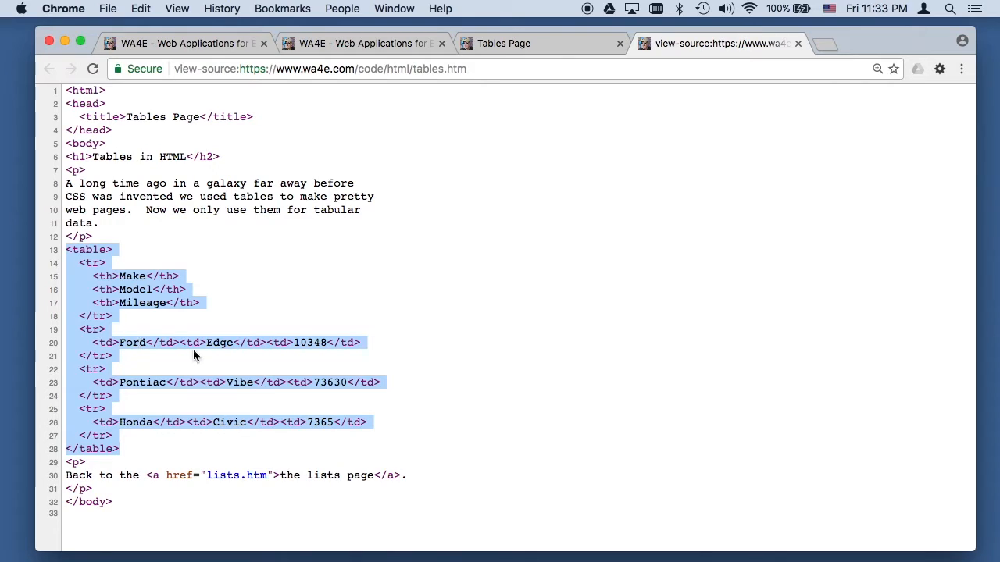
mouse_move(512, 48)
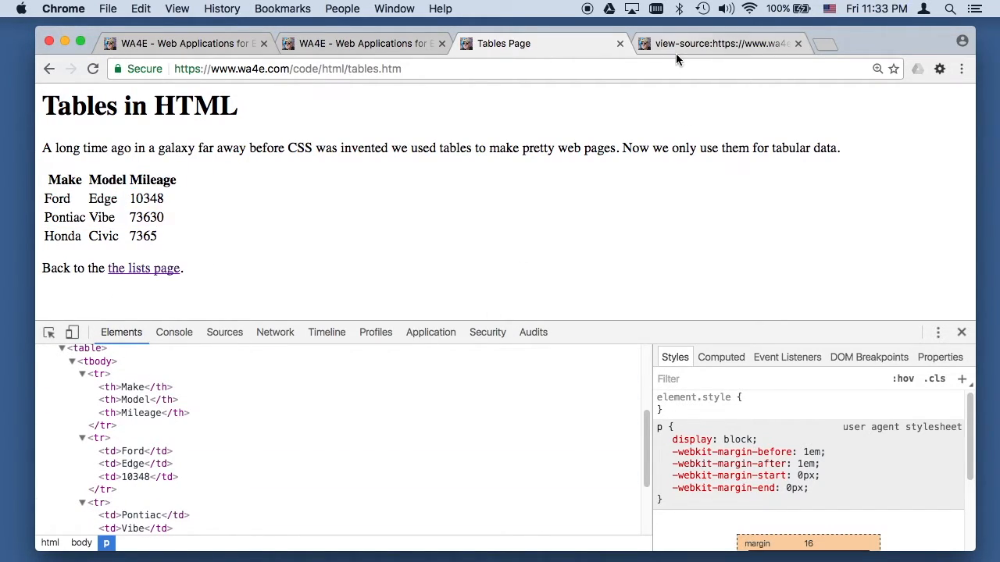
click(725, 42)
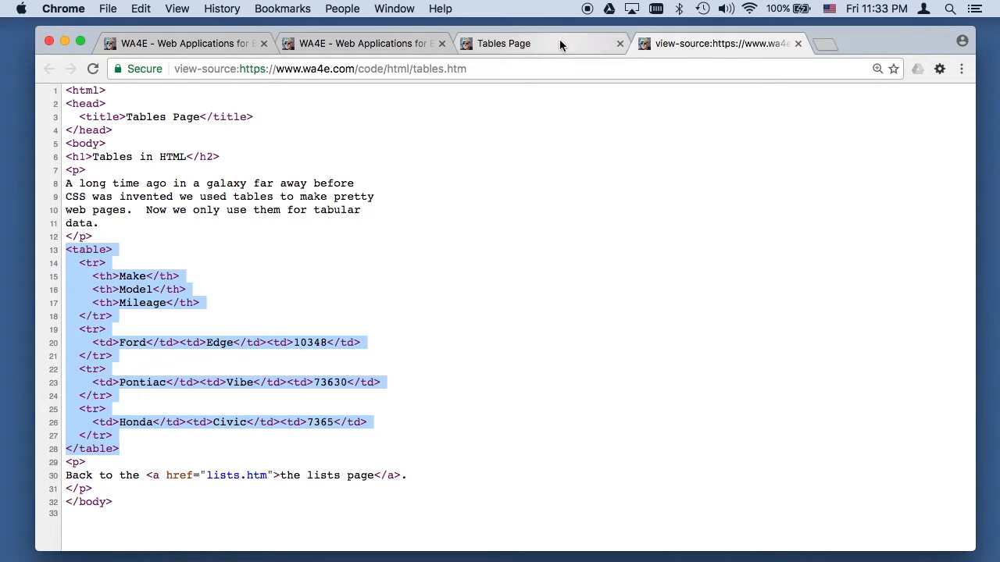
click(503, 43)
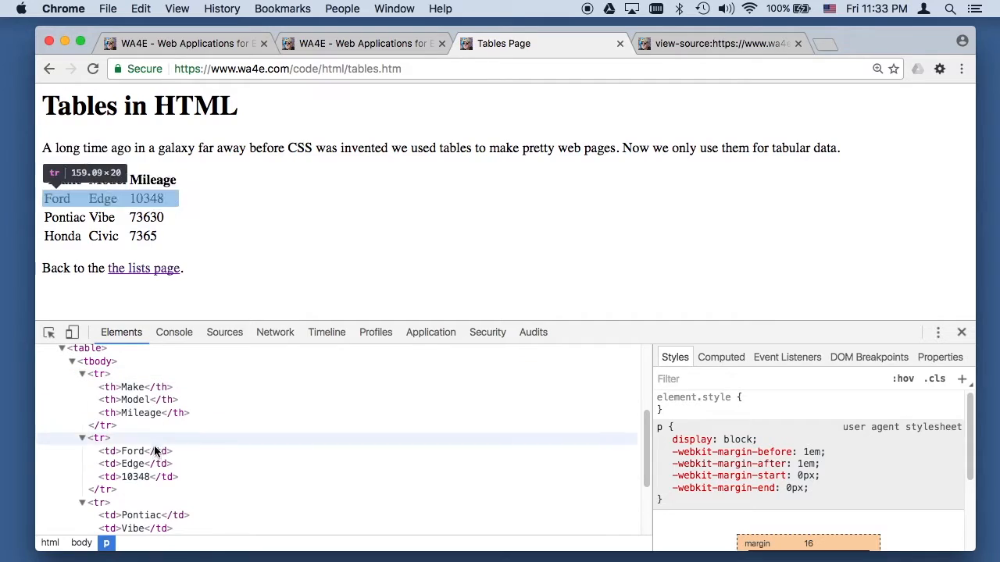
mouse_move(400, 216)
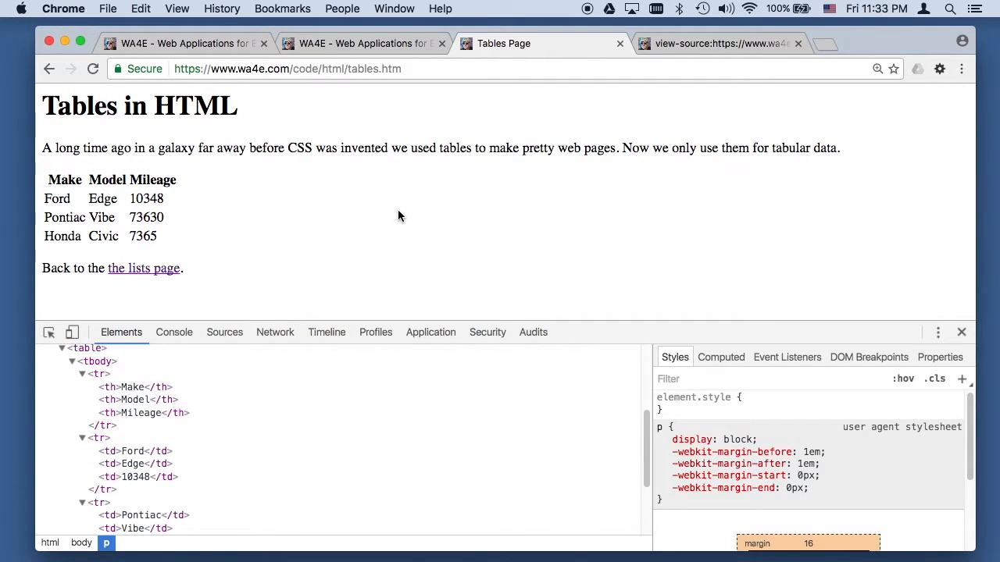
scroll(down, 3)
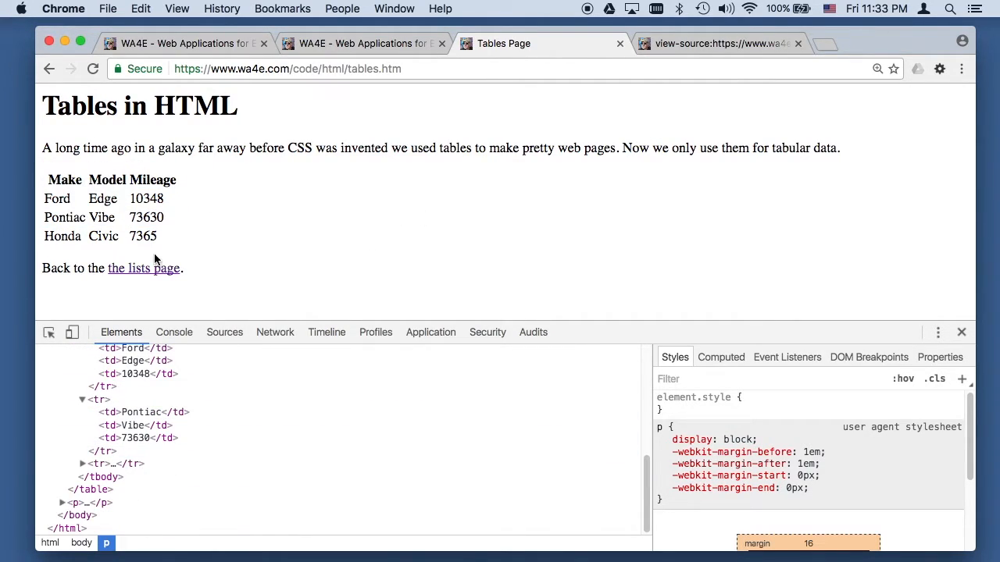
click(144, 267)
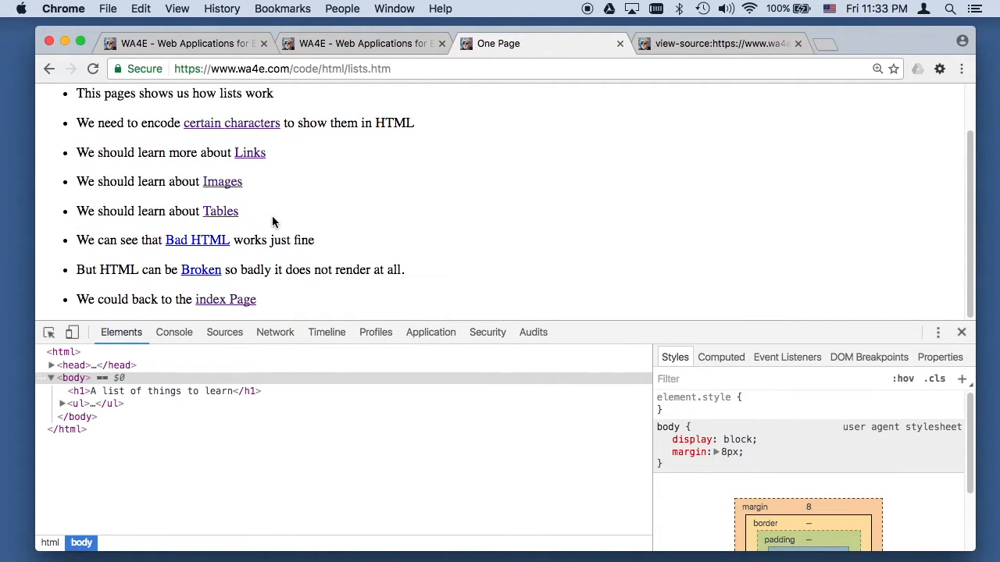
Open the Tacky HTML page, view its source, and expand the paragraph holding tiny.png
click(201, 269)
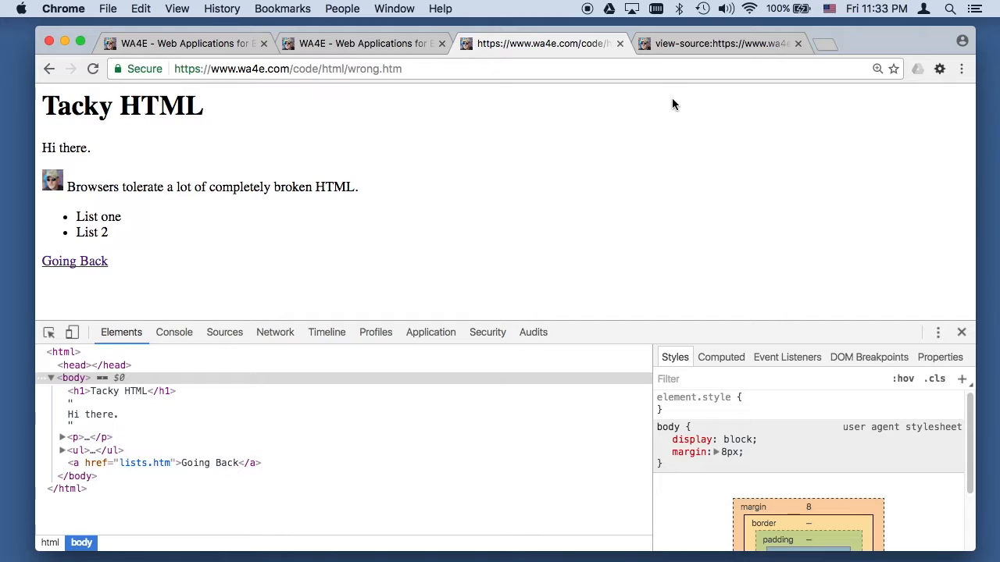
mouse_move(798, 43)
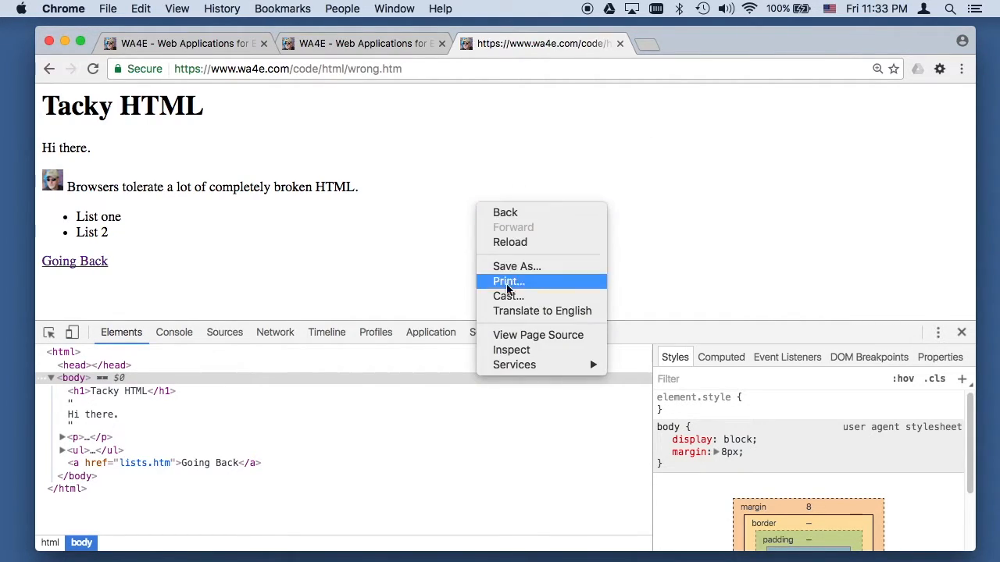
click(538, 335)
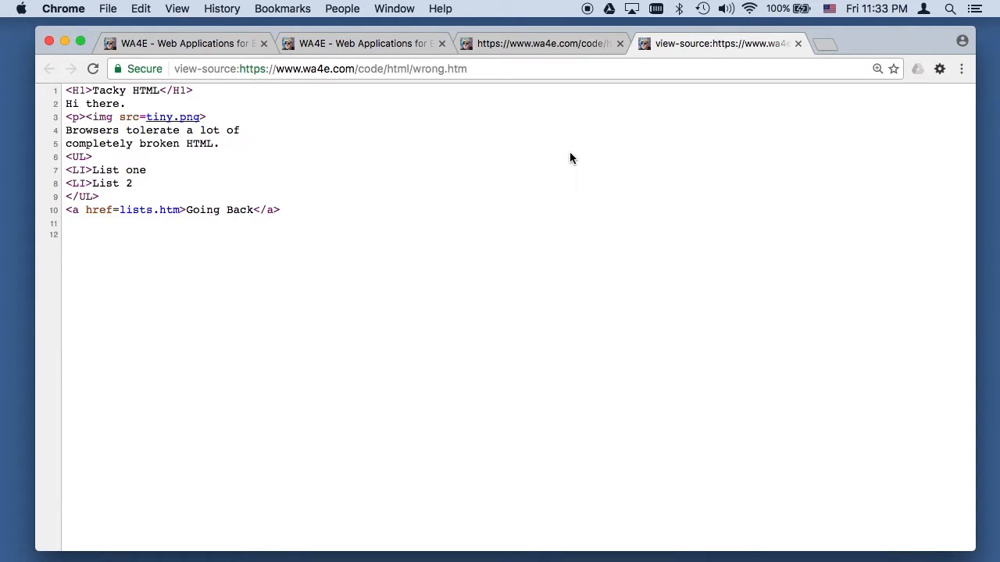
mouse_move(112, 164)
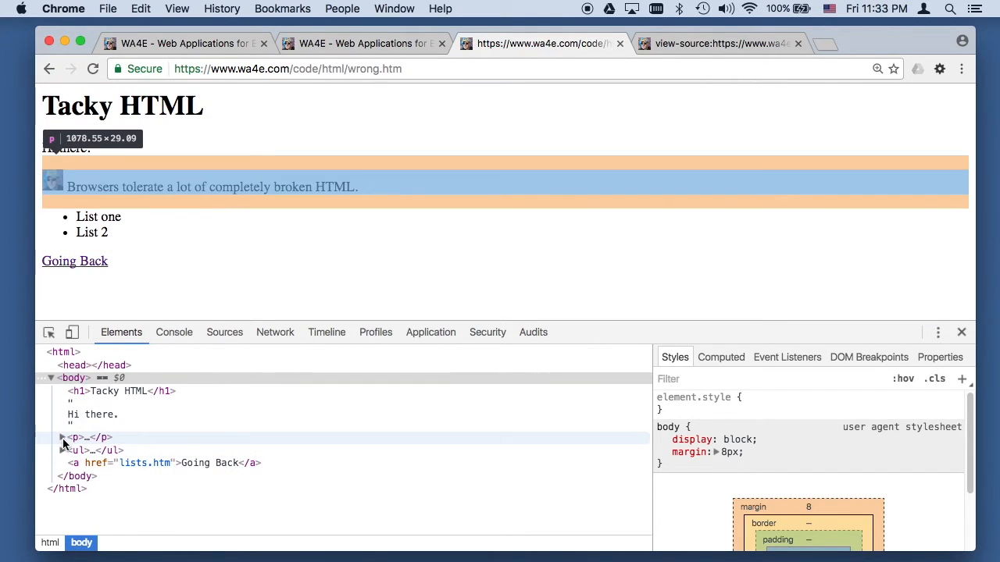
click(62, 437)
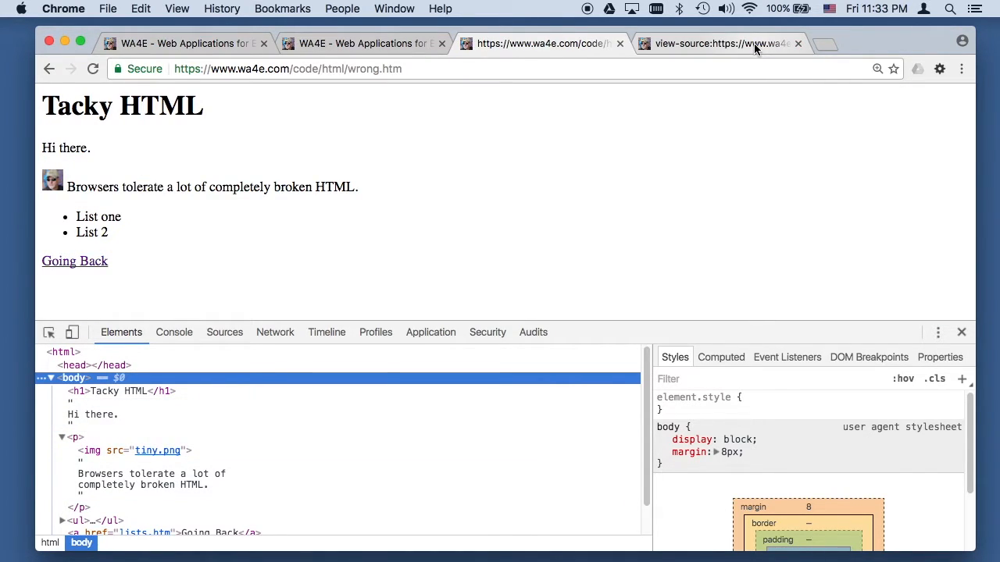
Select the closing heading tag in the wrong.htm source, then return to the rendered page
click(726, 43)
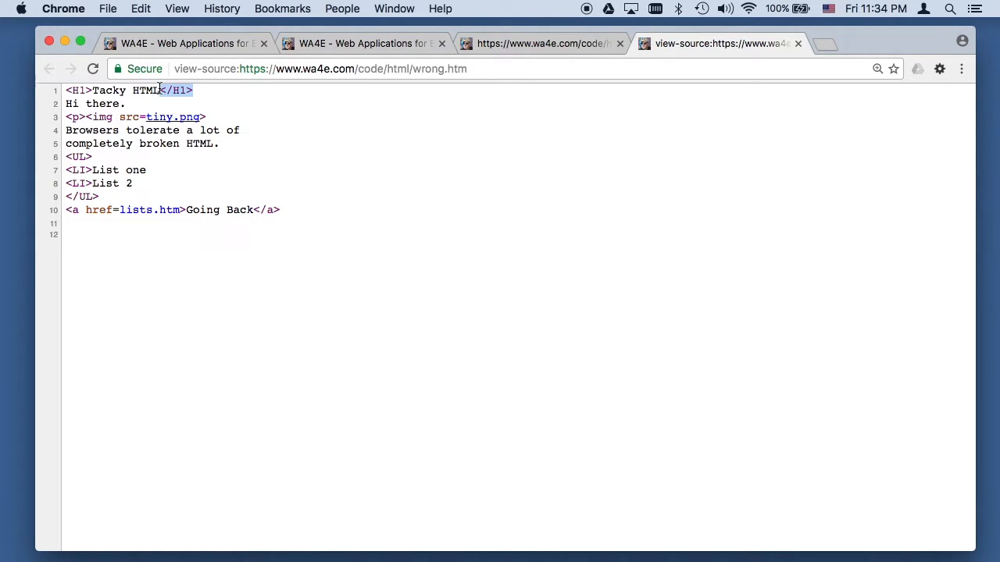
drag(65, 116, 258, 143)
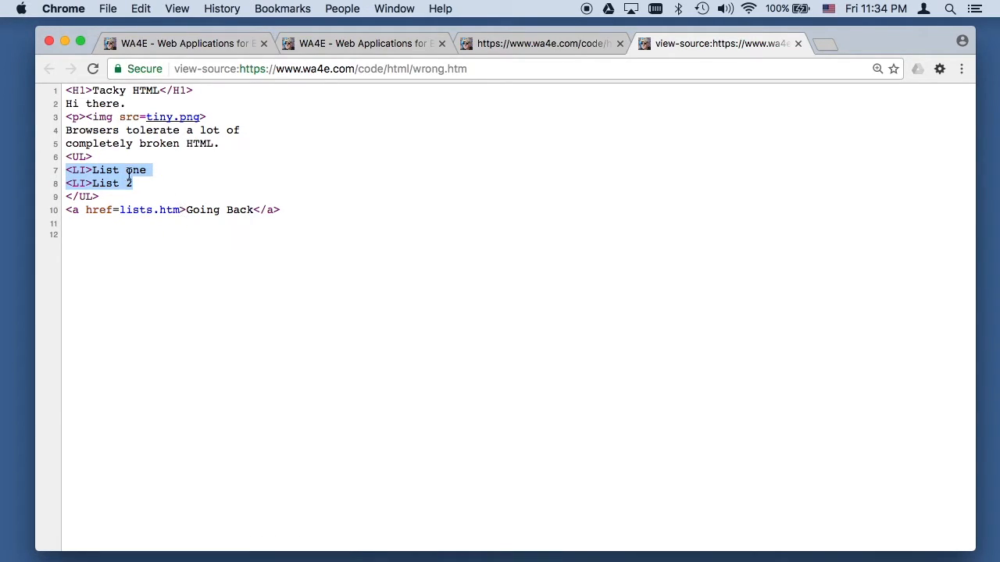
mouse_move(361, 185)
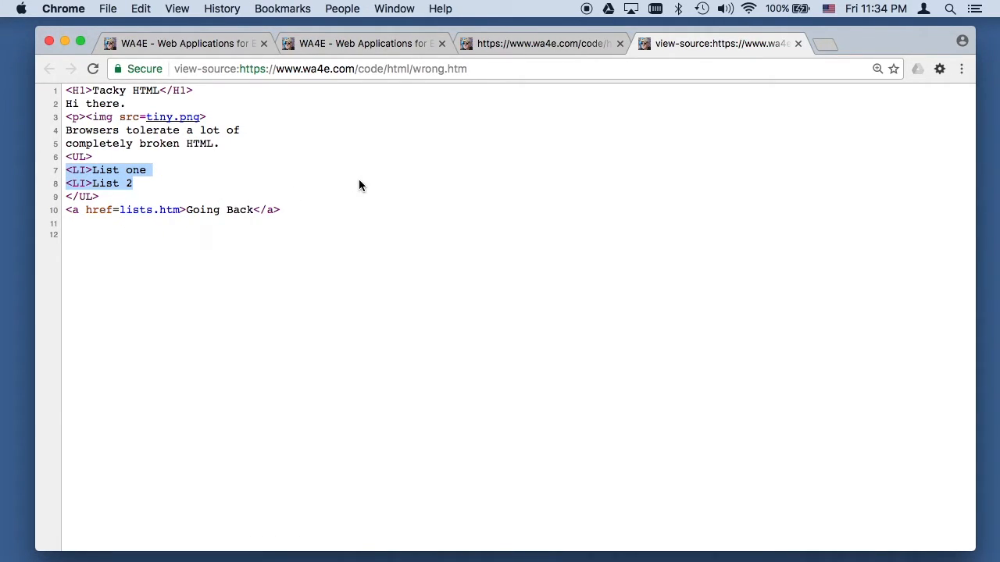
click(554, 45)
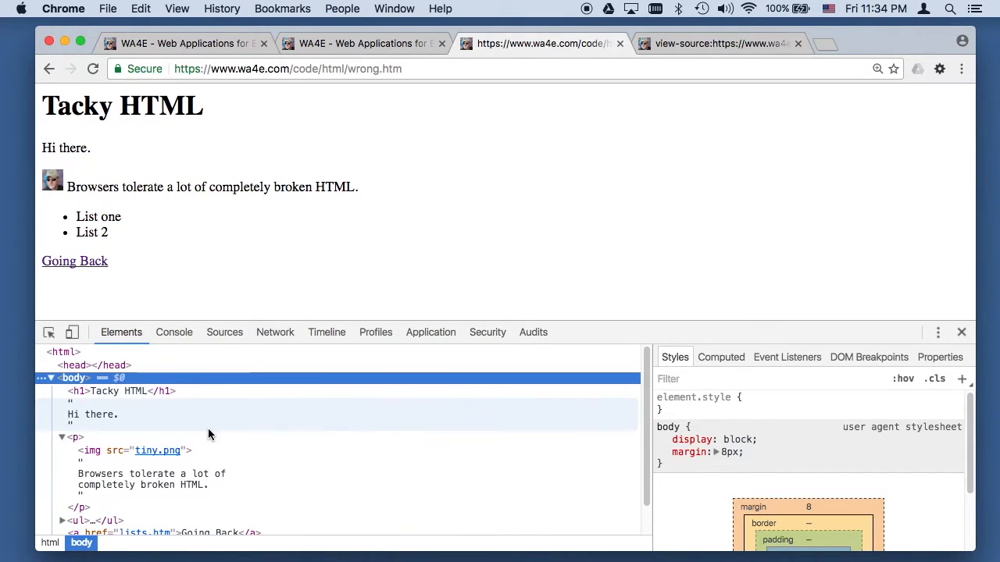
mouse_move(75, 390)
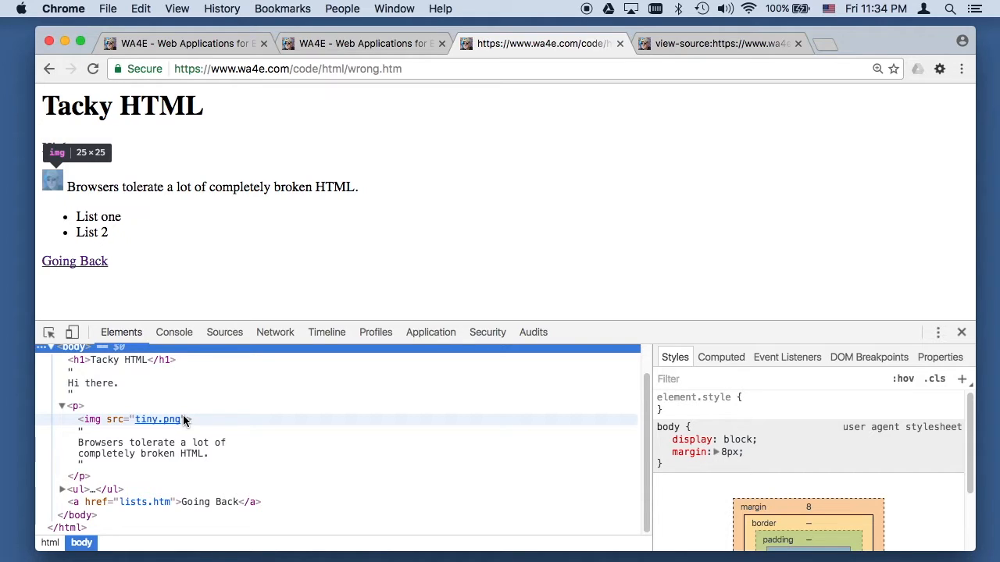
mouse_move(75, 490)
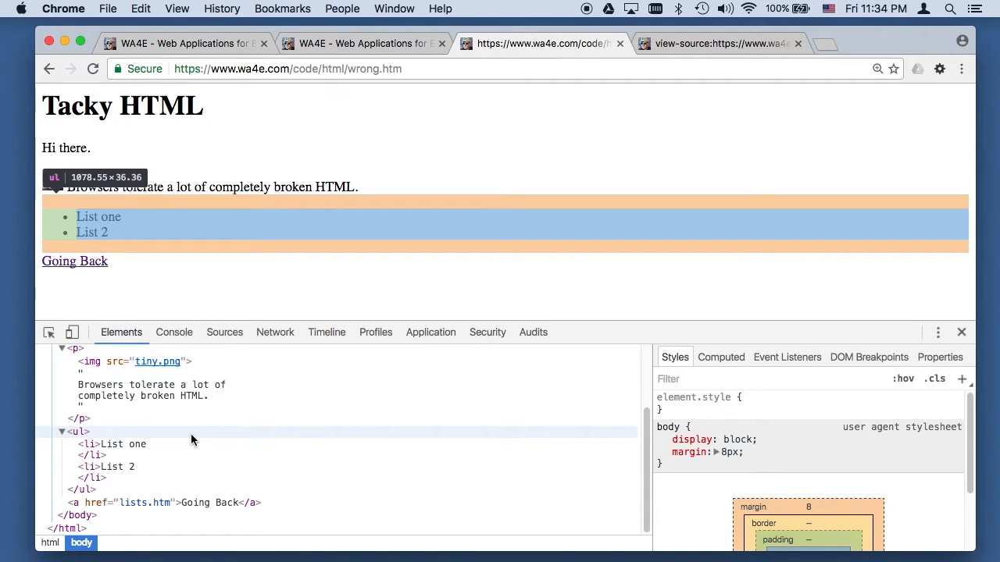
Expand the ul in Elements and compare its closed li items with the unclosed source
click(719, 44)
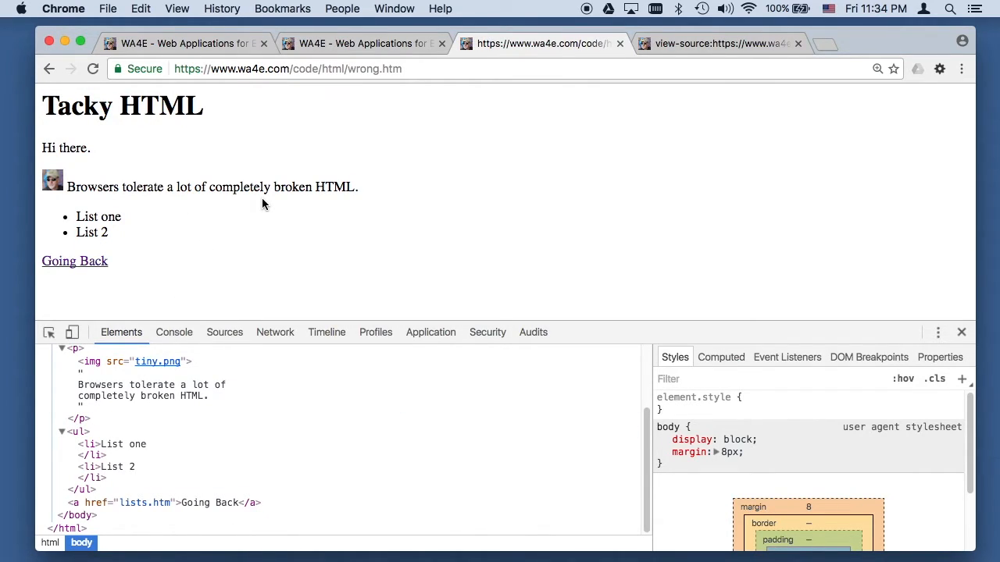
click(152, 390)
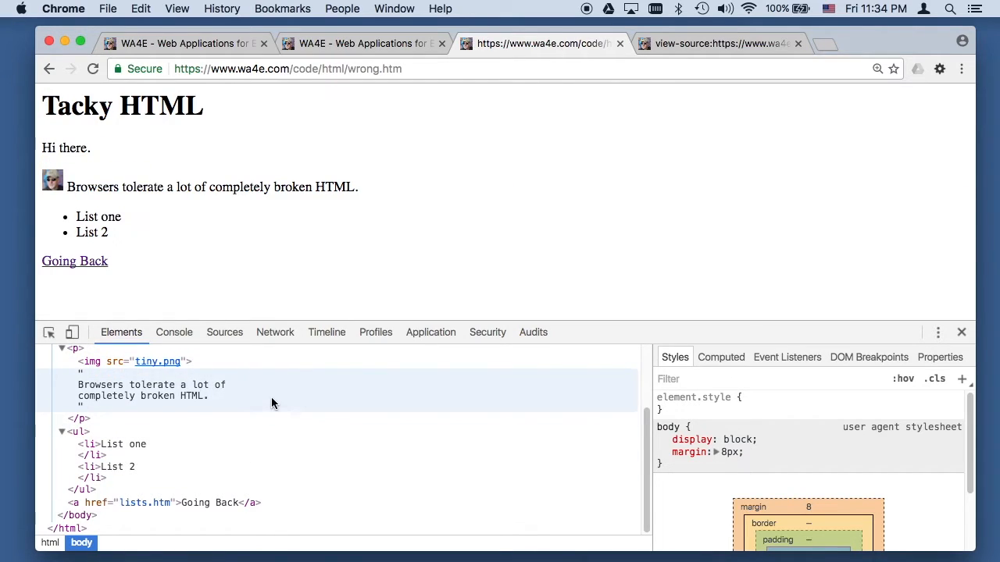
click(719, 43)
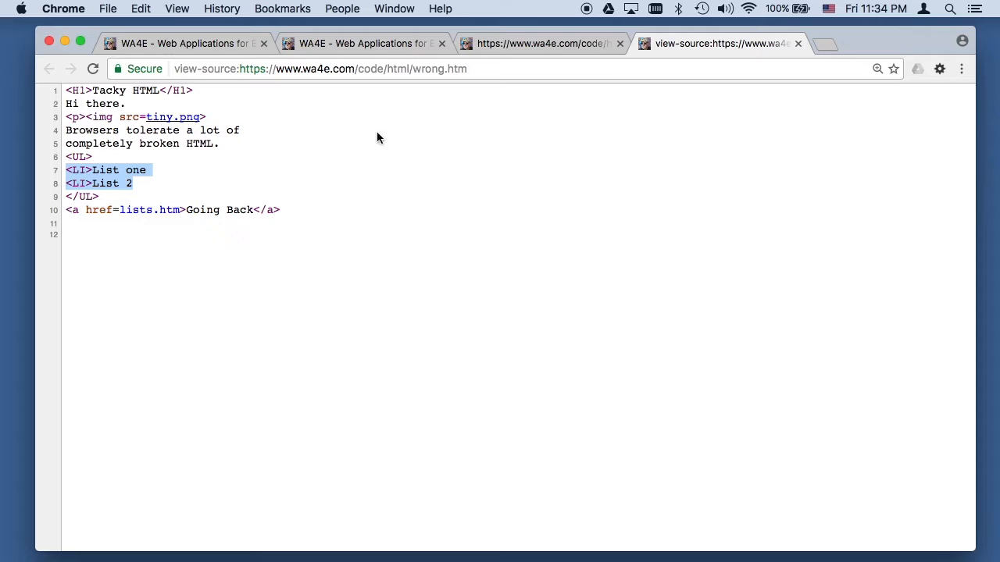
click(549, 47)
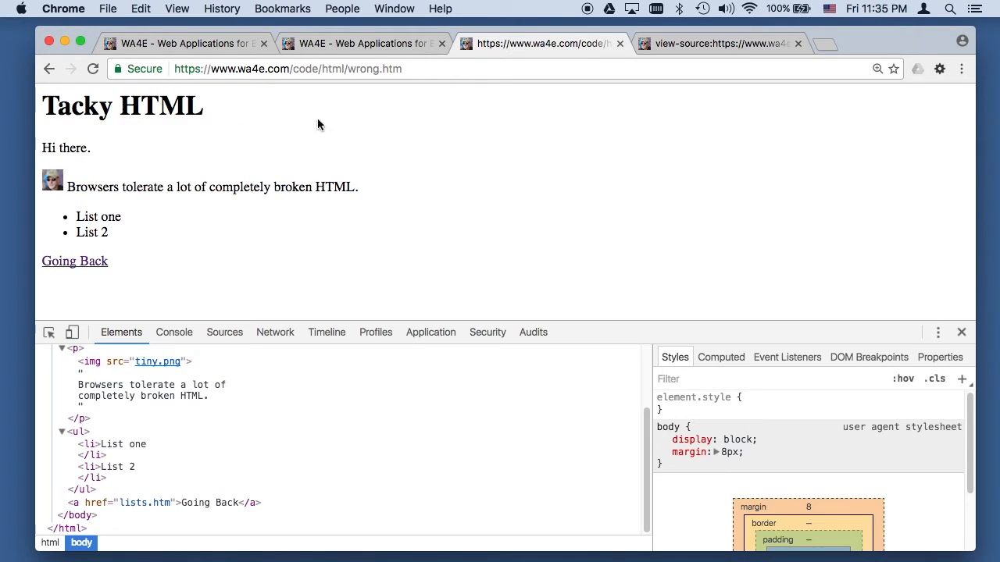
mouse_move(252, 262)
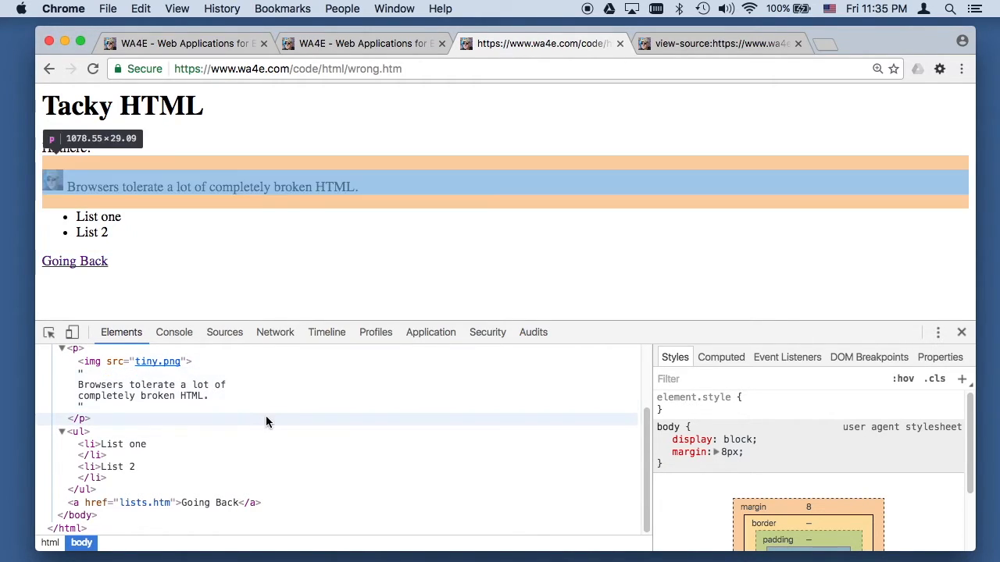
Replace the first list item's text with 'lkds' and confirm the source is unchanged
click(113, 444)
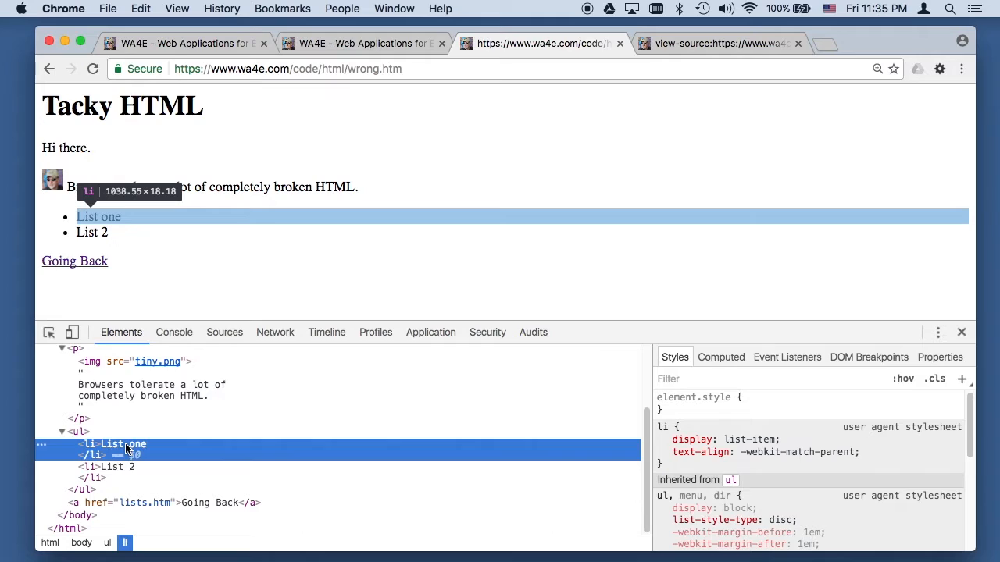
text(lkdslhjdflhjkdflhjkdflhjkdflkhj)
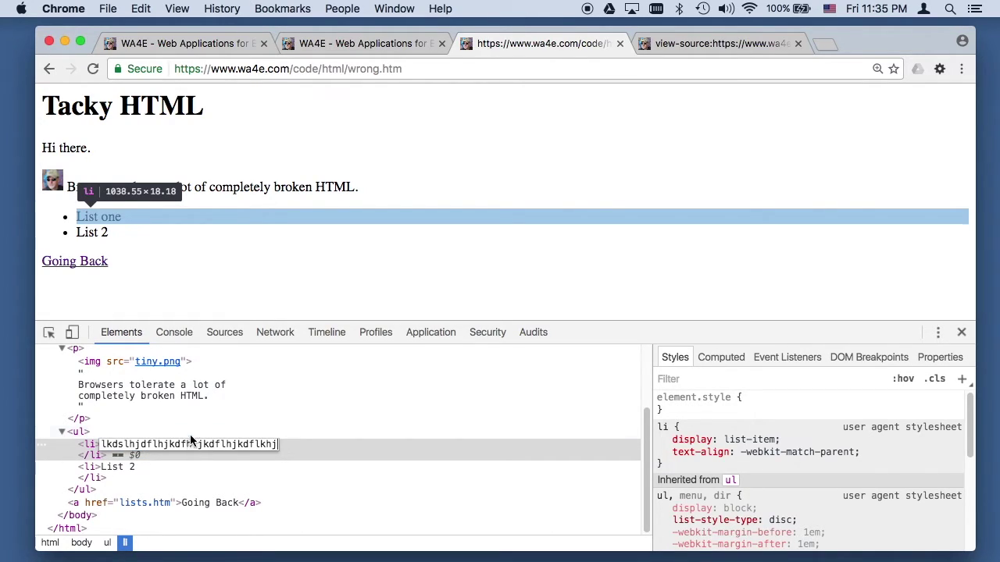
click(80, 418)
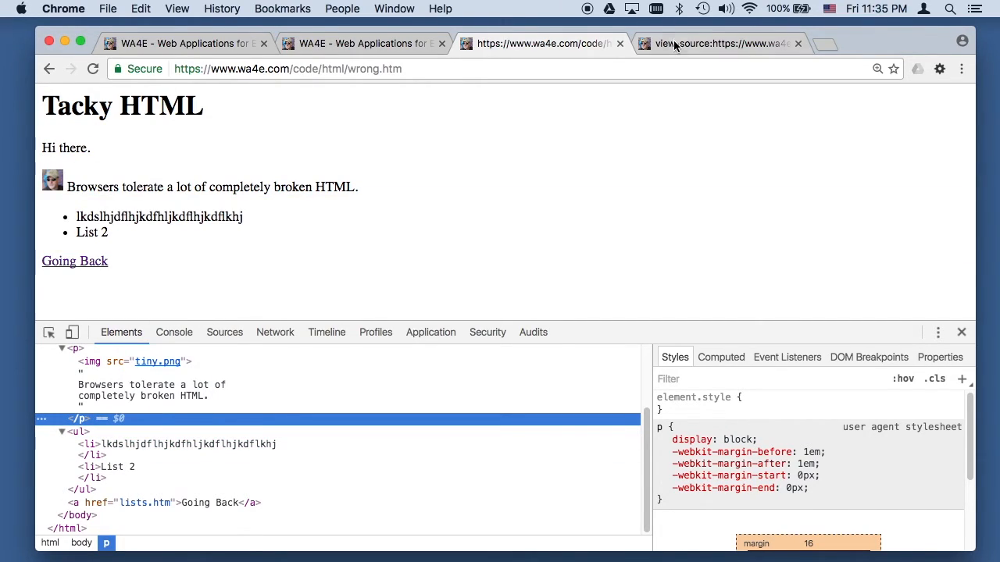
click(721, 43)
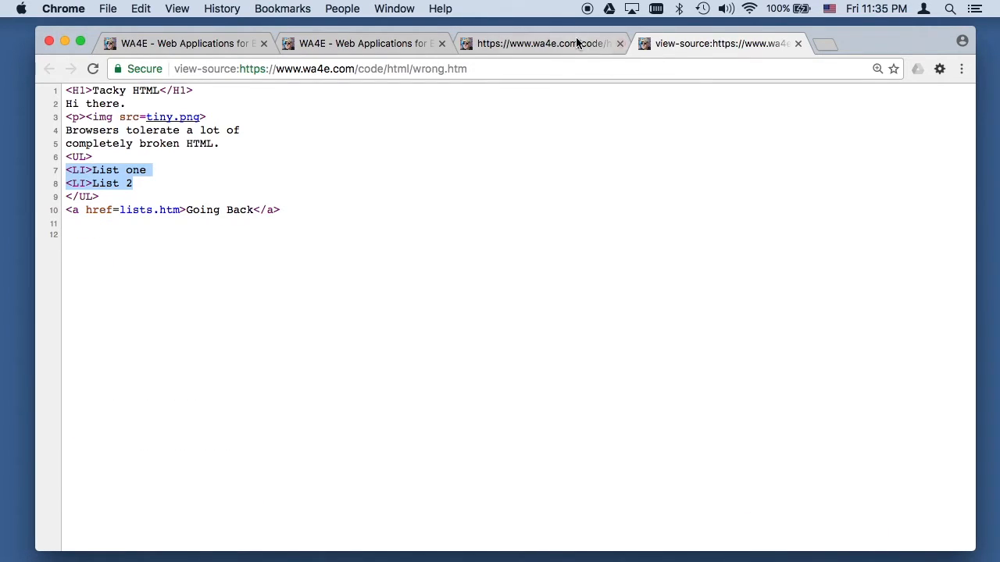
click(546, 43)
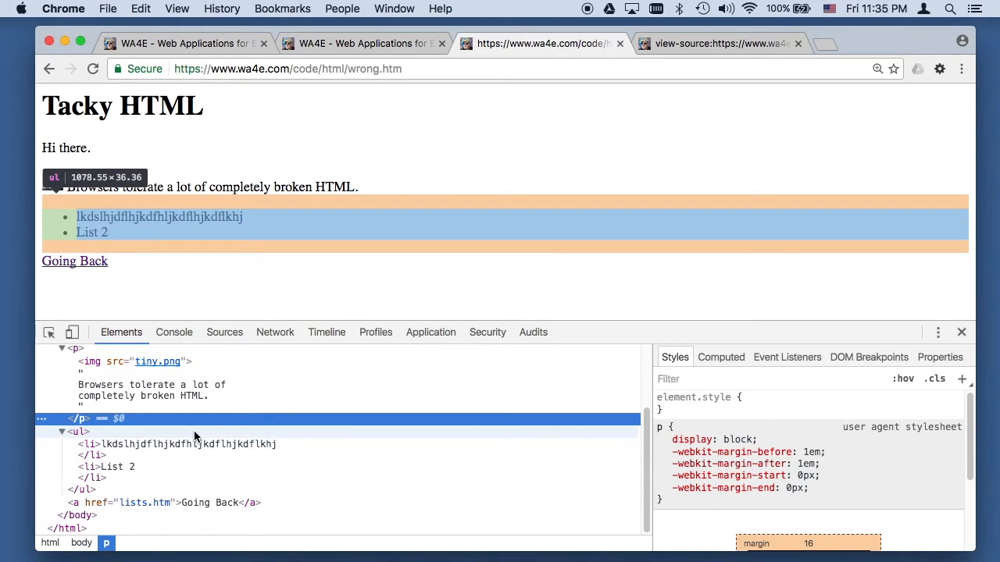
Change the link text to 'Going TO LIST (yet again)' and verify the source still differs
click(209, 502)
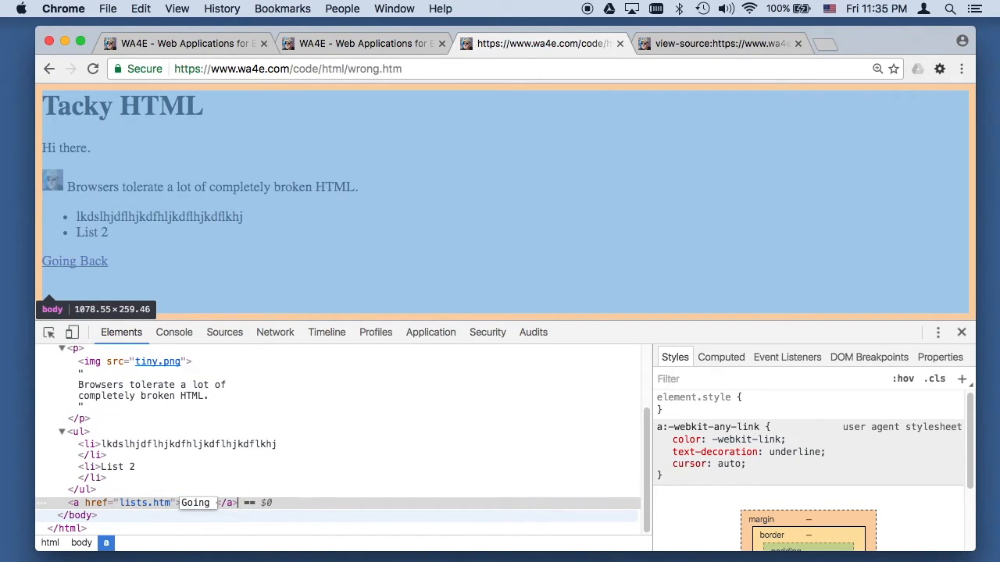
text(TO LISTS)
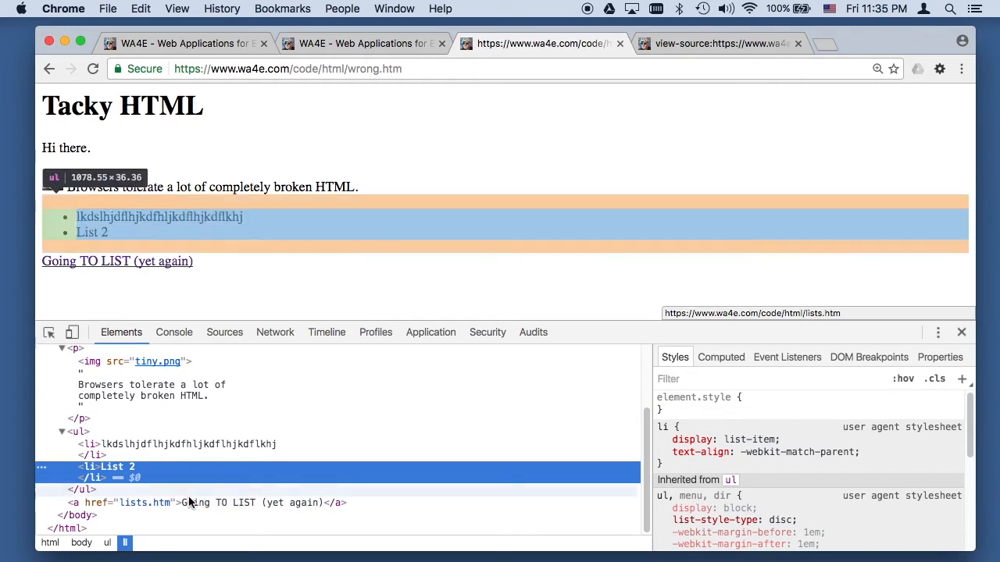
mouse_move(148, 264)
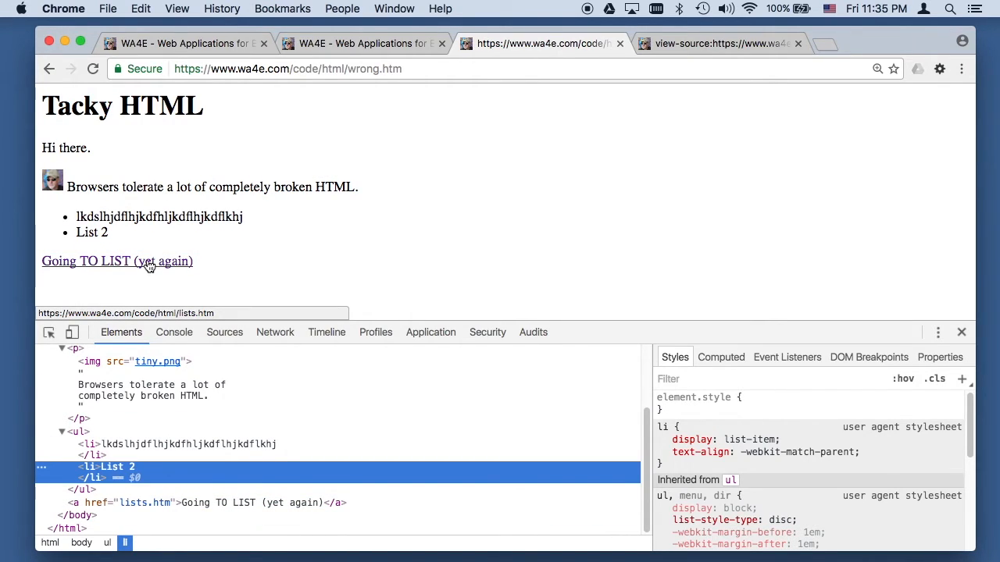
click(719, 44)
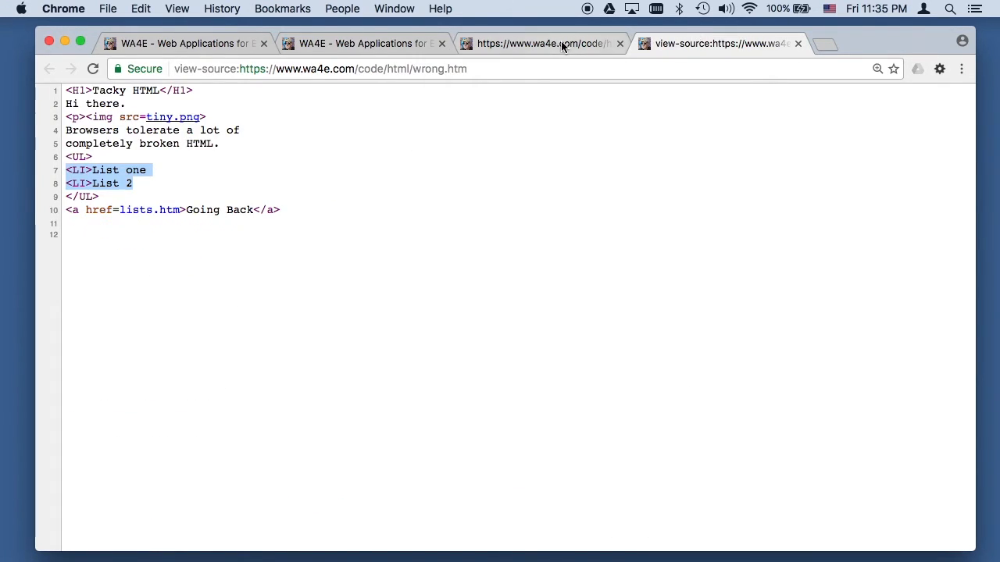
click(562, 44)
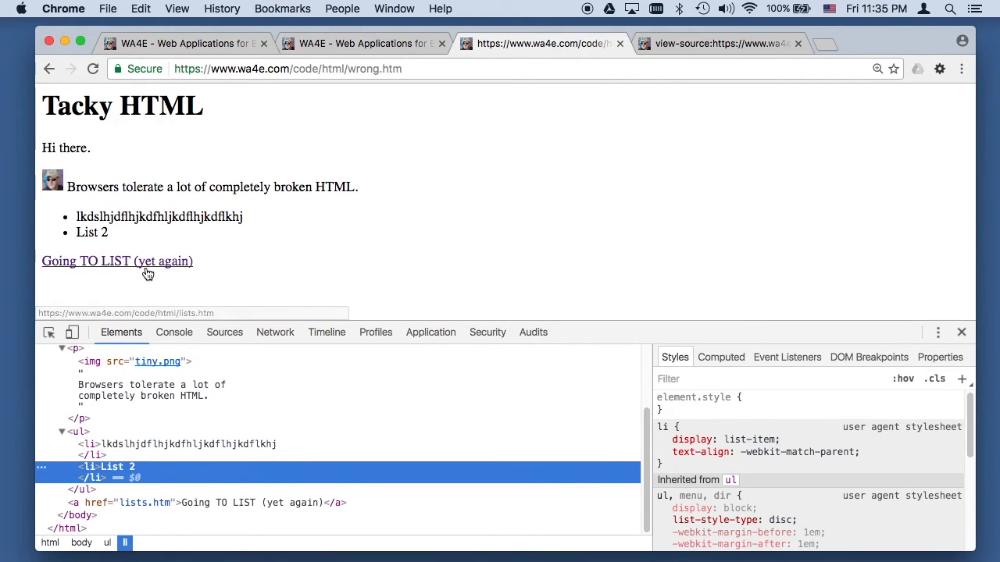
Follow the Going TO LIST and Broken links to blank oops.htm and view its source
click(117, 260)
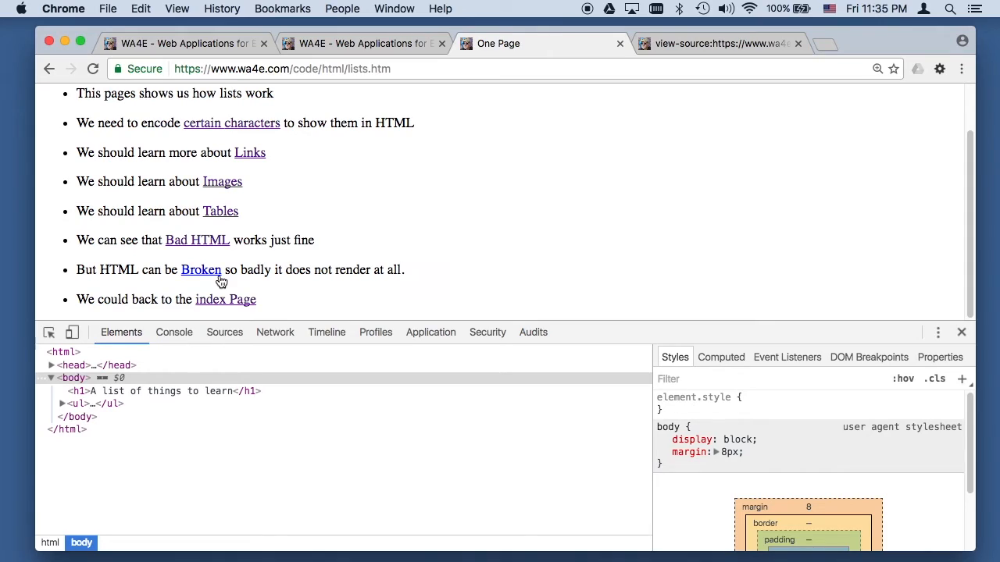
mouse_move(200, 269)
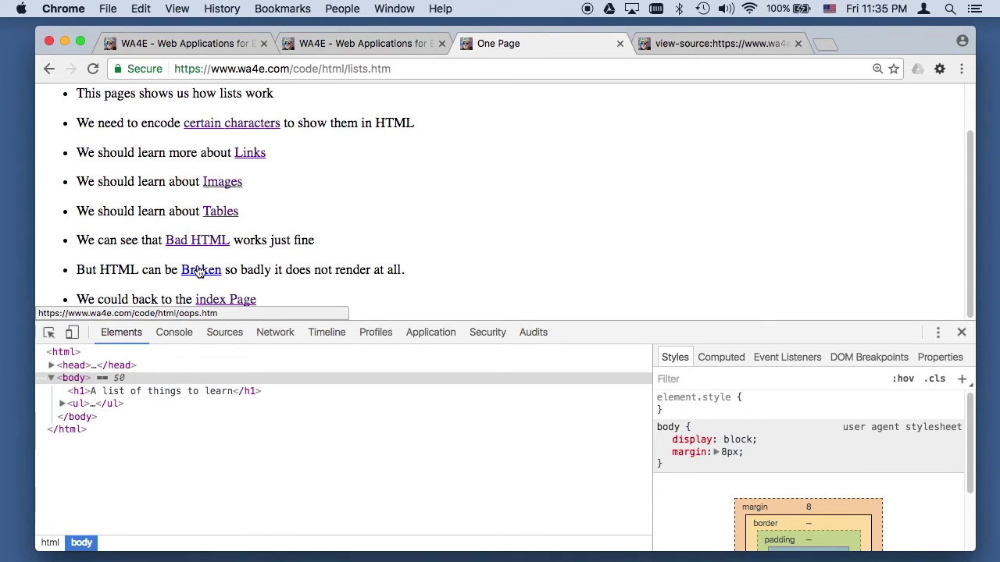
click(200, 269)
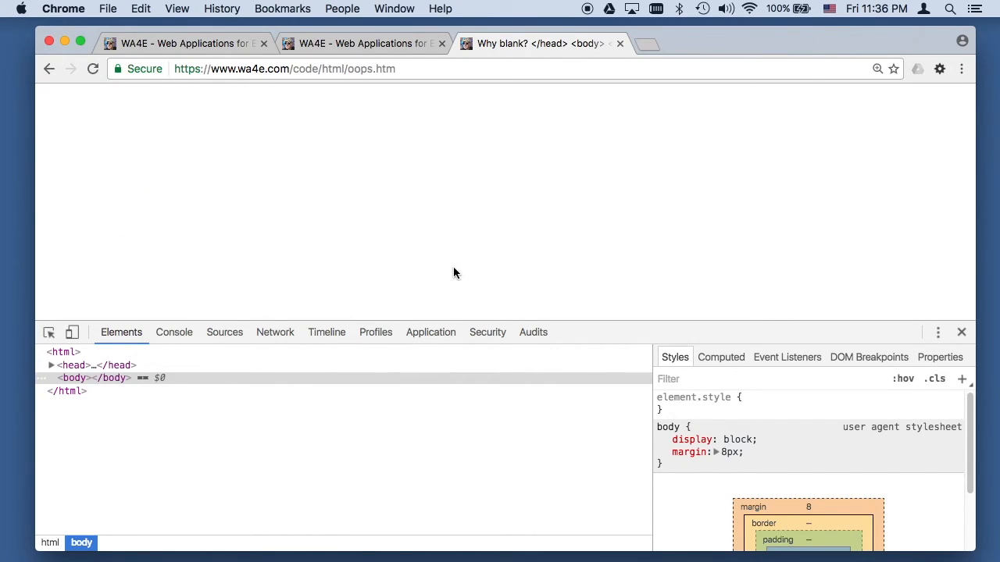
right_click(456, 273)
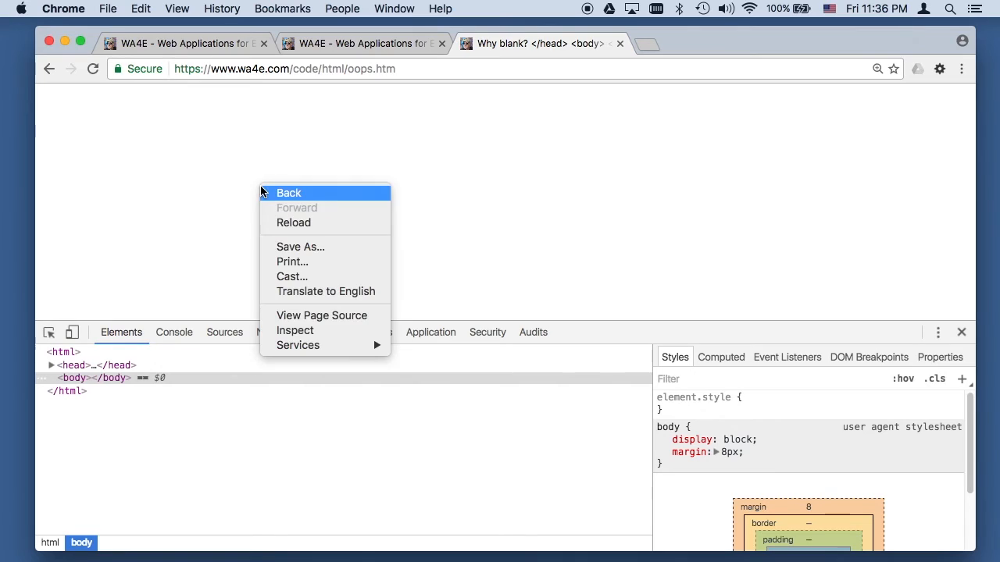
click(321, 315)
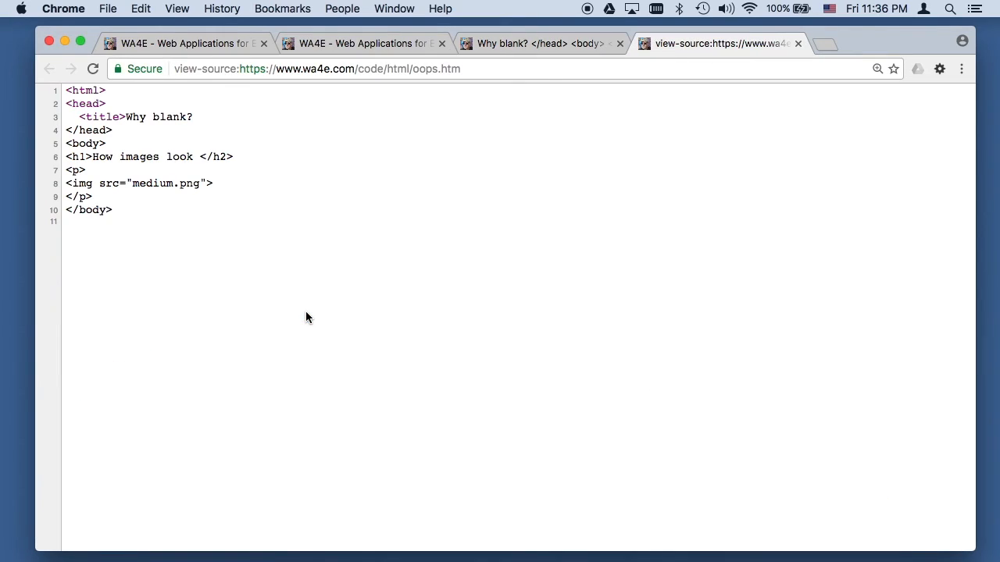
mouse_move(797, 45)
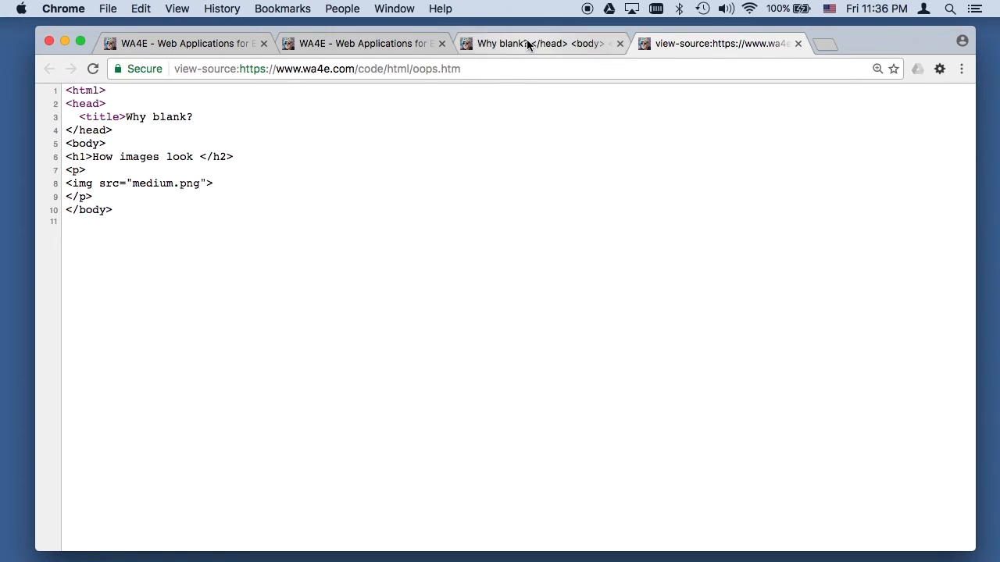
Return from the oops.htm source to the WA4E home page tab
click(531, 43)
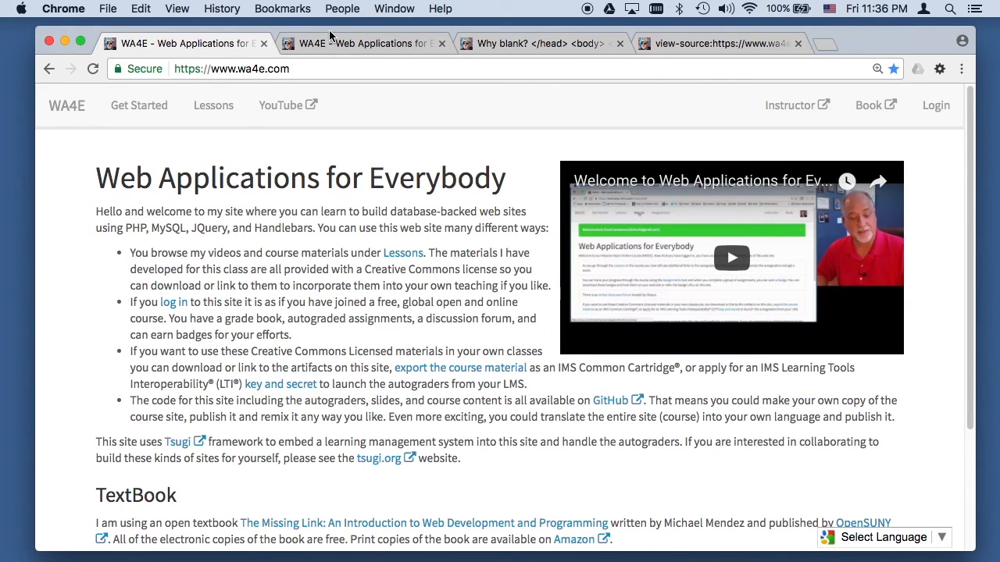
mouse_move(318, 189)
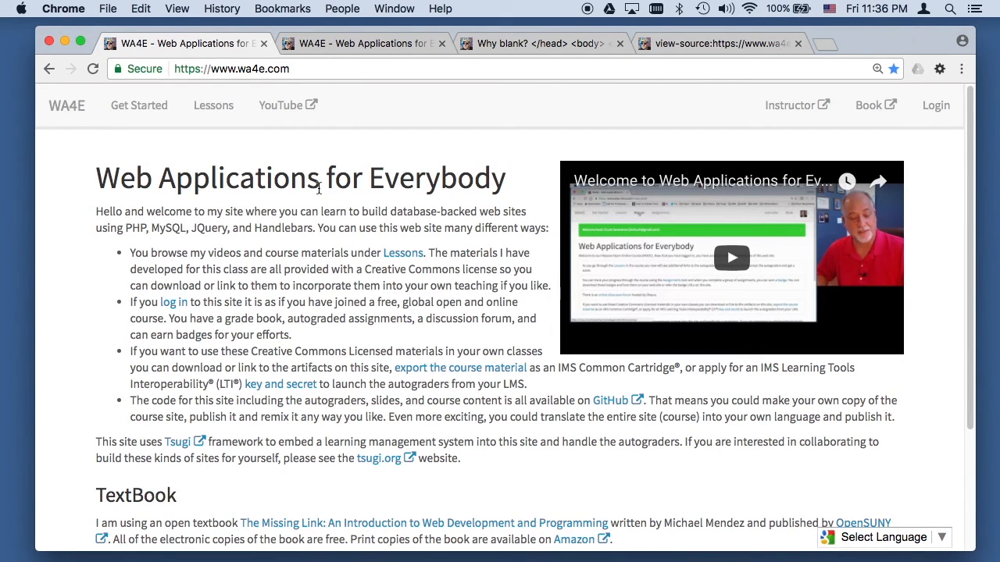